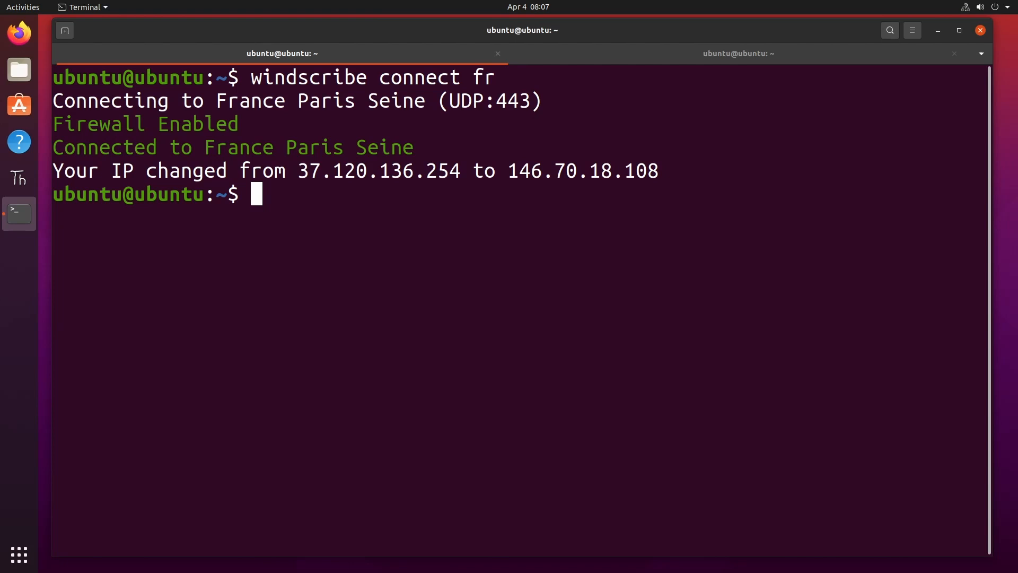
Run 'nano vpn_jumper.py' to create and open the empty script in nano.
text(nano)
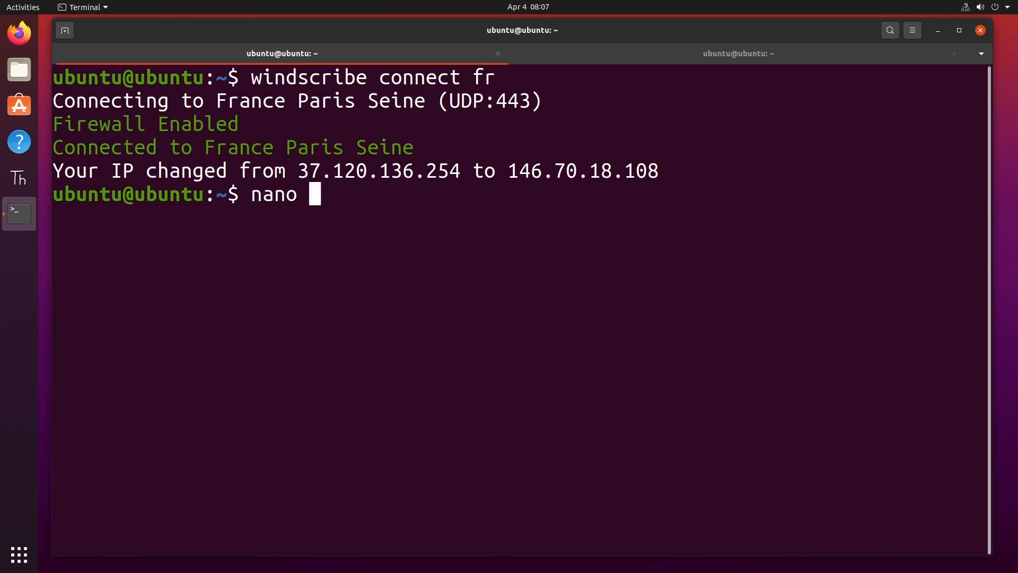
text(vp)
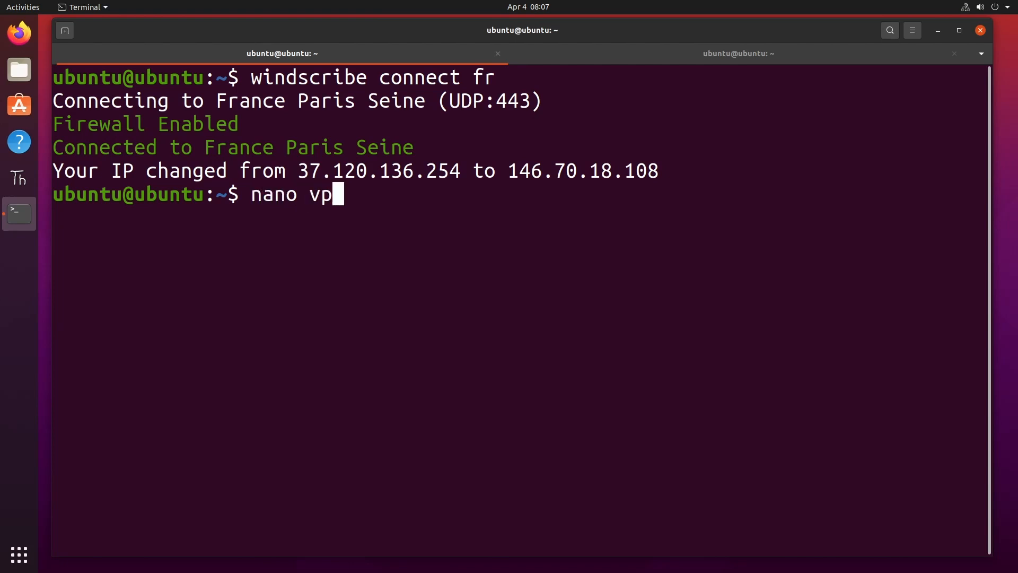
text(n_jumper)
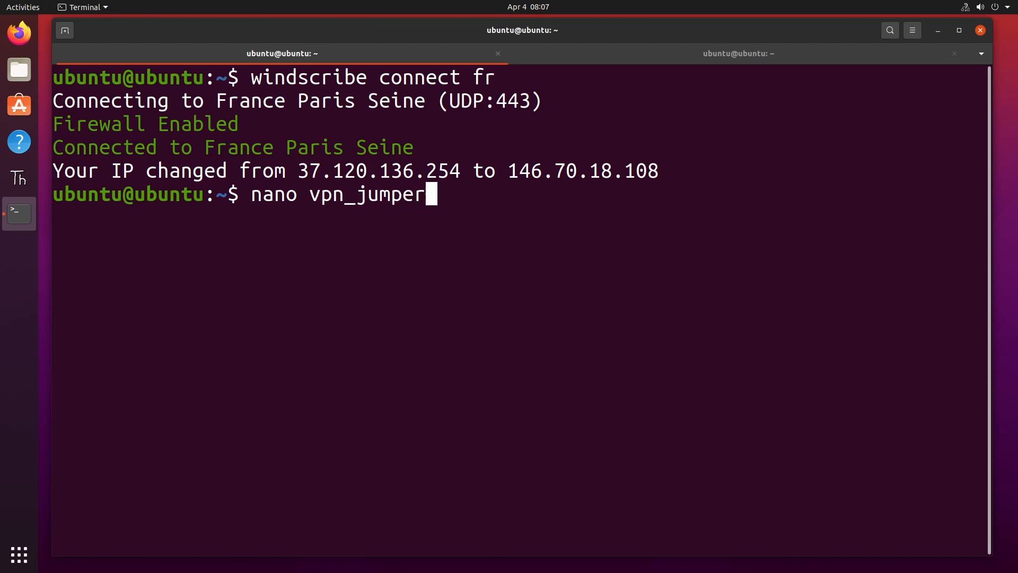
key(Return)
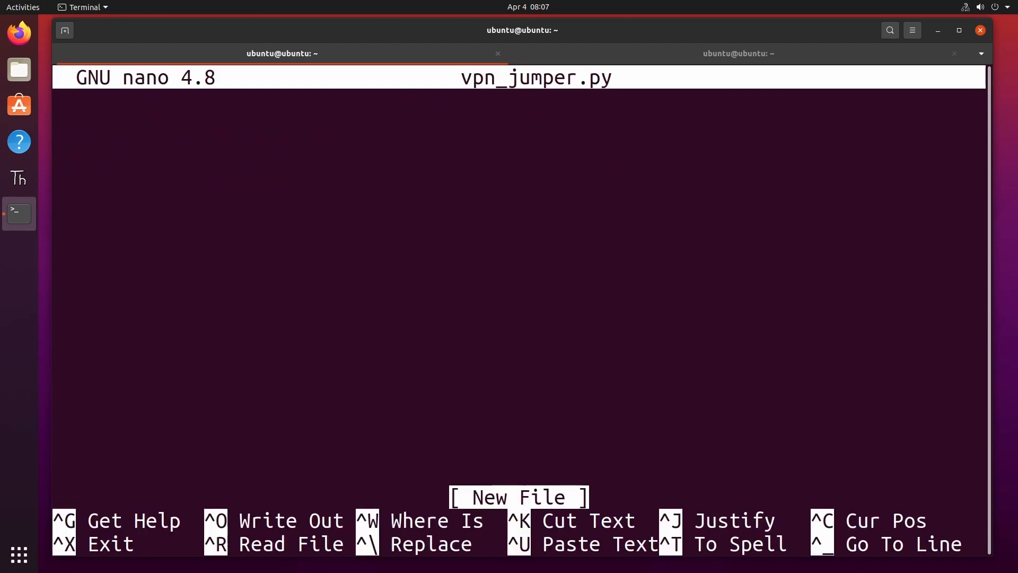
Add the '#!/usr/bin/env python3' shebang as the first line.
text(#$)
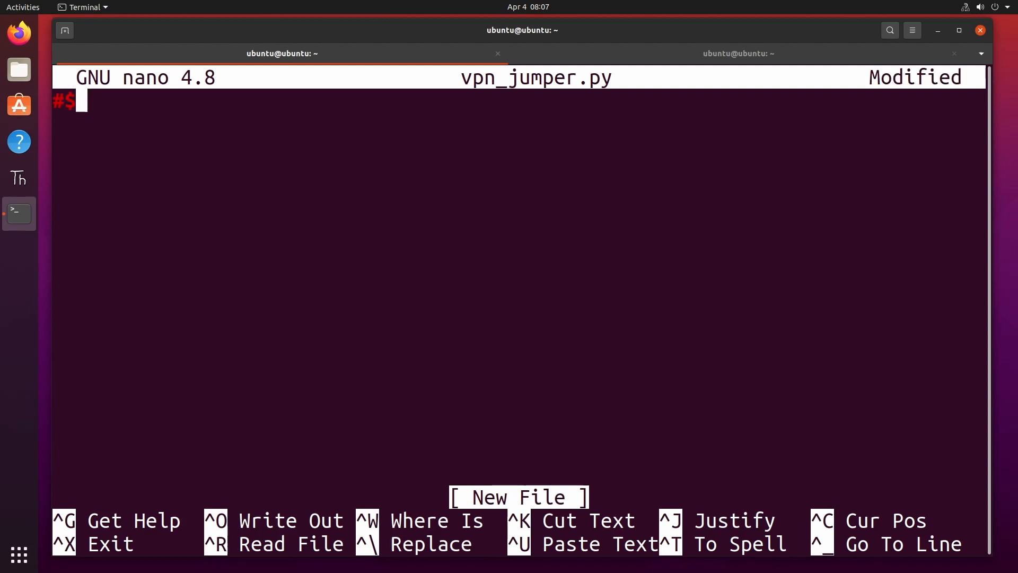
text(!)
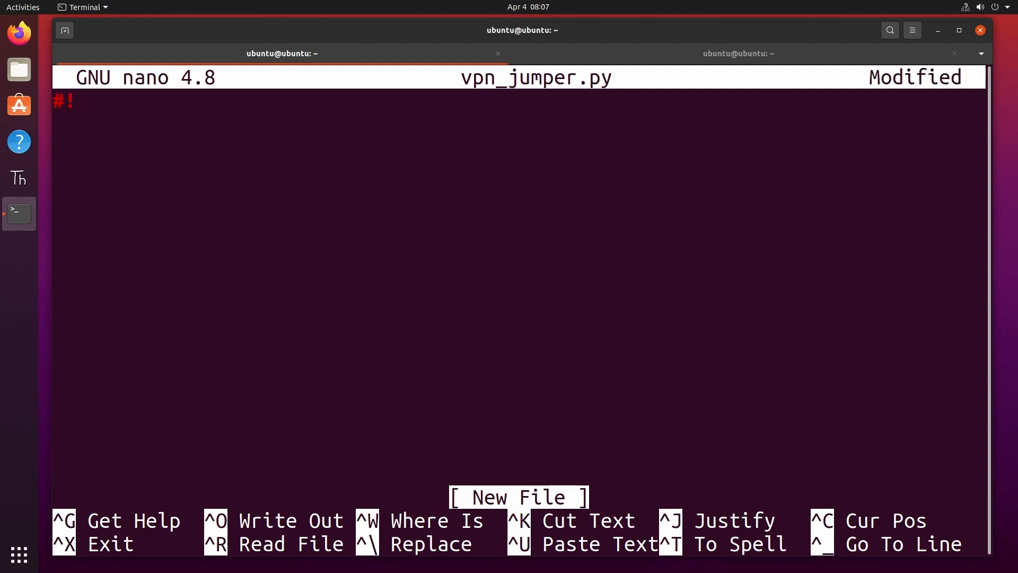
text(/usr)
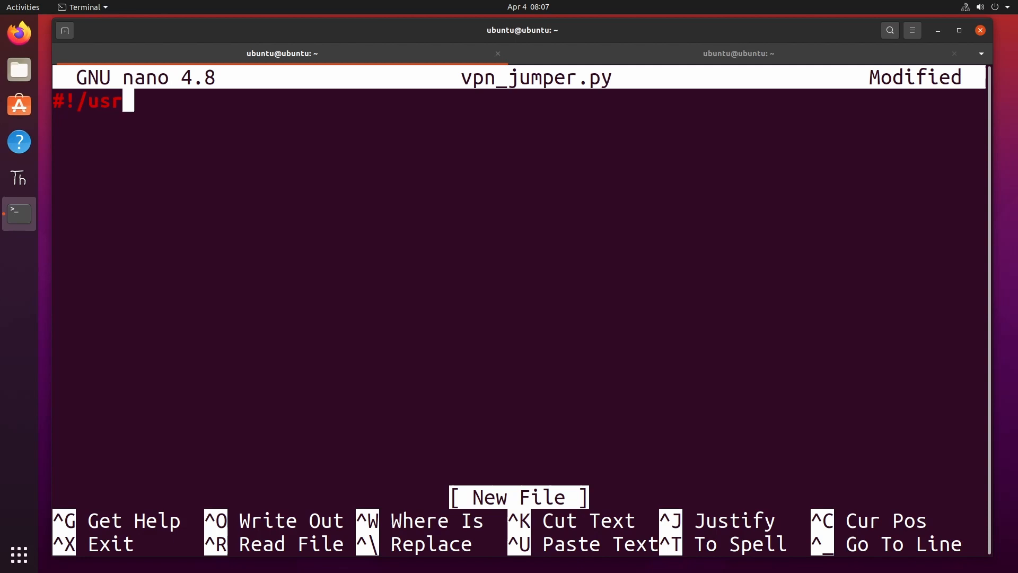
text(/)
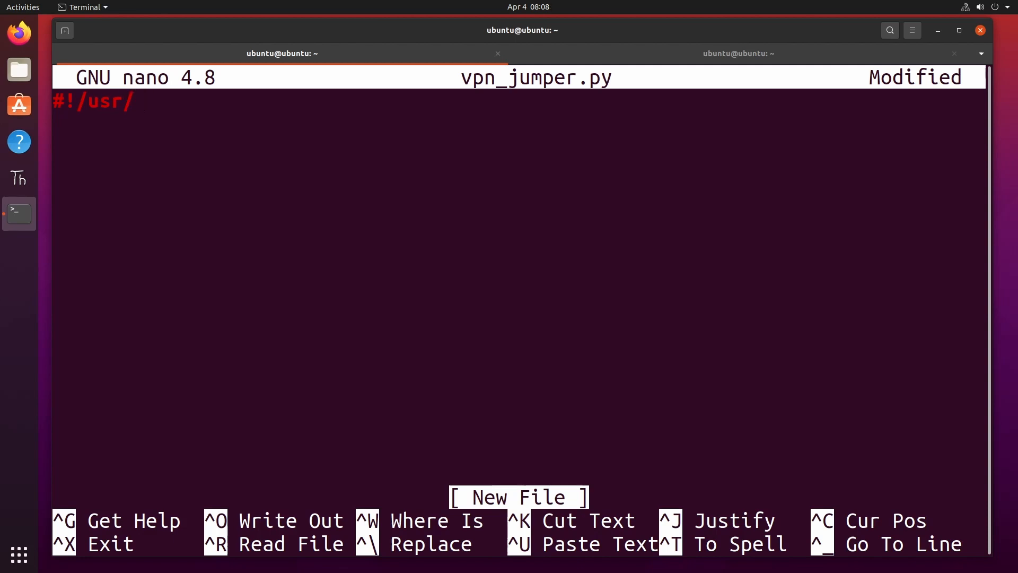
text(bin/env)
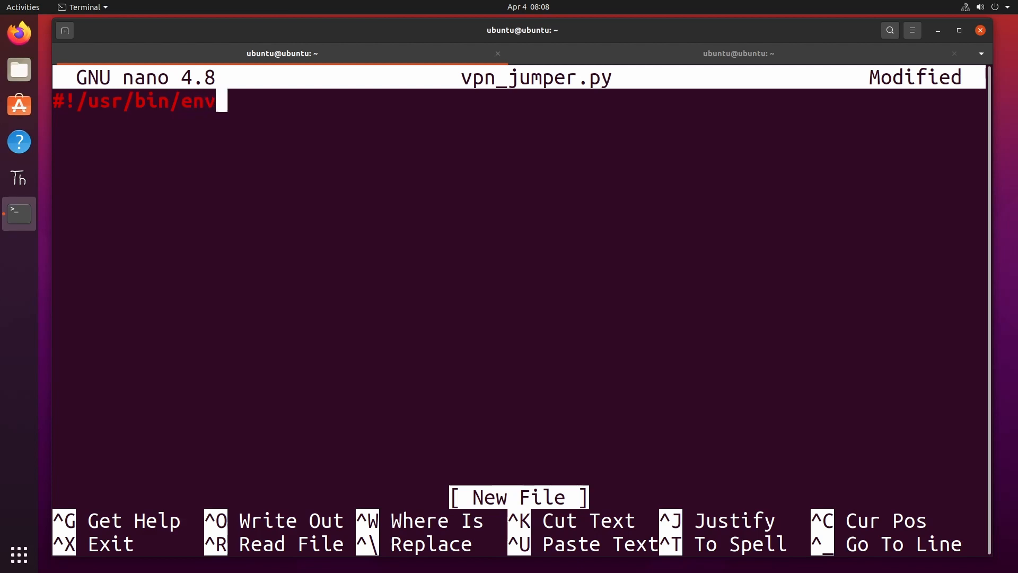
text(pyth)
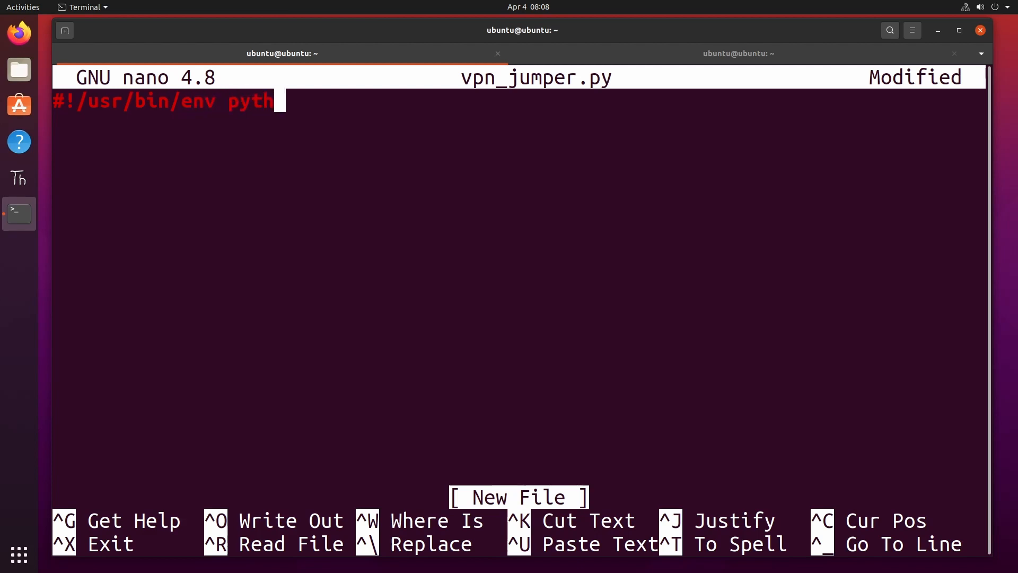
text(on3)
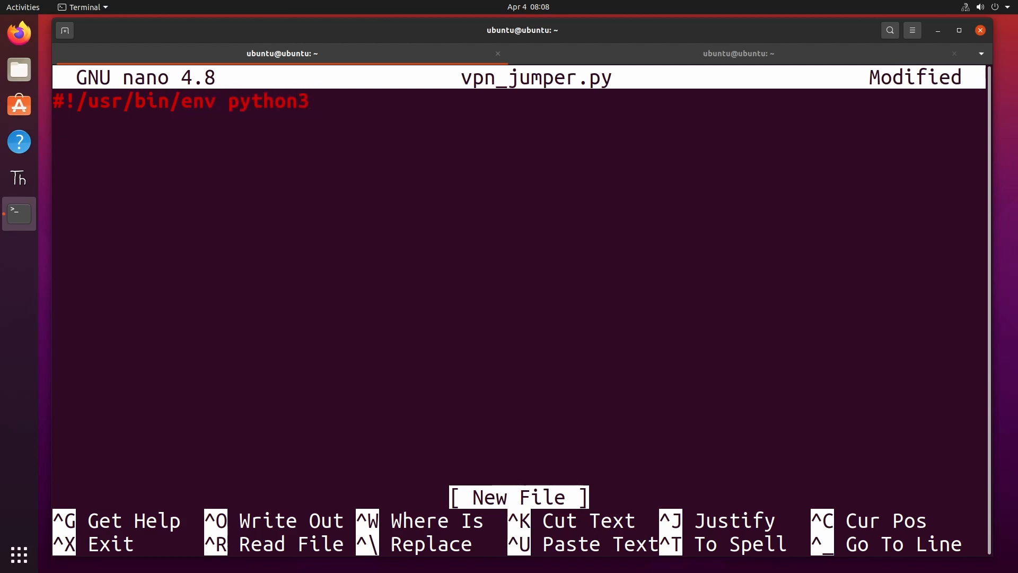
Add 'import os', 'from time import sleep' and 'import random' lines.
text(m)
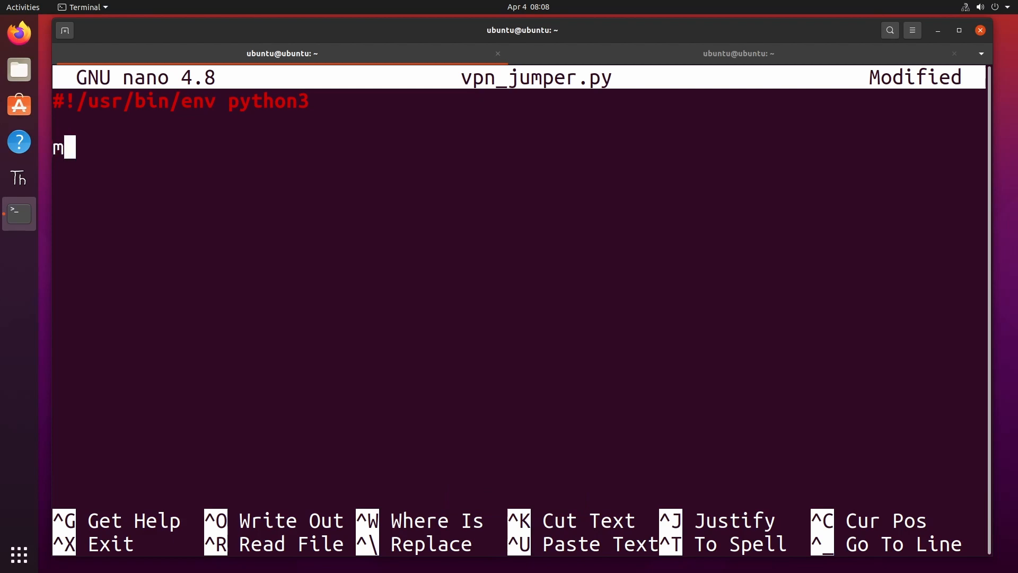
text(impo)
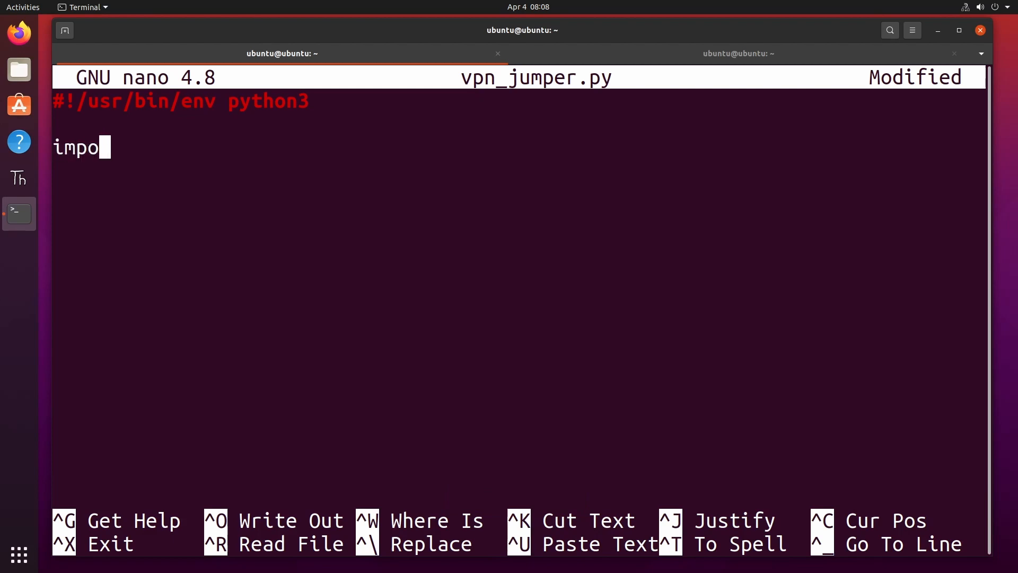
text(rt os)
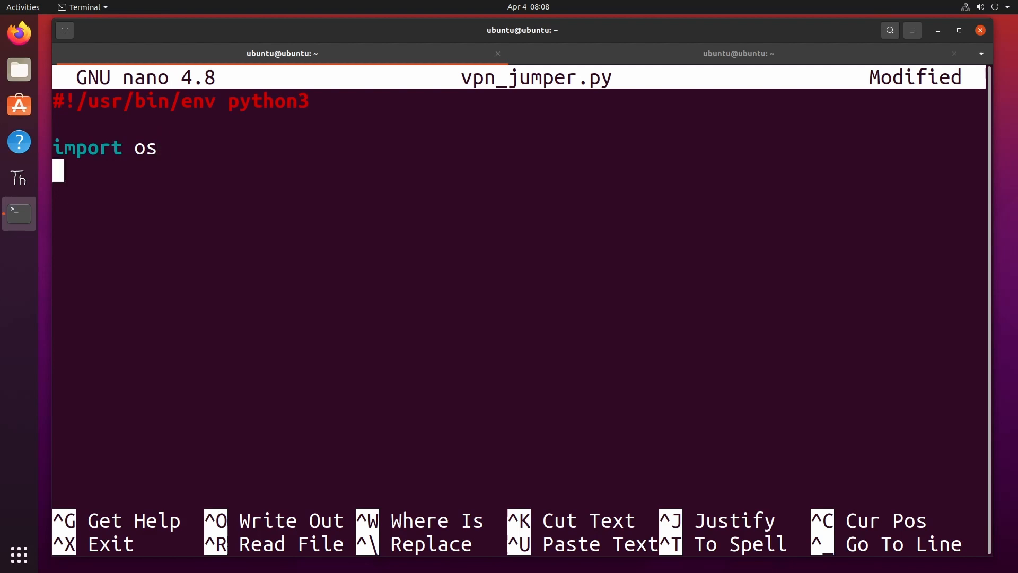
text(fro)
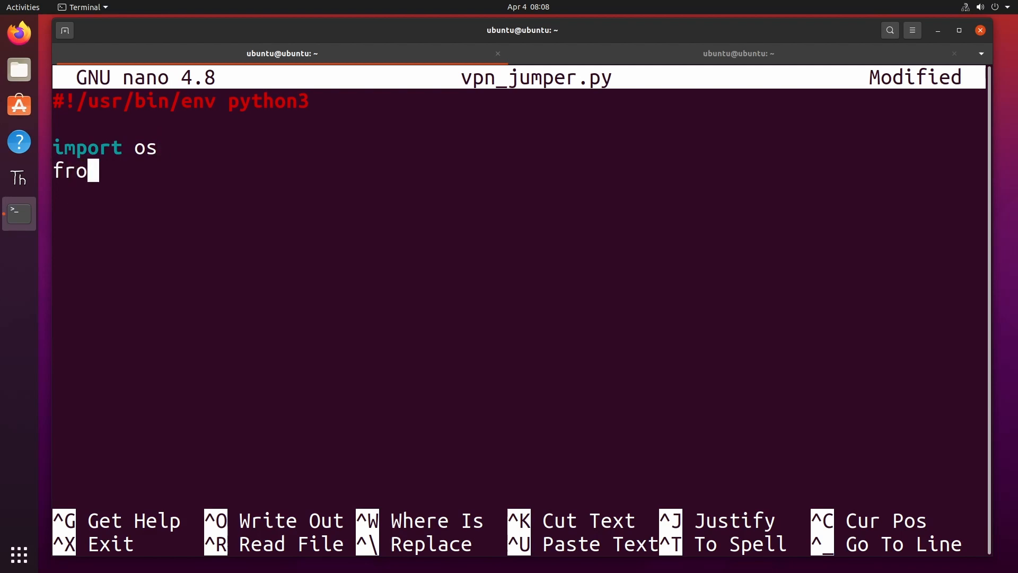
text(m)
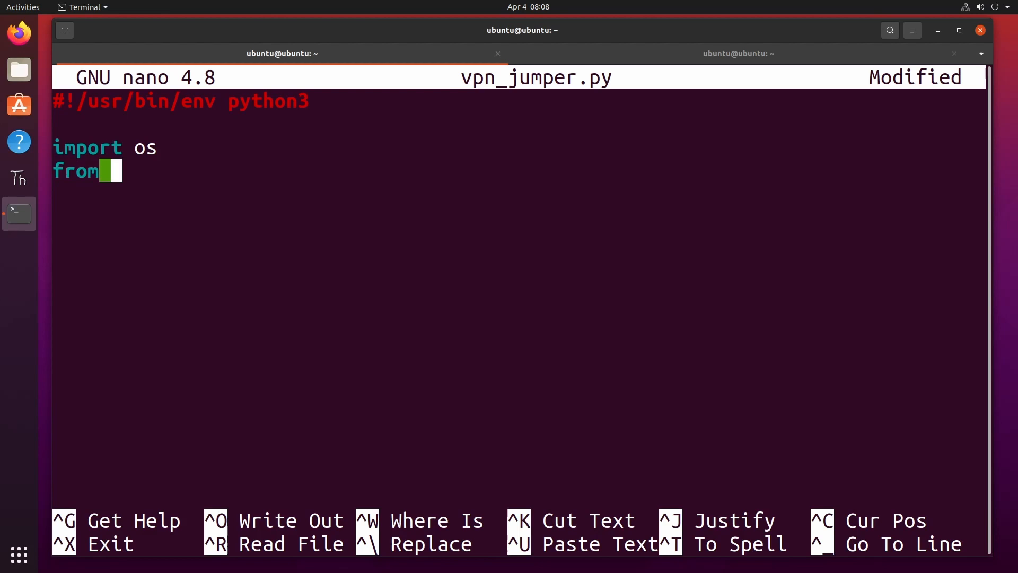
text(time imp)
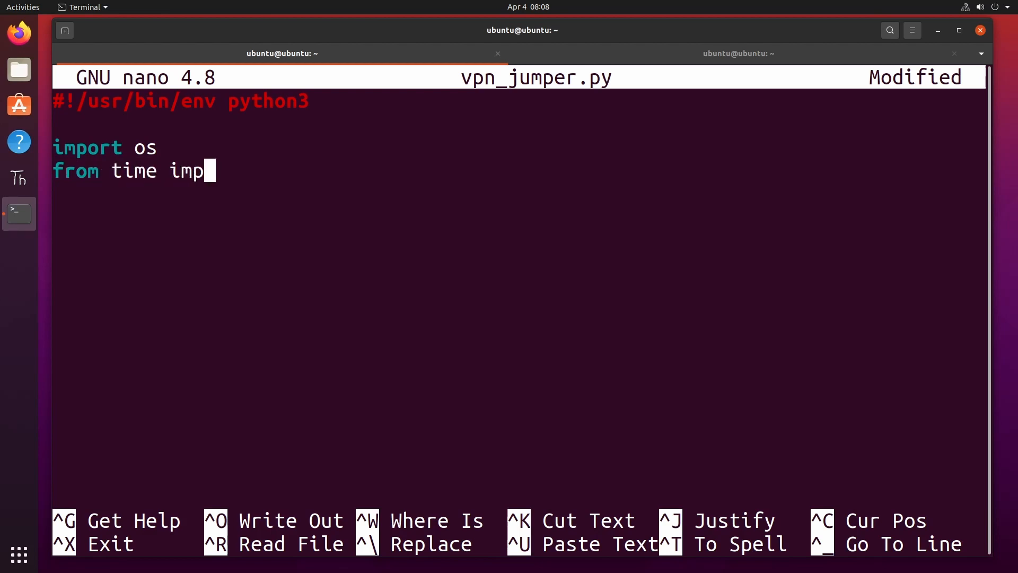
text(ort sleep)
click(520, 194)
text(i)
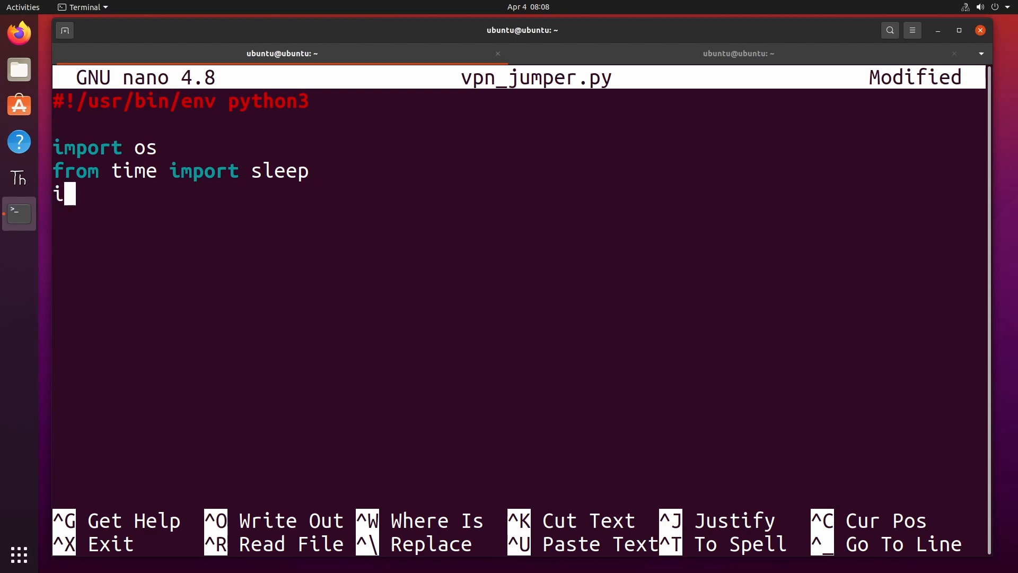
text(mport random)
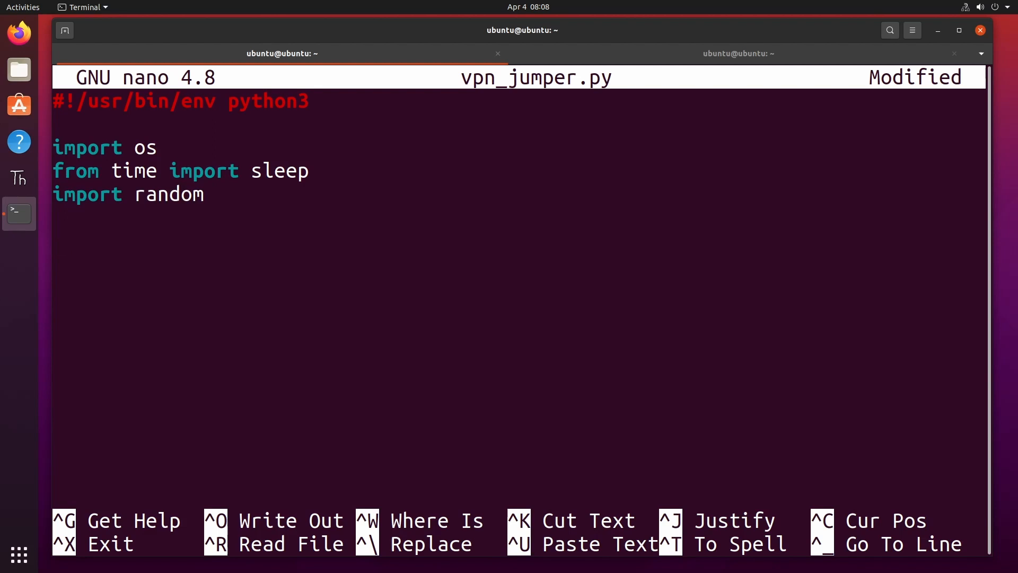
Start an empty 'codeList = []' and switch to the second terminal session.
text(ci)
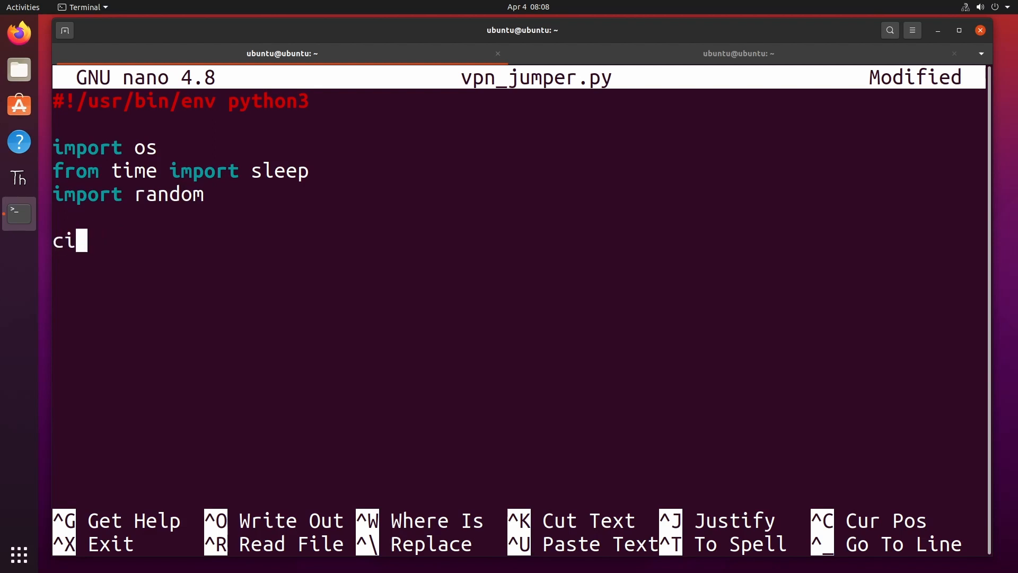
text(odeLi)
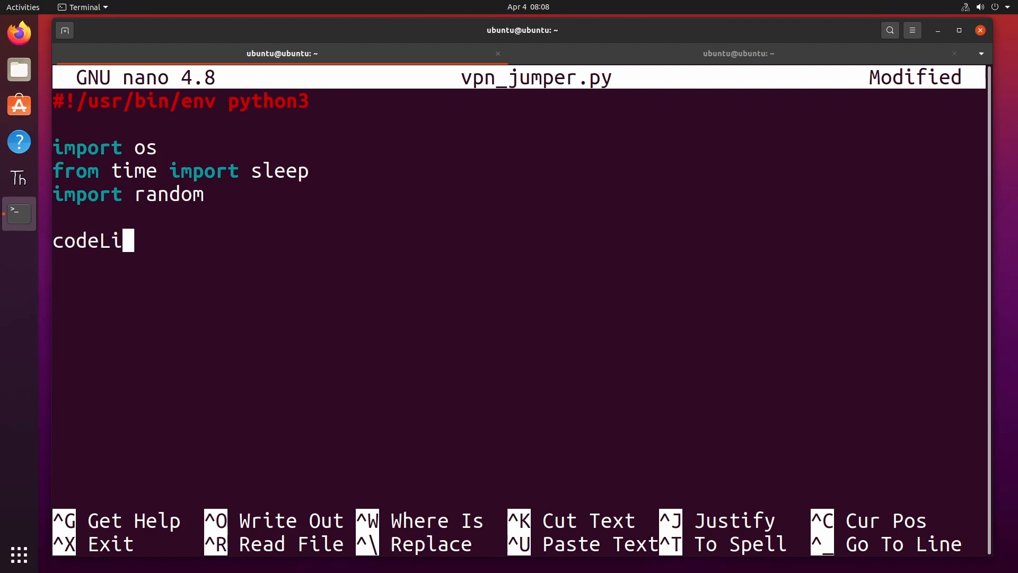
text(st =)
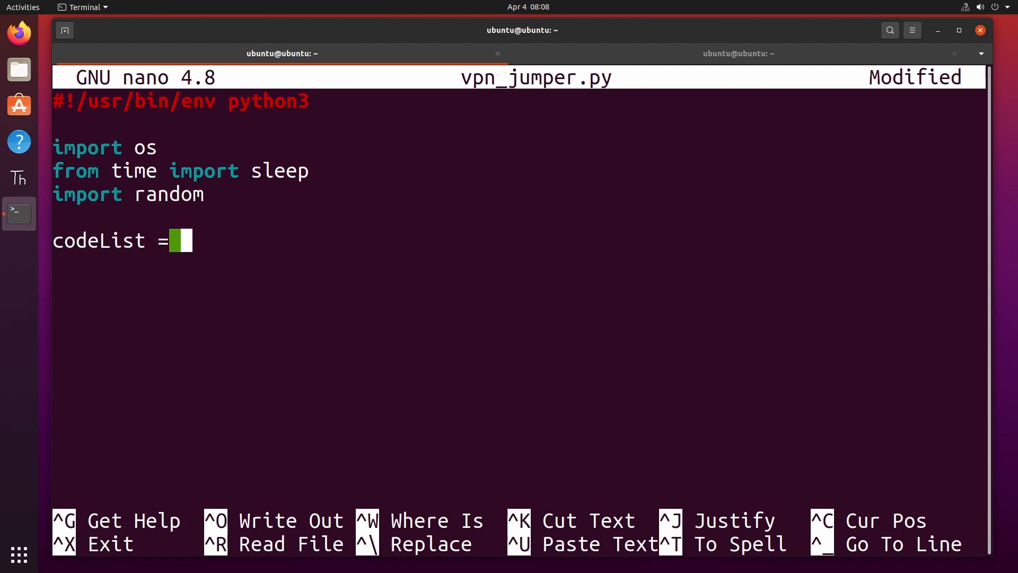
text(p[])
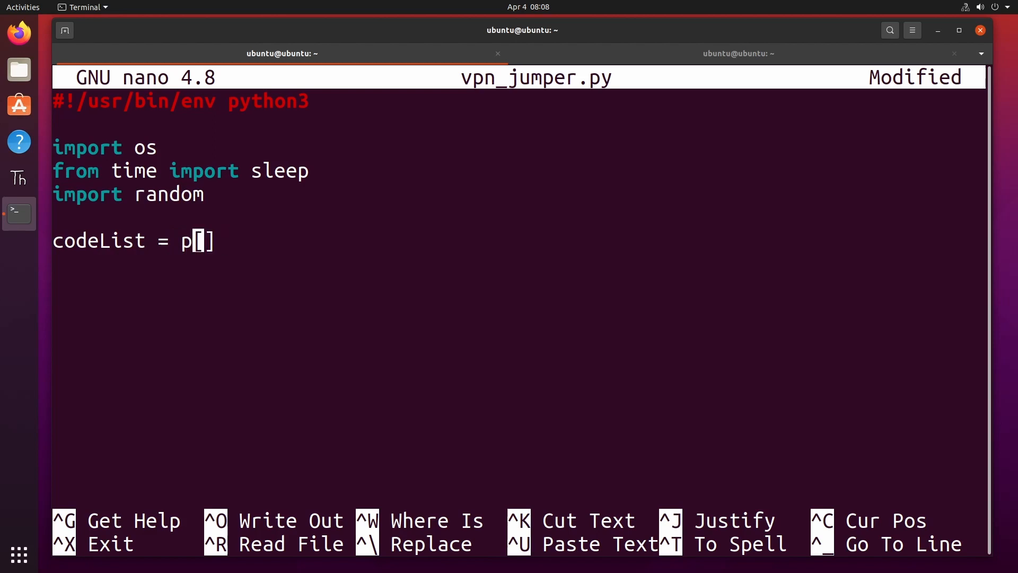
key(BackSpace)
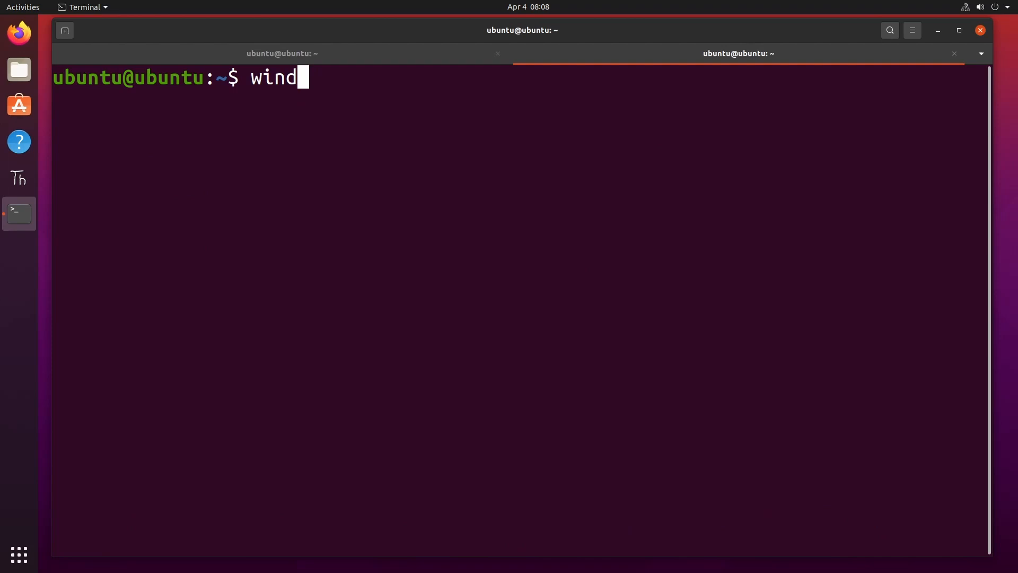
List the Windscribe server locations and their short codes with 'windscribe locations'.
text(scribe .)
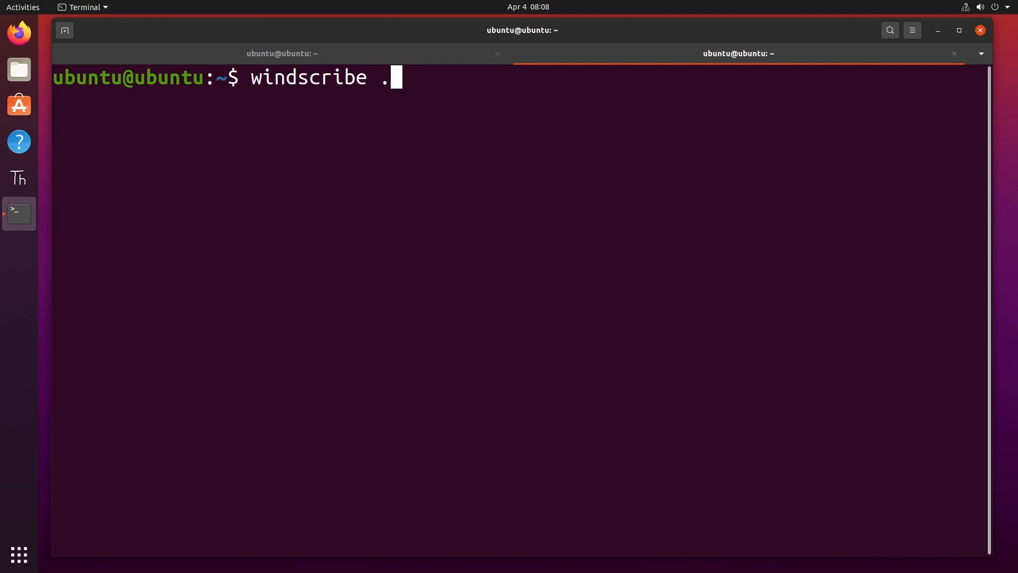
text(loca)
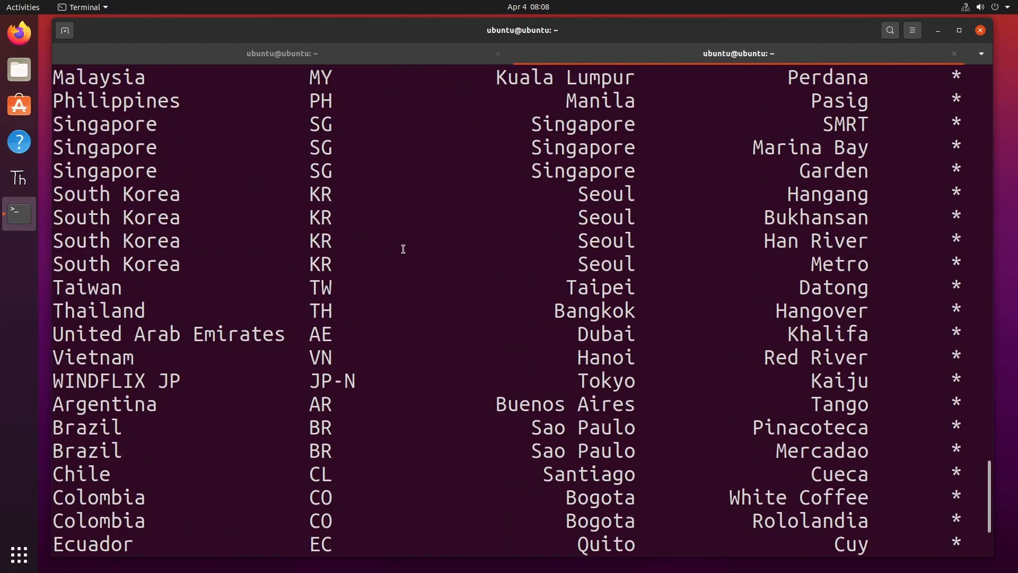
scroll(down, 3)
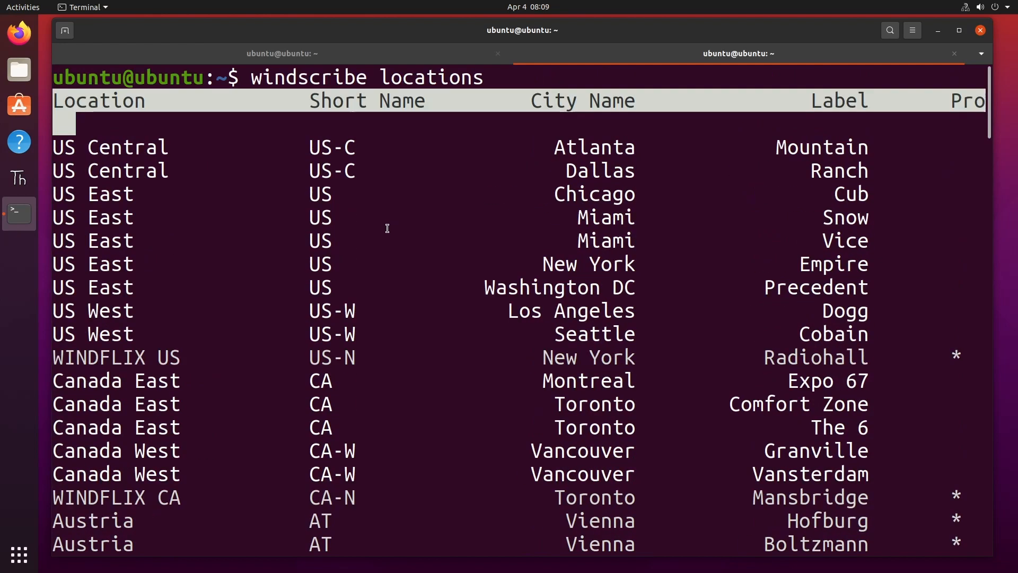
mouse_move(320, 171)
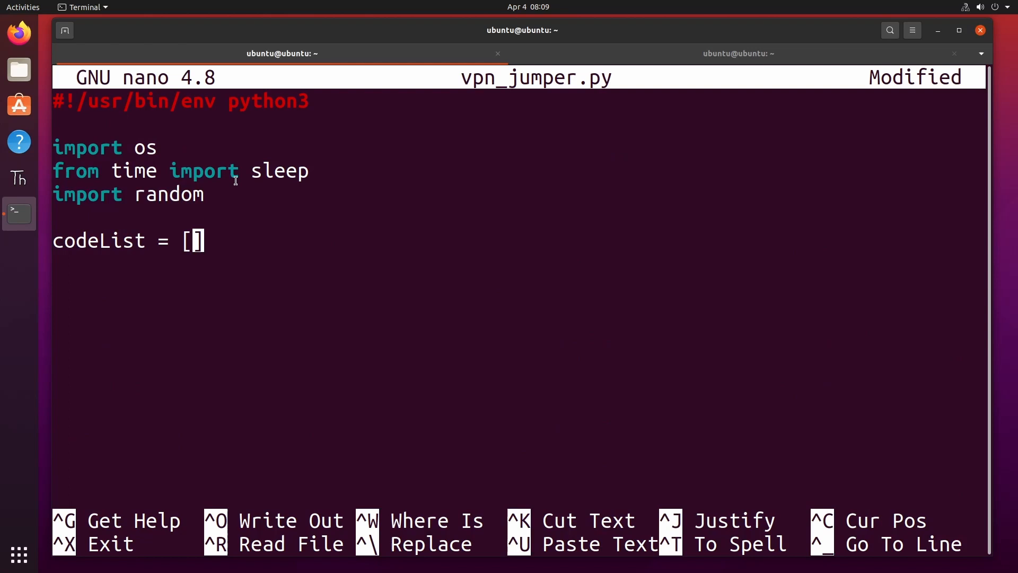
click(738, 53)
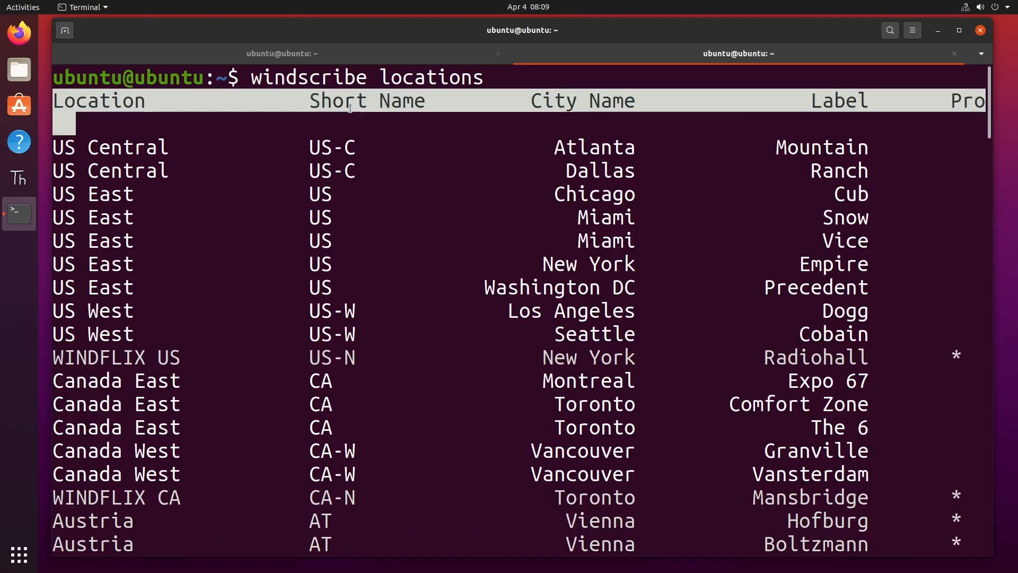
Connect Windscribe to the FR location, then reopen vpn_jumper.py in nano.
text(clea)
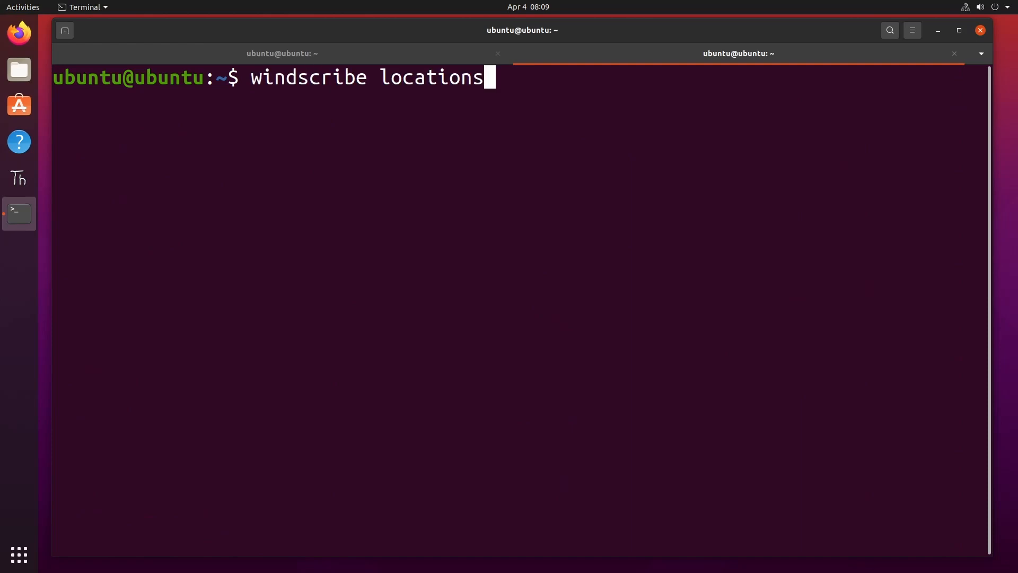
key(BackSpace)
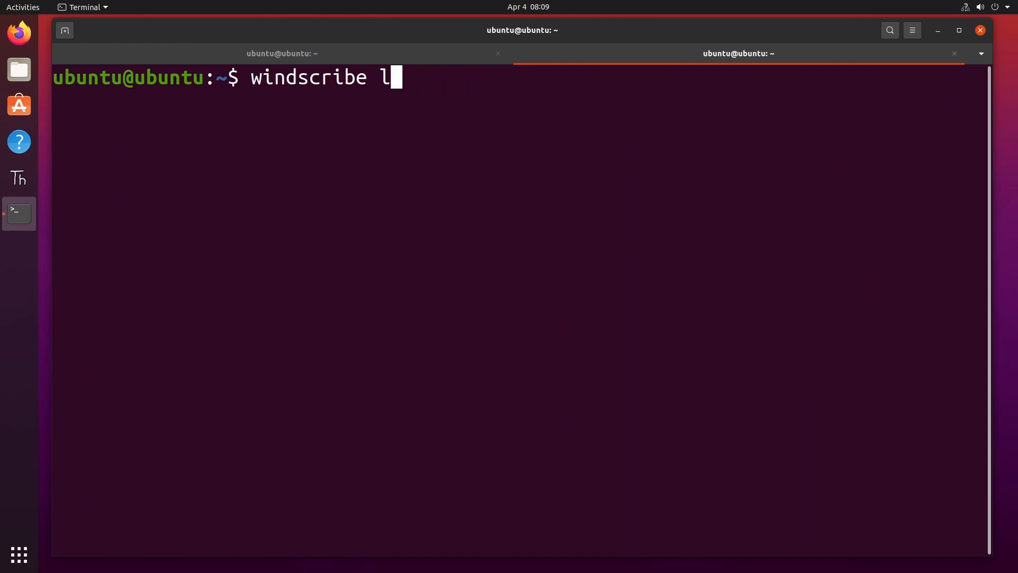
text(onnect)
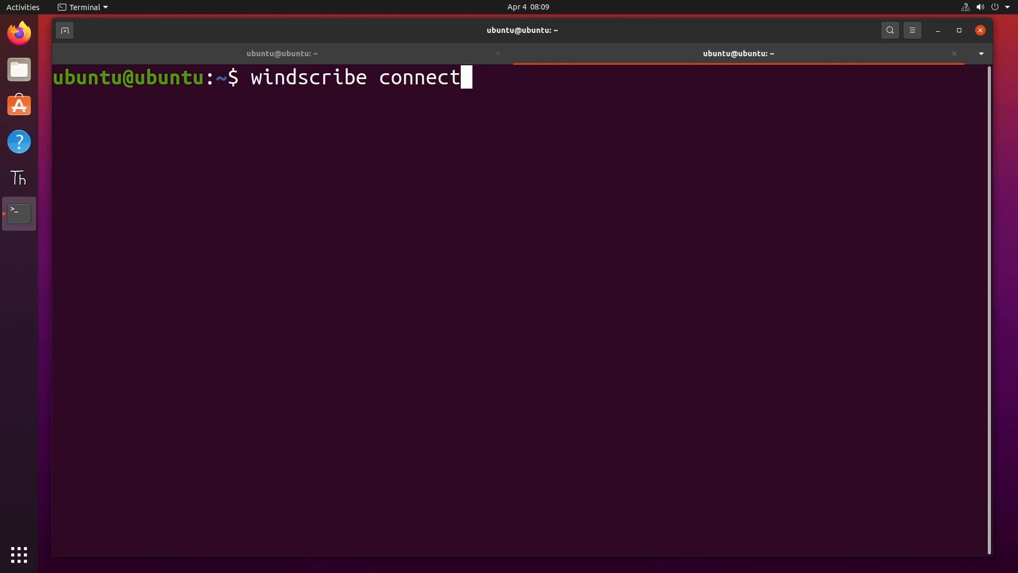
text(F)
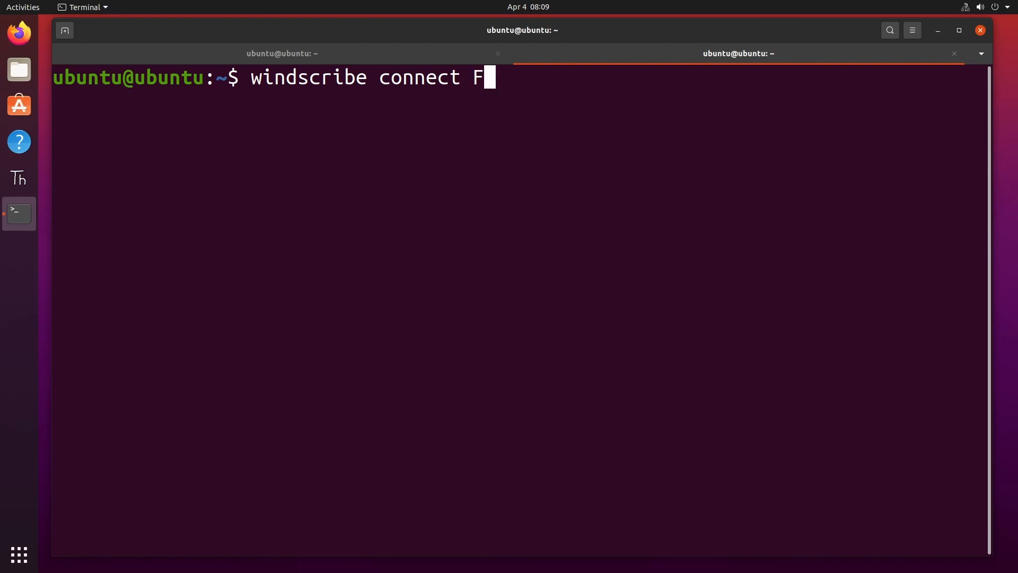
text(R)
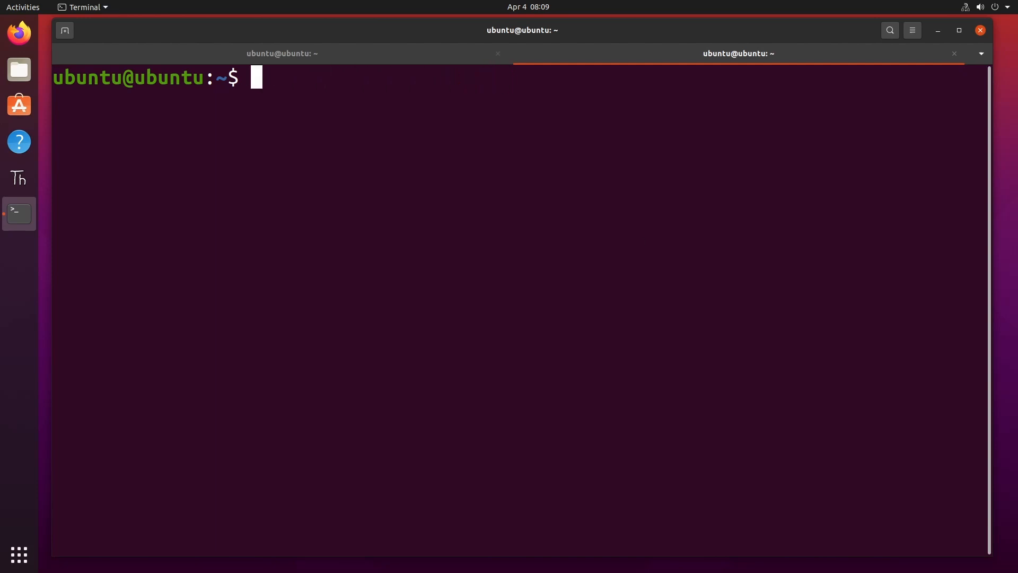
text(nano vpn_jumper.py)
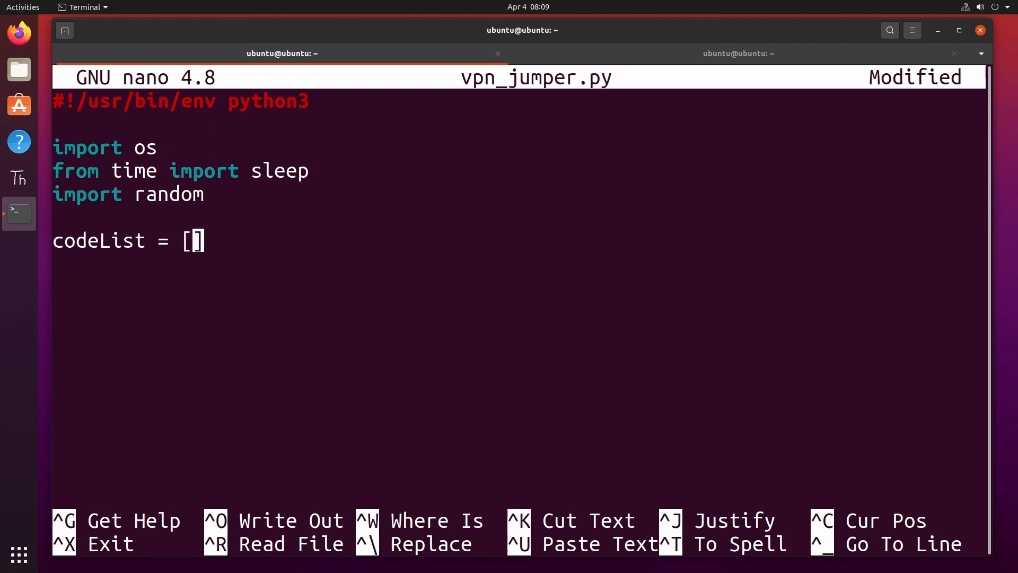
Fill codeList with "TR", "US", "DE", "NL", "CH", "CA-W", "GB" and begin a 'try:' block.
text("")
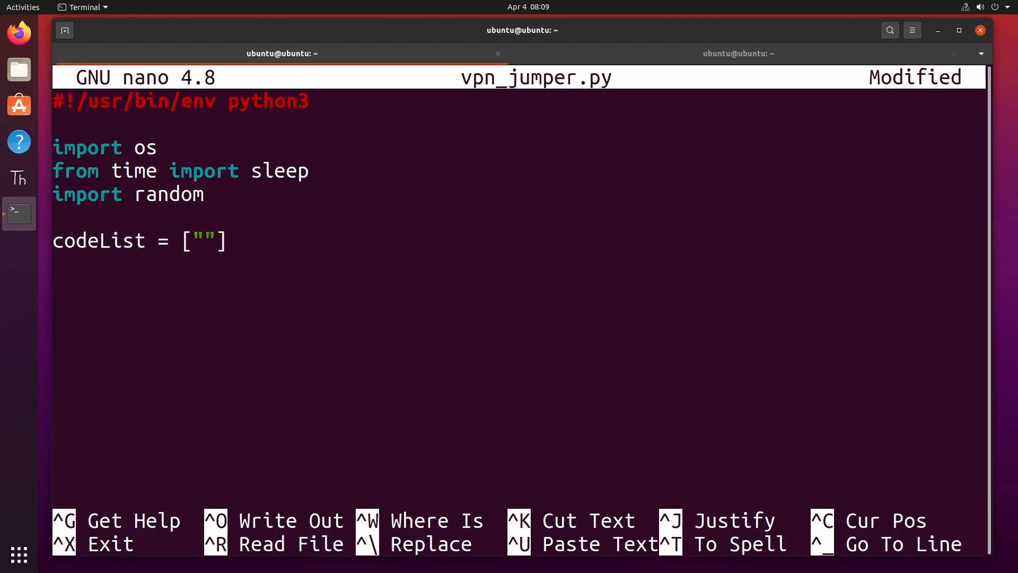
text(TR)
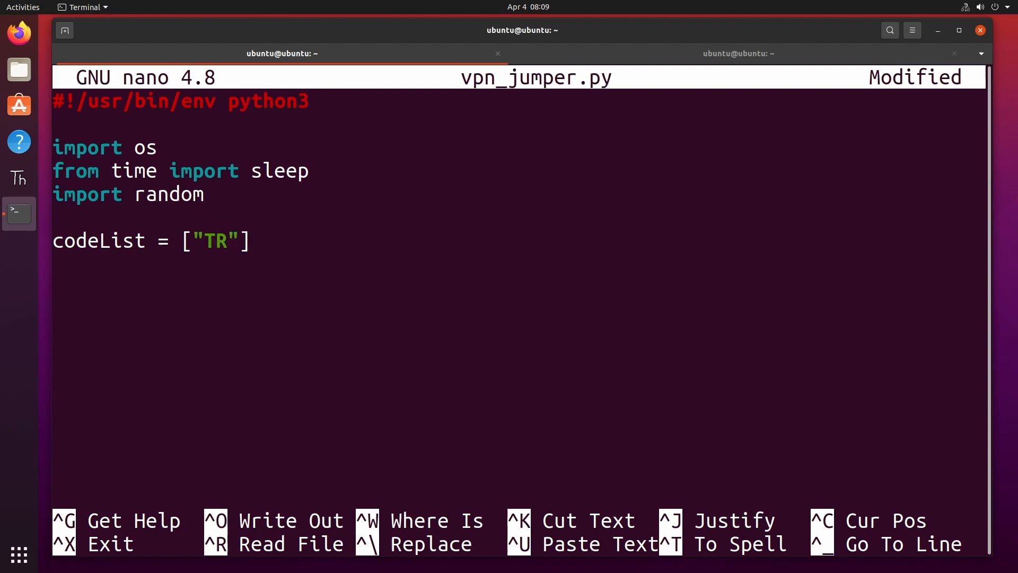
text(, "US",)
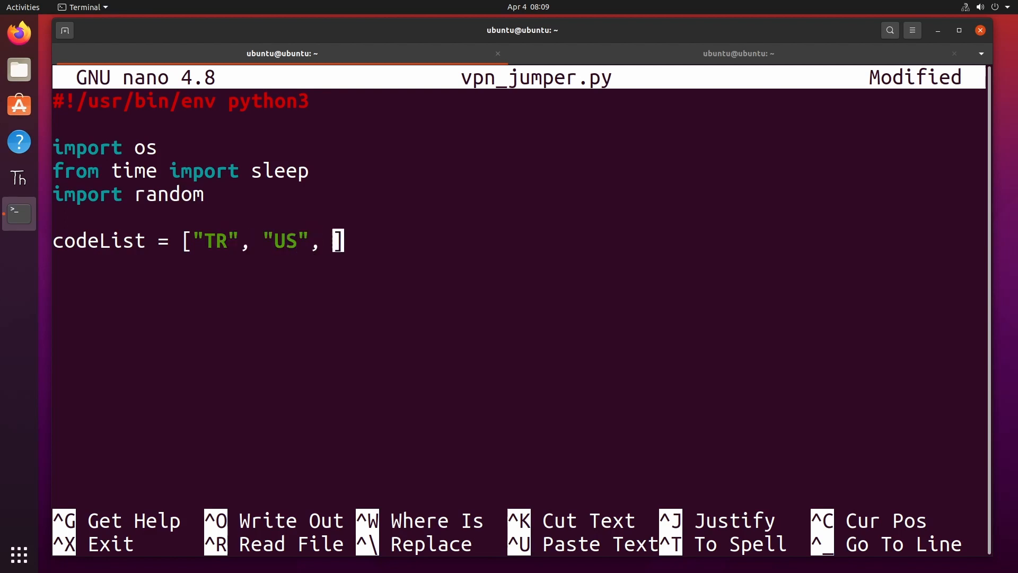
text(")
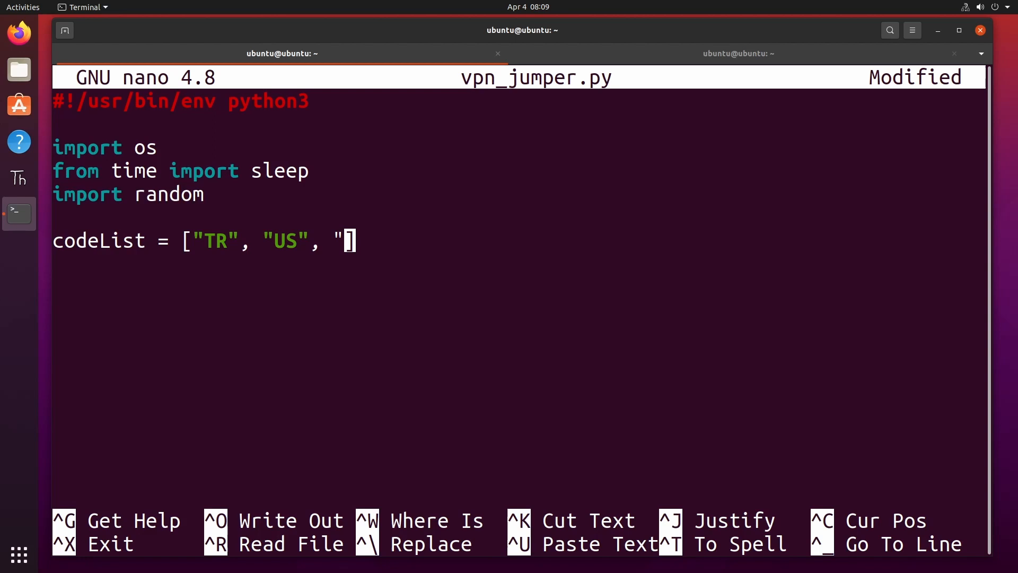
text(DE", "NL")
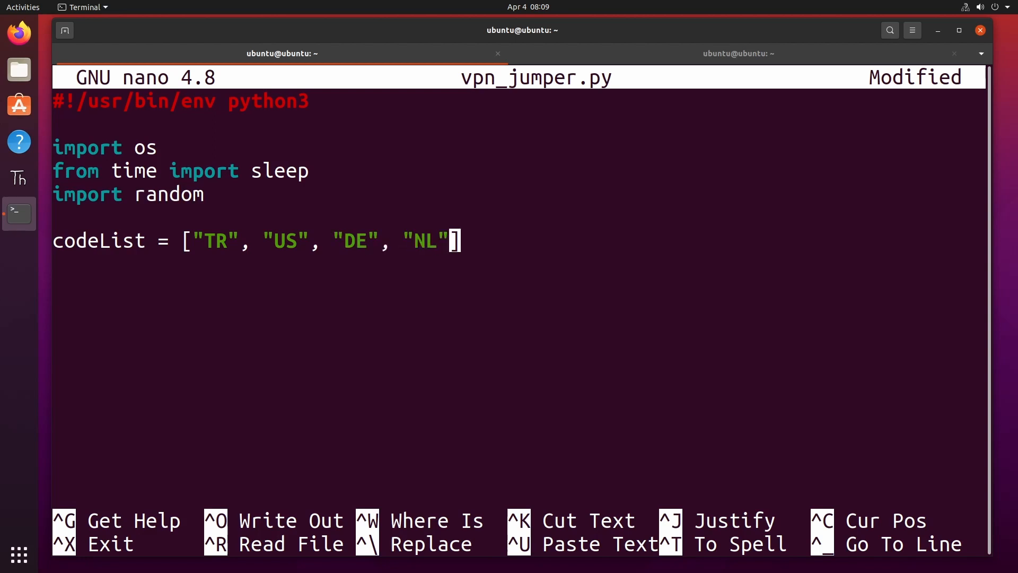
text(, "CH", "CA-W)
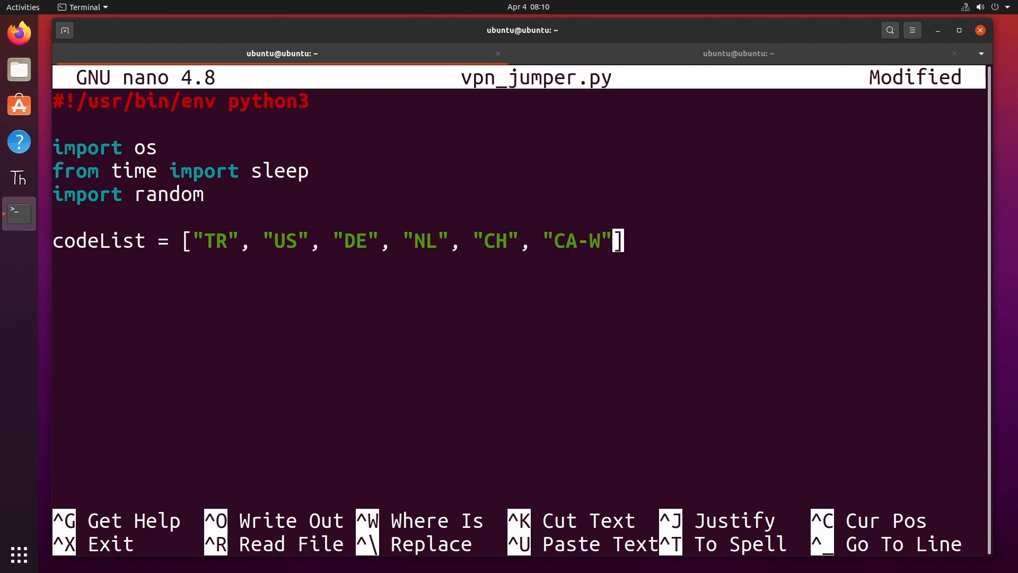
text(, "GB")
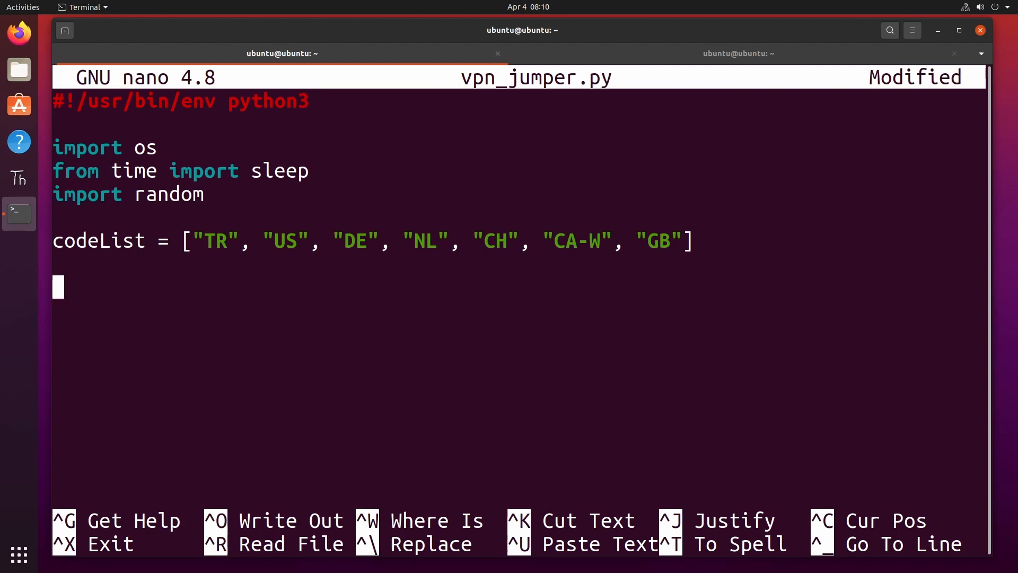
text(try:)
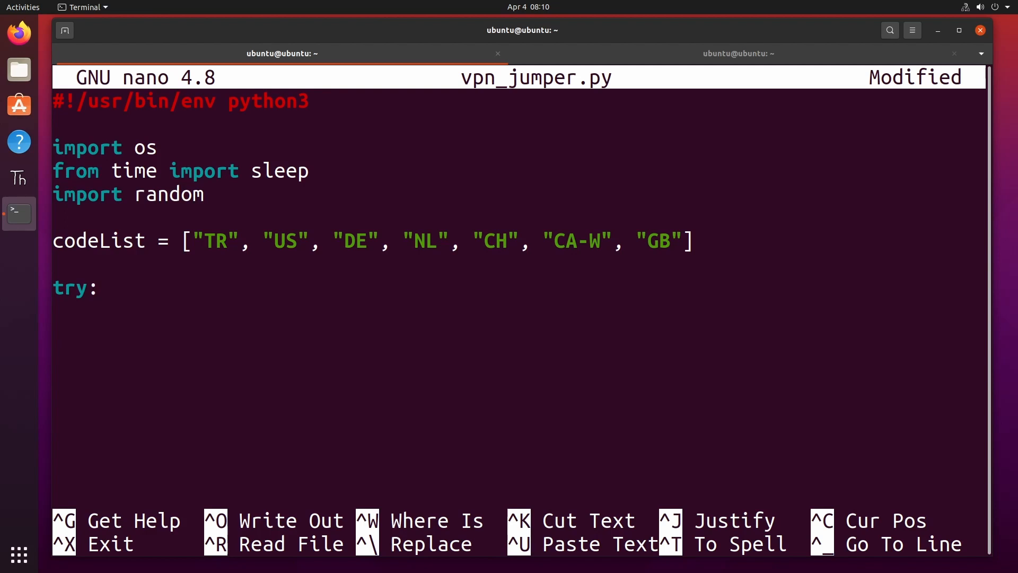
Add an indented os.system("windscribe connect") call inside the try block.
key(Enter)
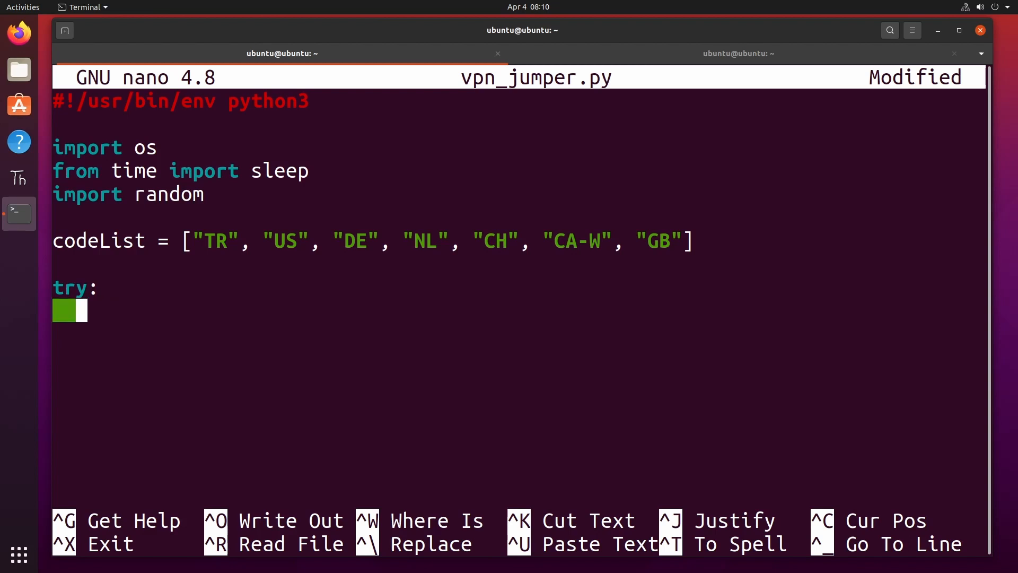
mouse_move(235, 282)
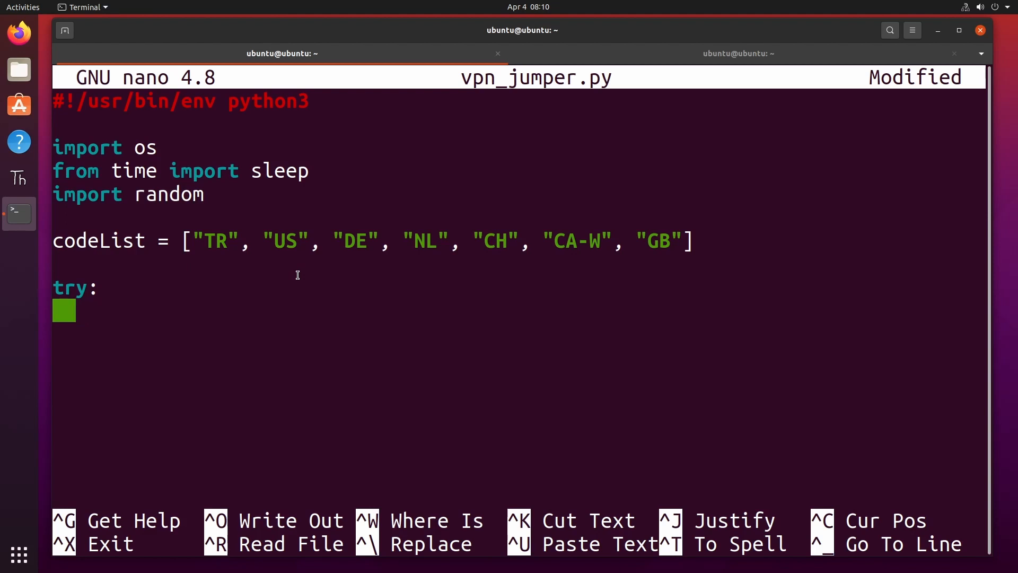
text(os.)
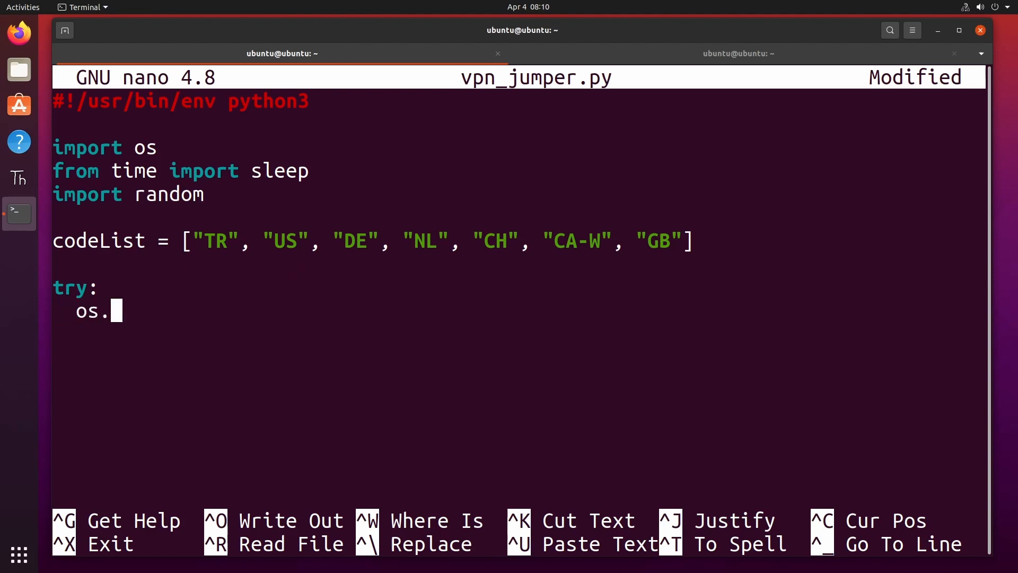
text(syste)
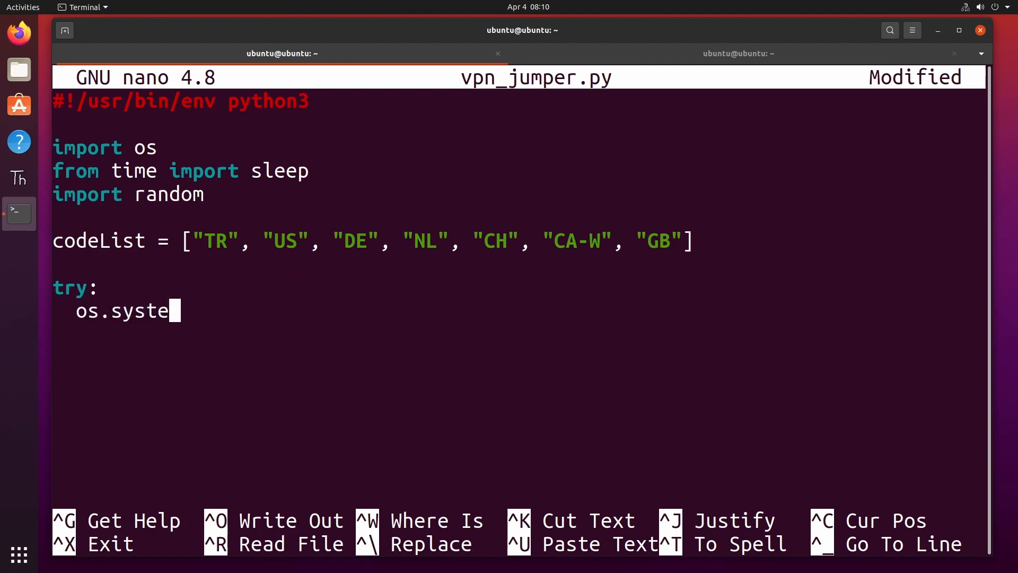
text(m()
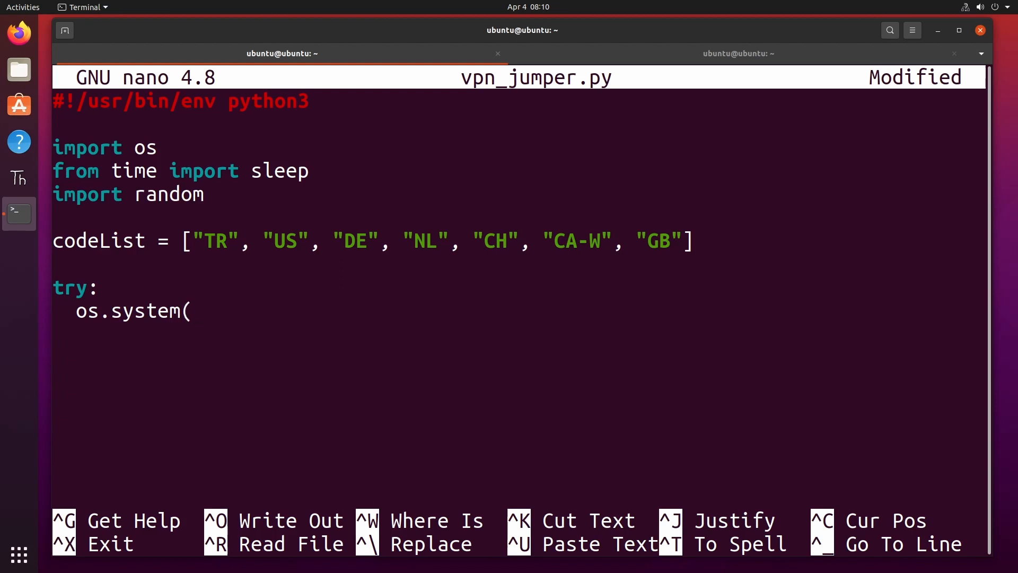
text("wi)
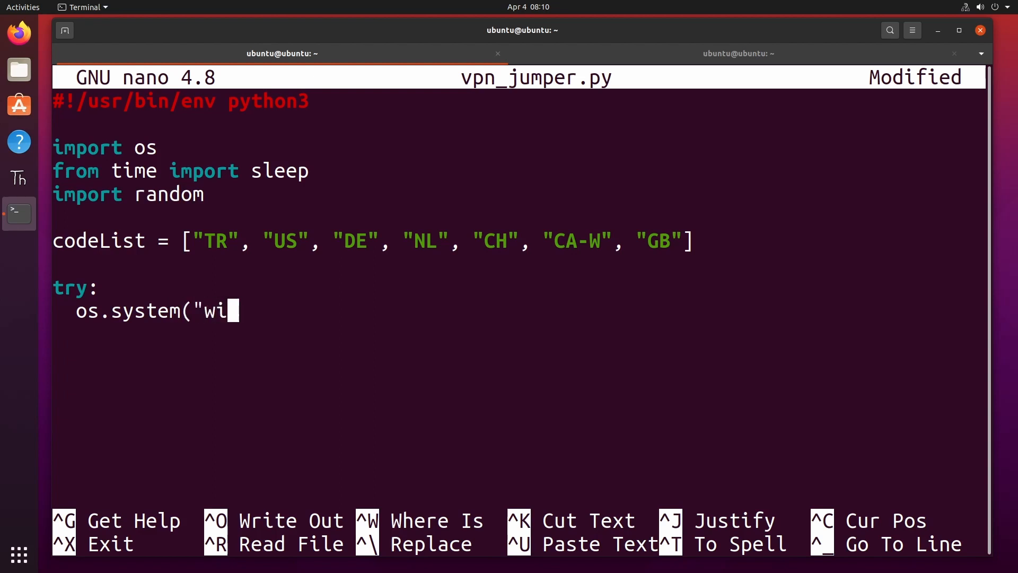
text(ndscribe connect)
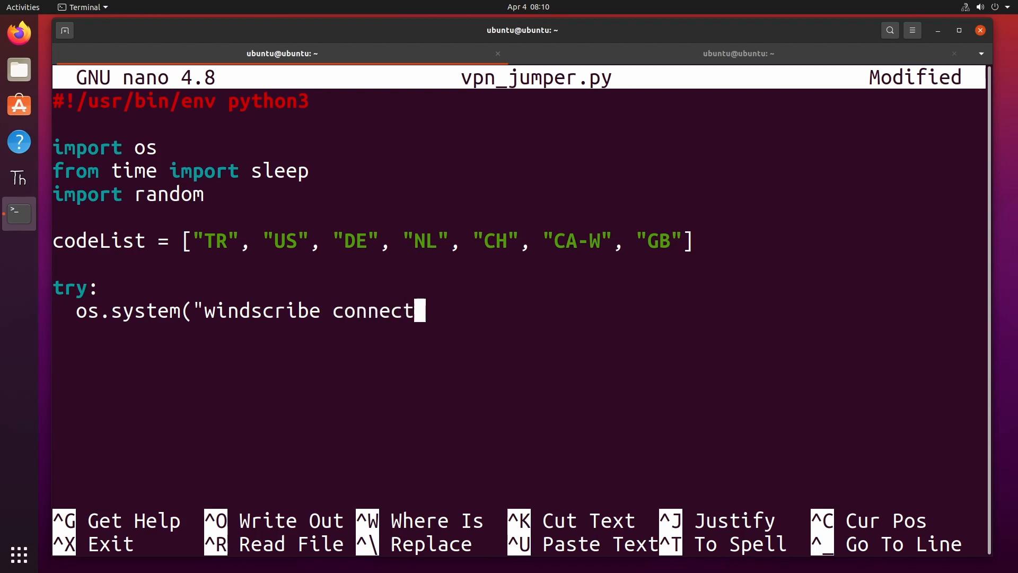
text("))
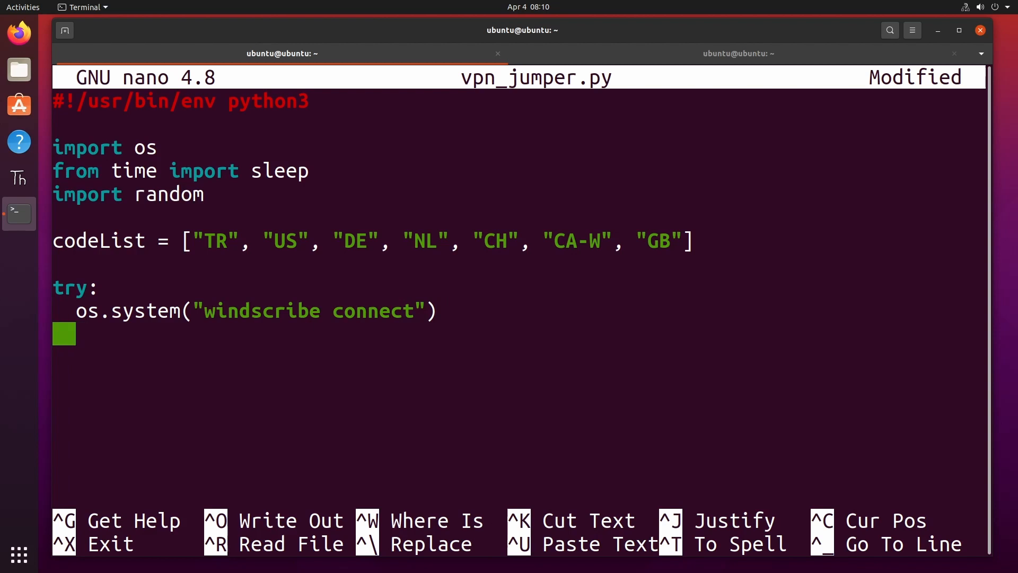
Add a 'while True:' loop inside the try block.
text(w)
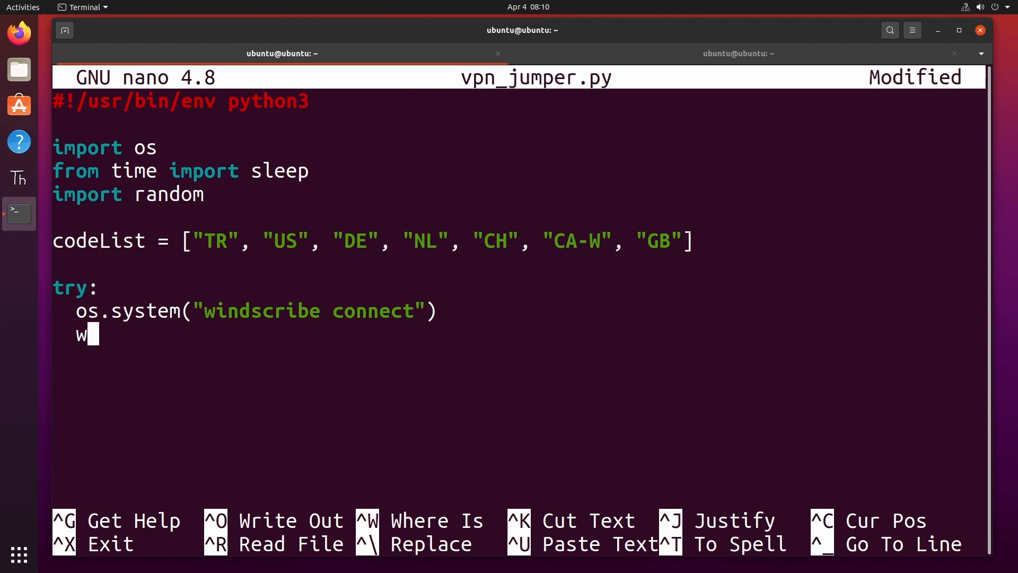
text(hile)
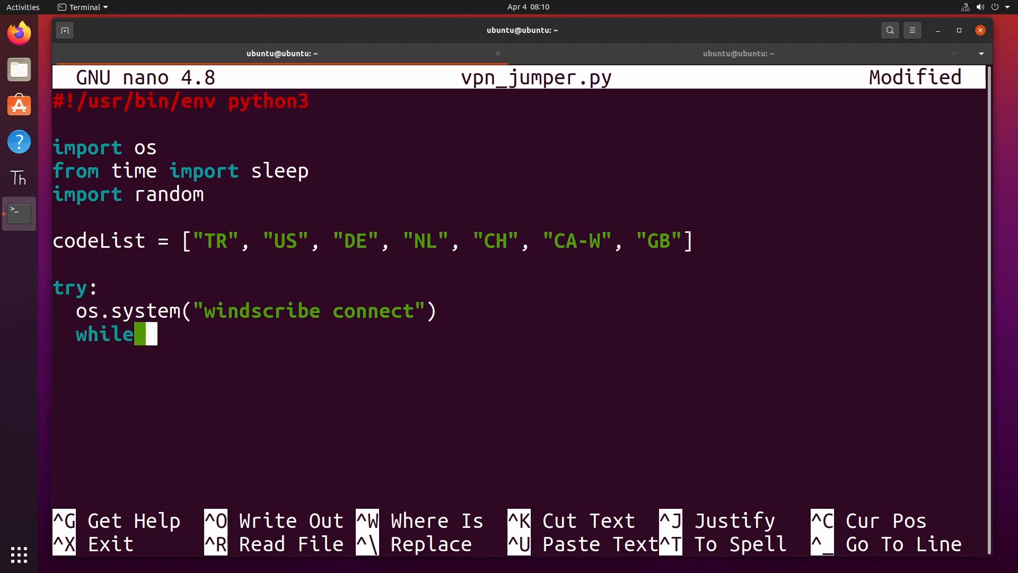
text(True:)
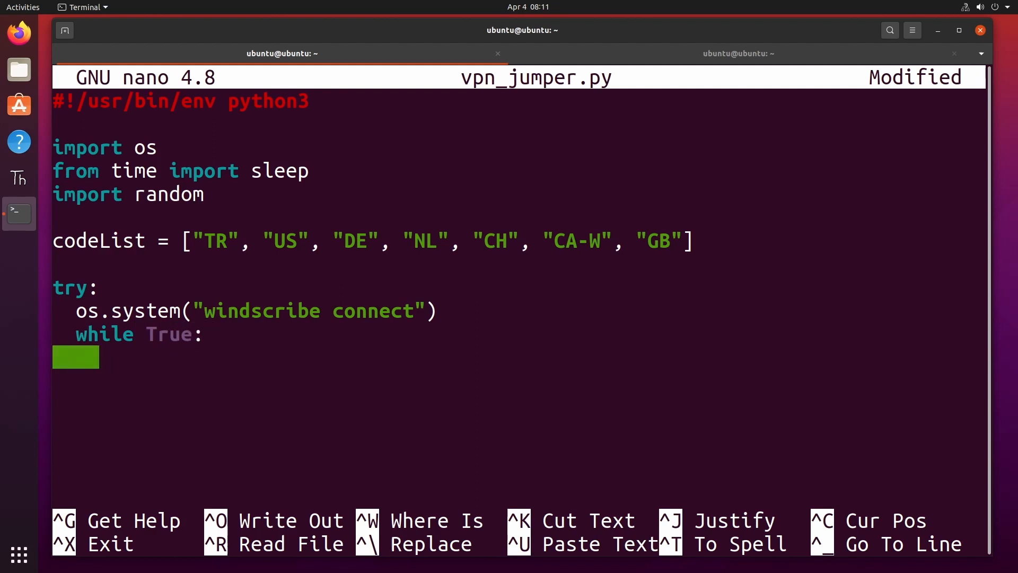
Inside the loop assign codeChoice = random.choice(codeList).
text(c)
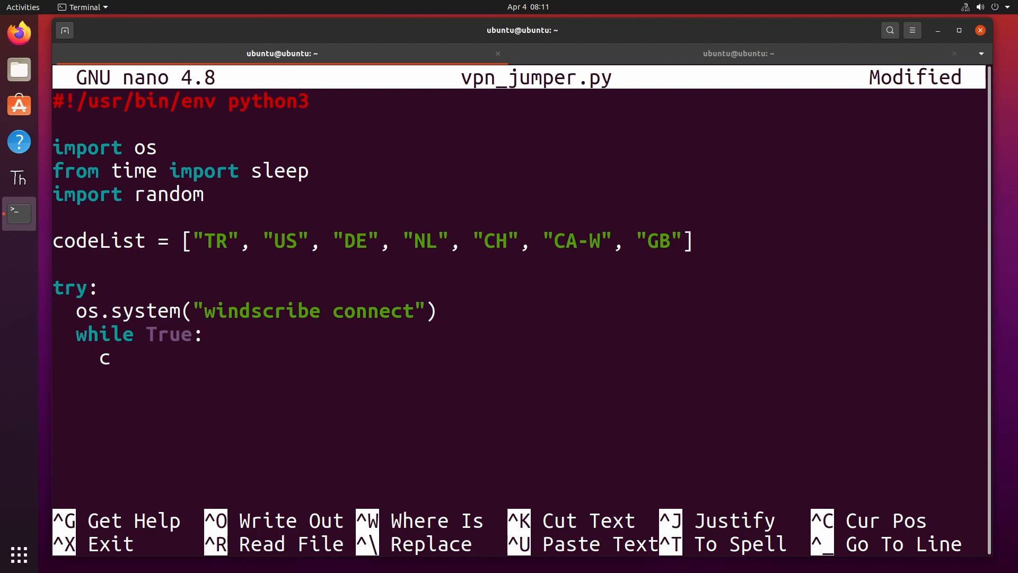
text(odeC)
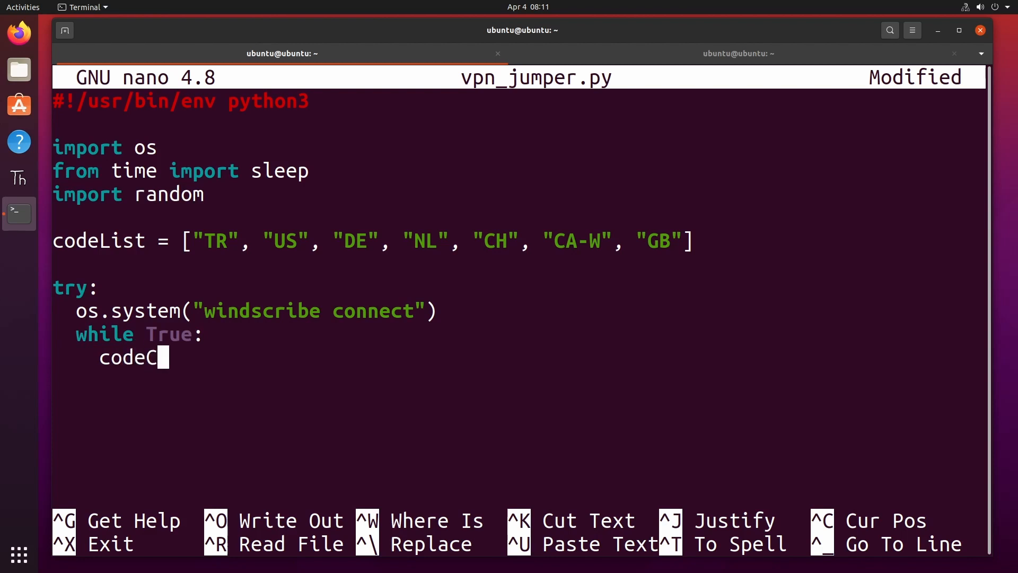
text(hoi)
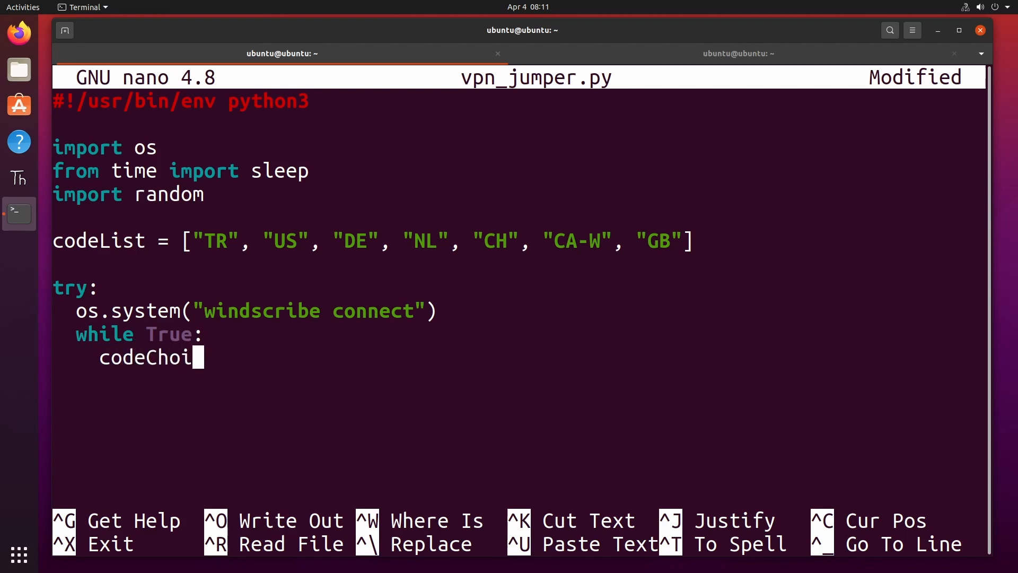
text(ce =)
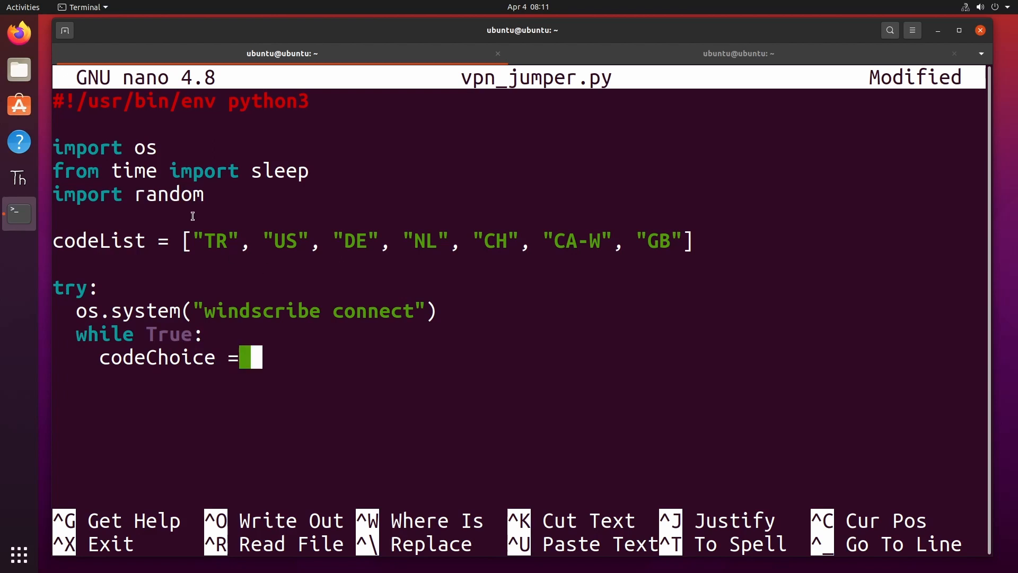
text(ranc)
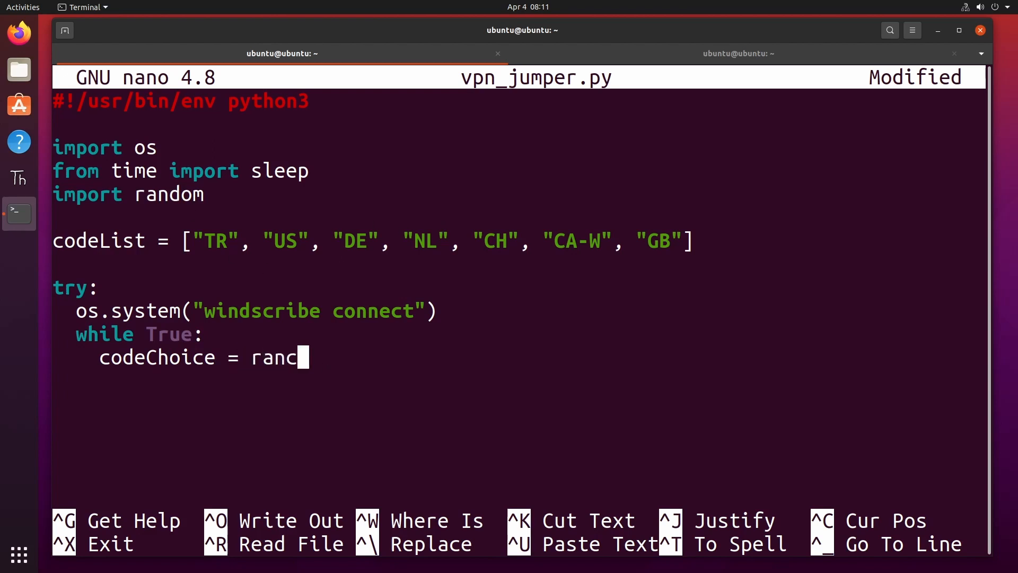
text(om.)
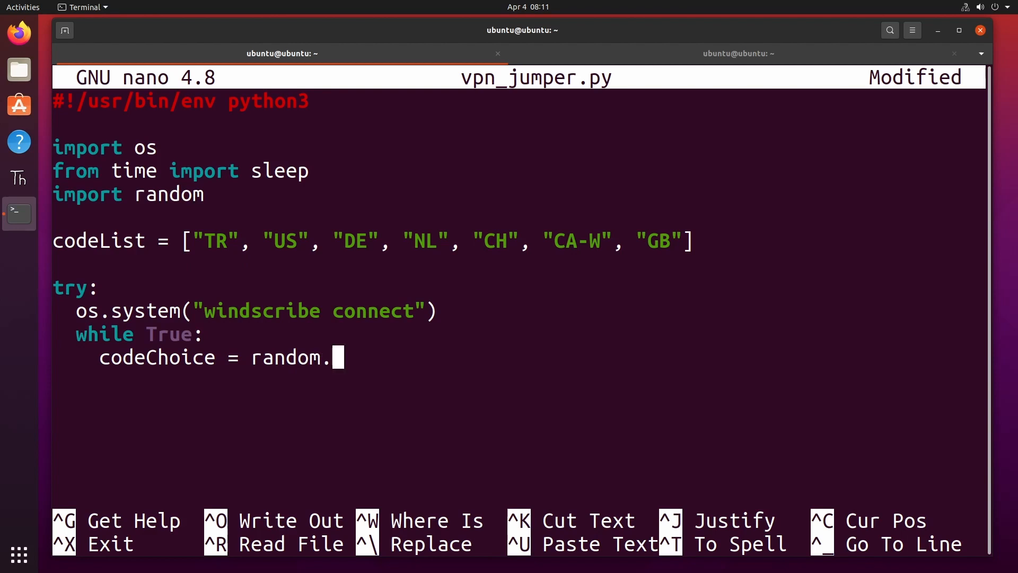
text(choic)
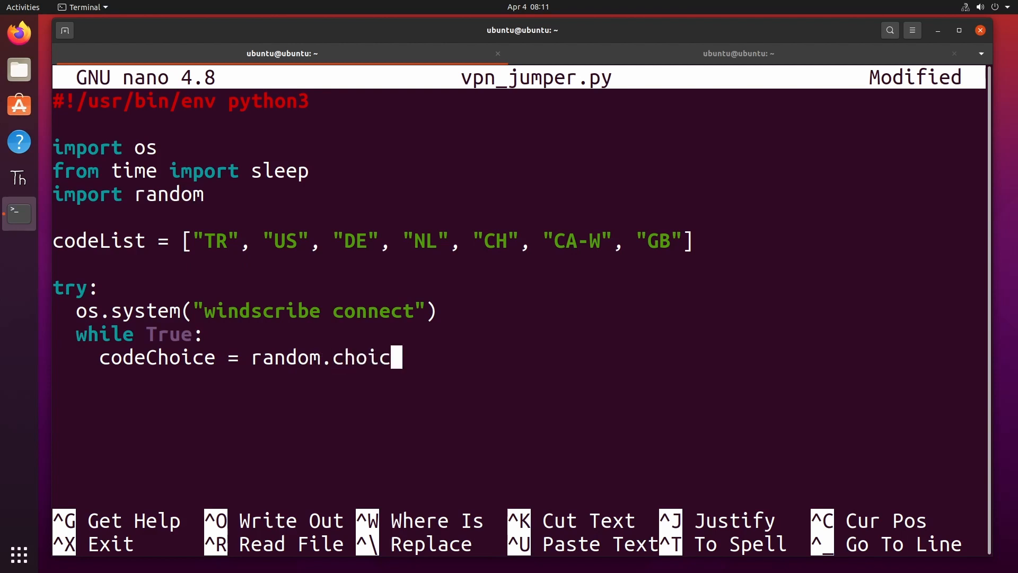
text(e()
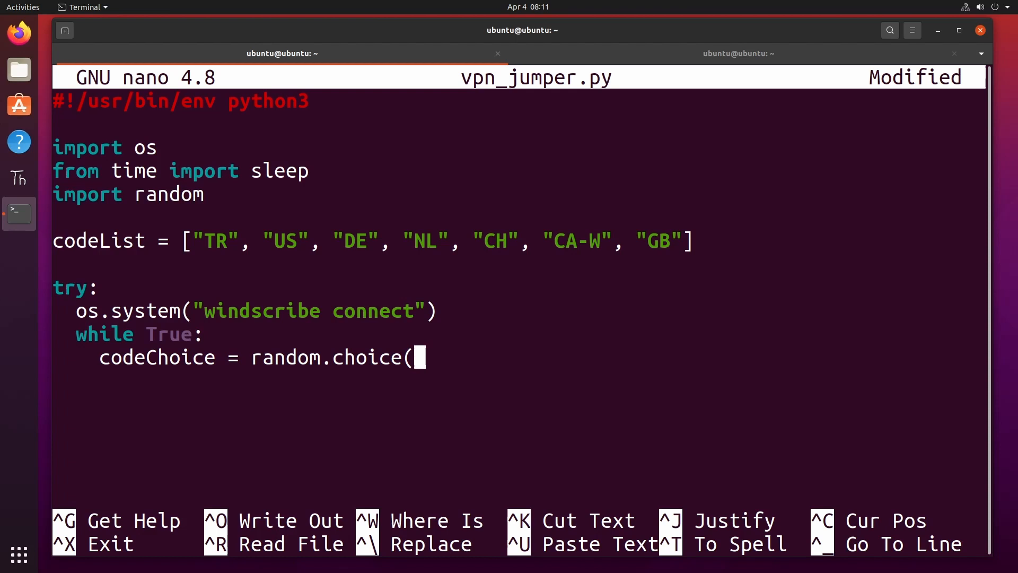
text(codeL)
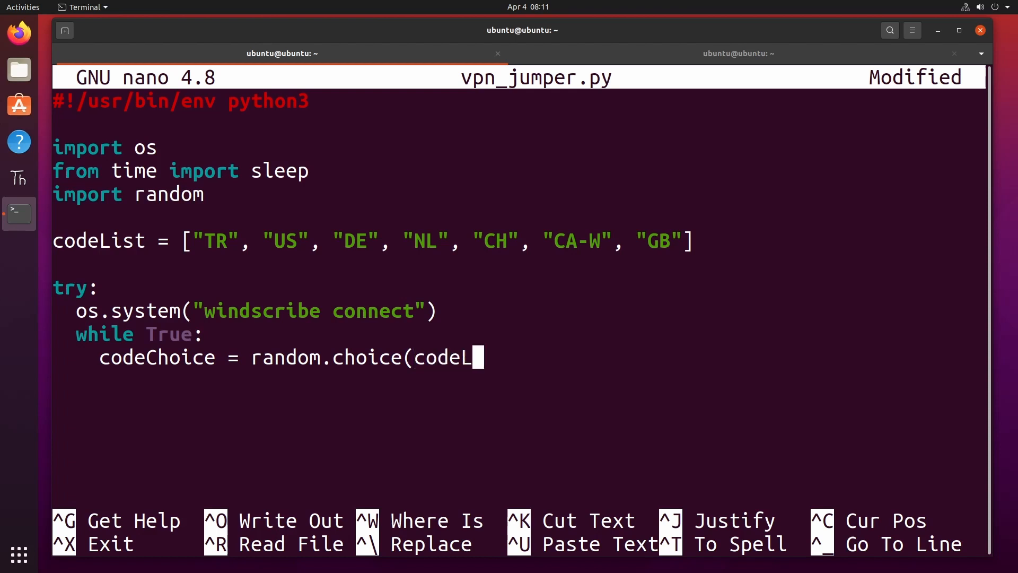
text(ist))
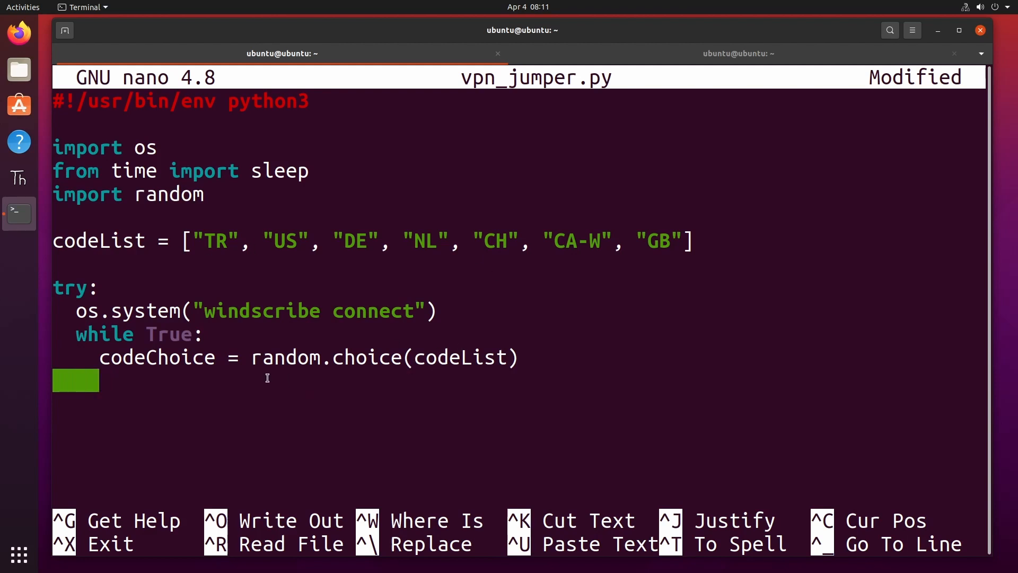
Add sleep(random.randrange(120,300)) so the loop waits 120–300 seconds.
text(slee)
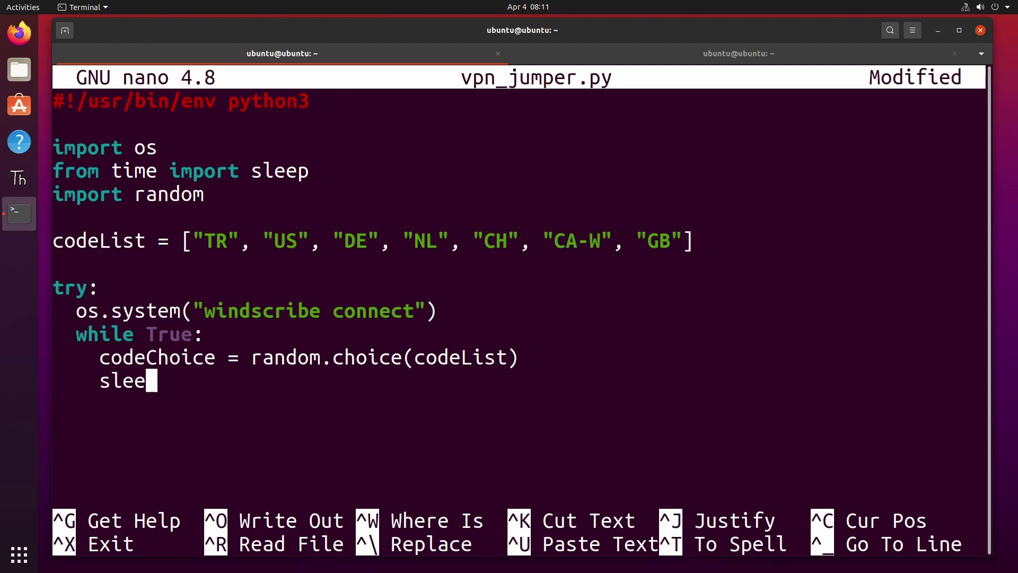
text(p)
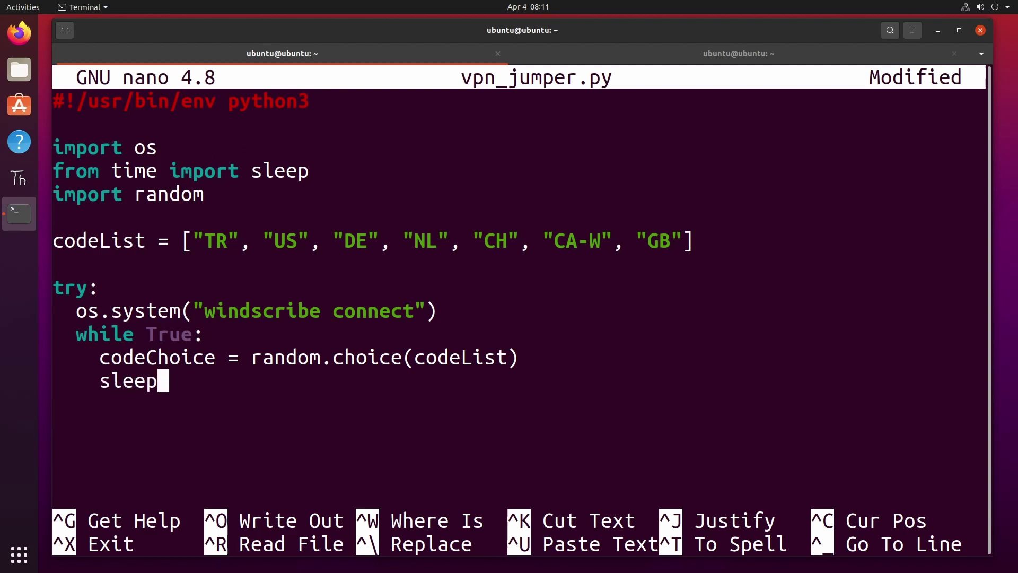
text((rando)
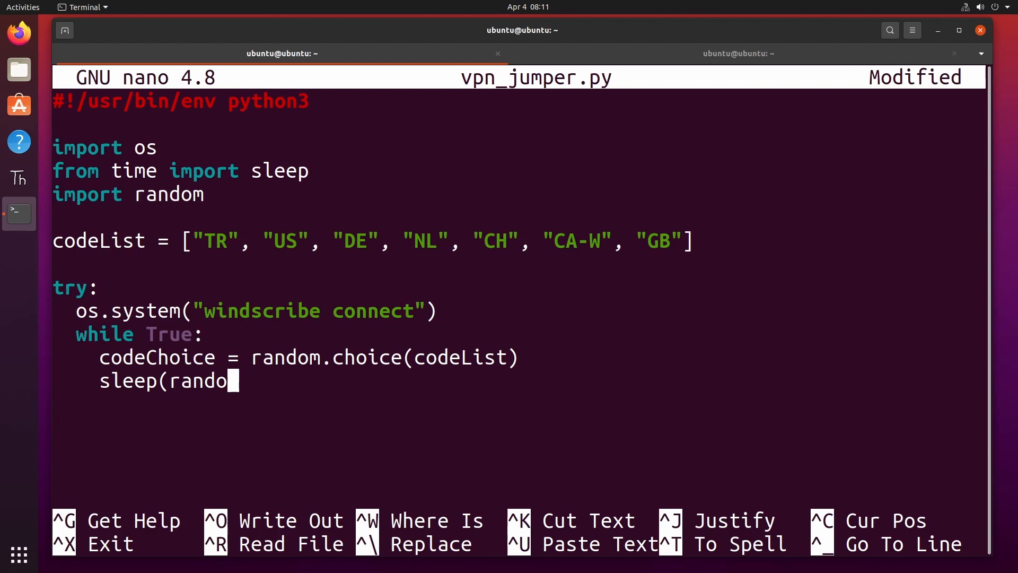
text(m.ran)
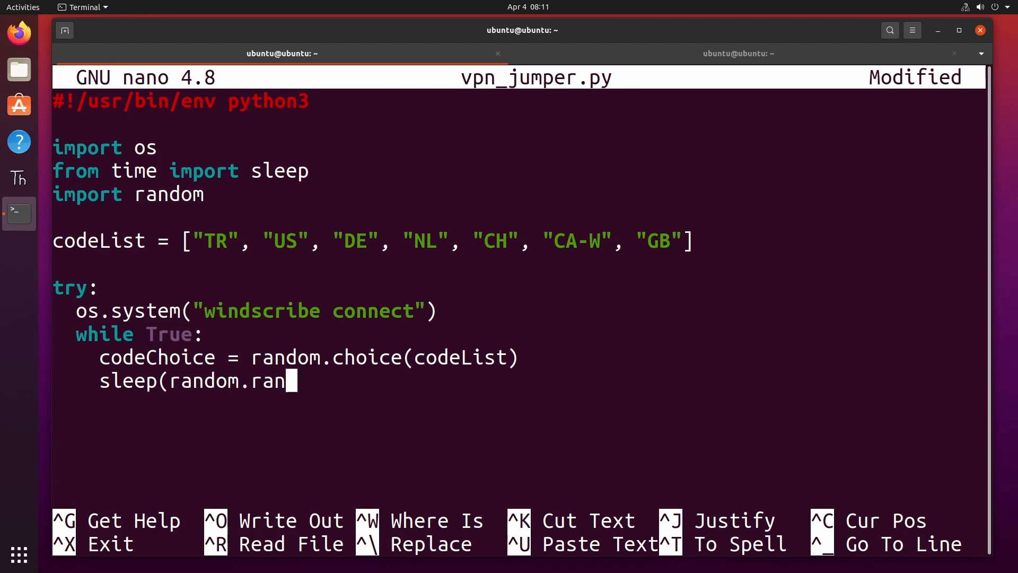
text(ran)
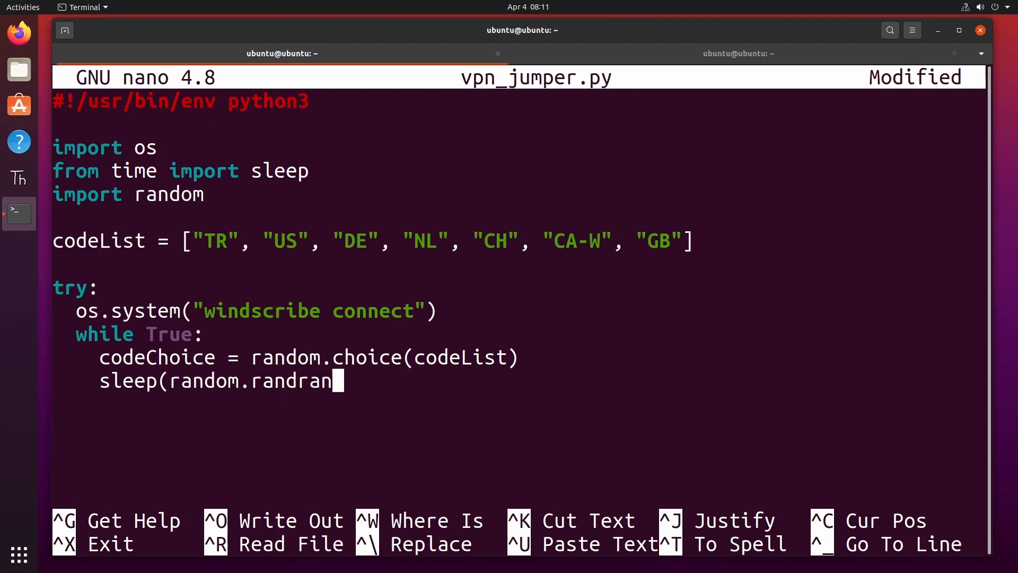
text(ge()
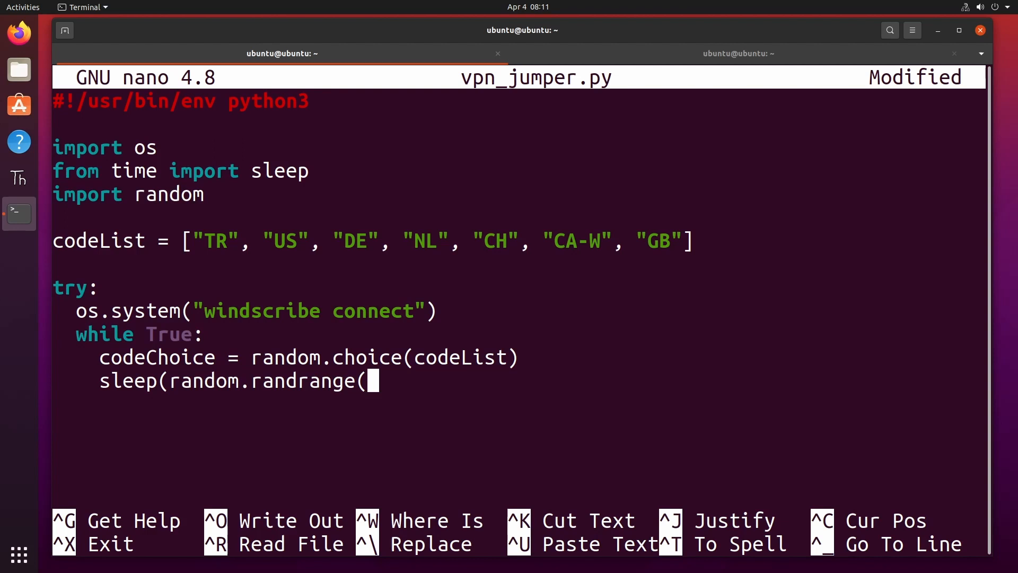
text(120,)
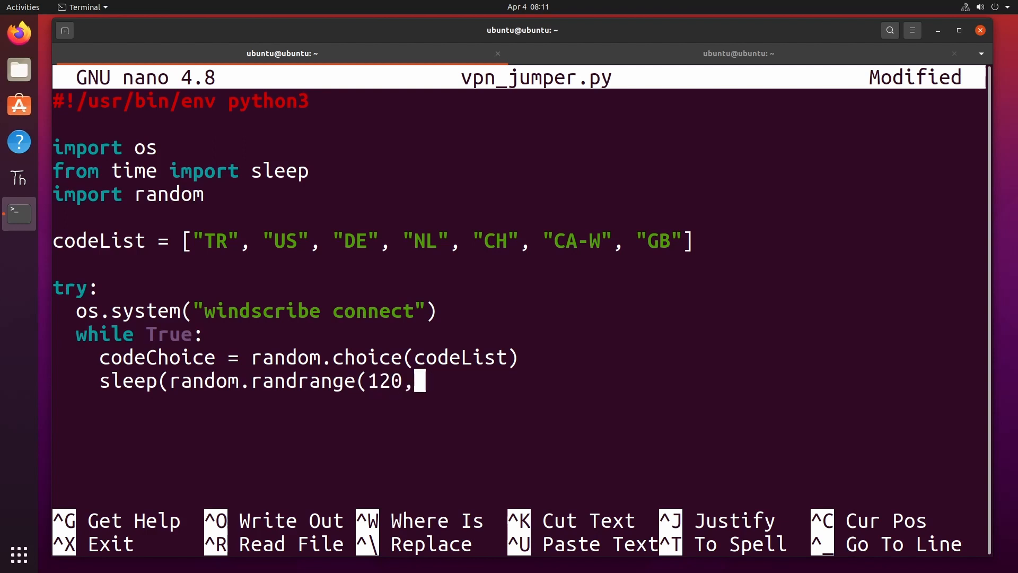
text(300)))
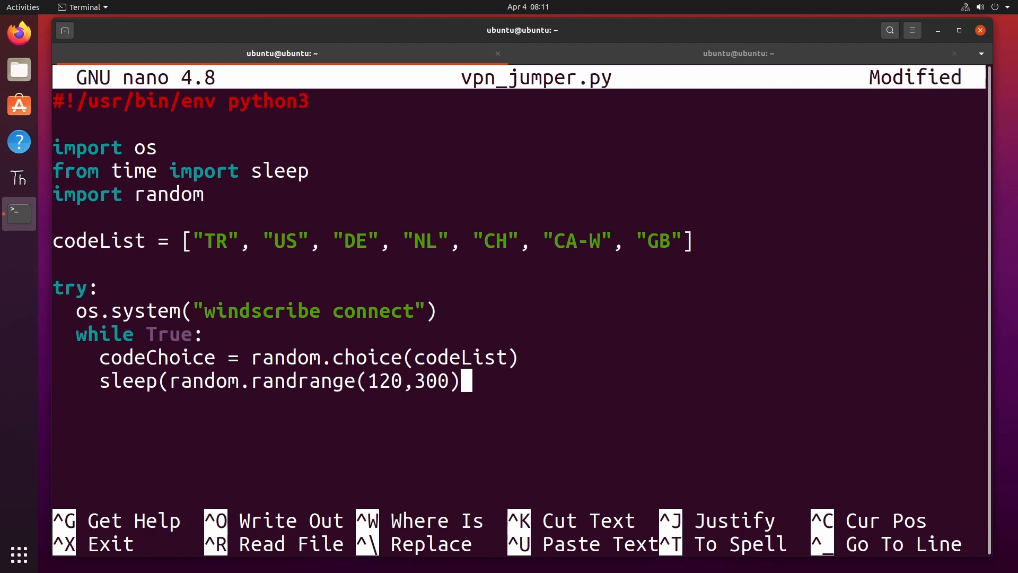
text())
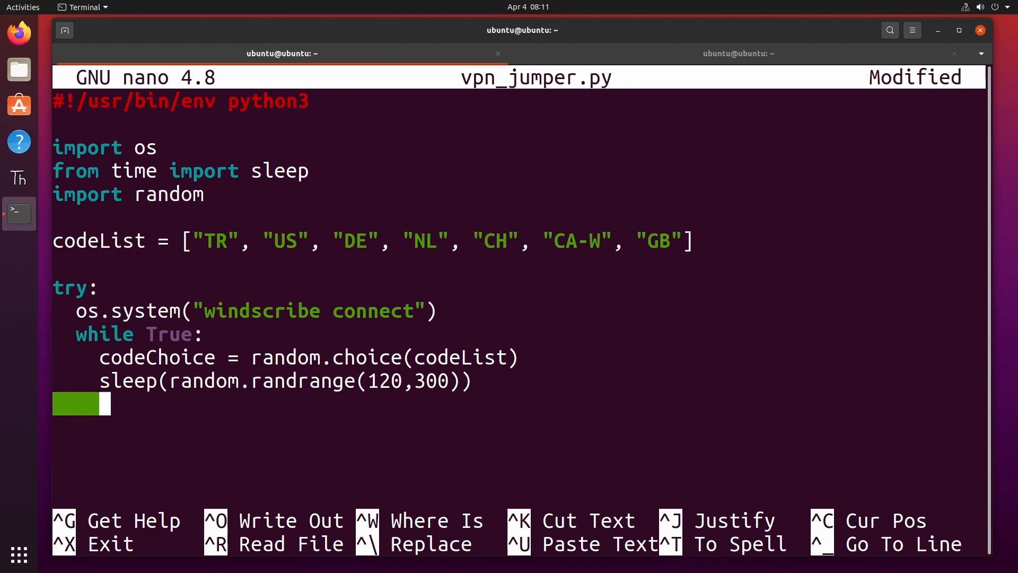
Add print("#Changing the IP Address...") inside the while loop.
text(print()
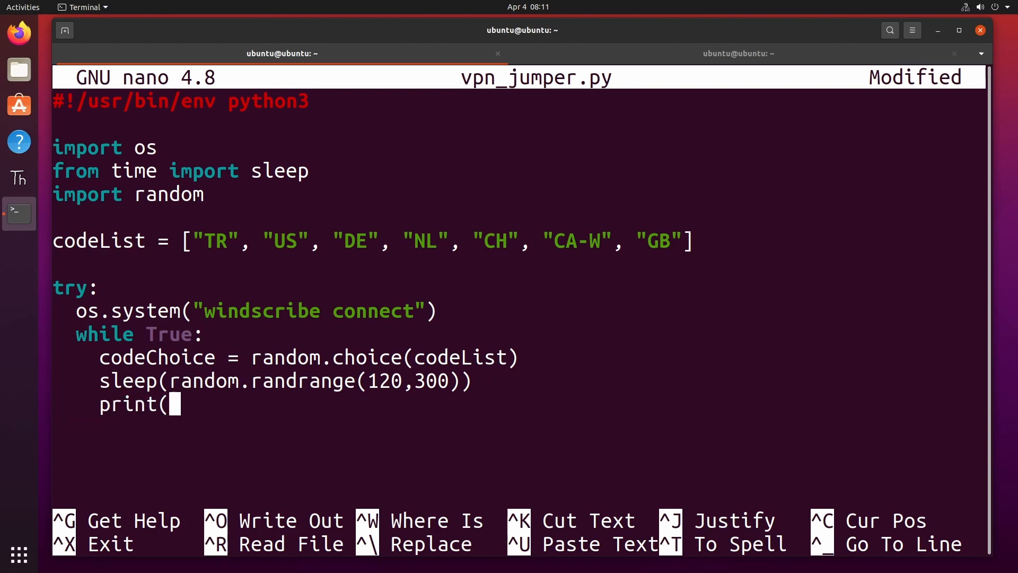
text("#)
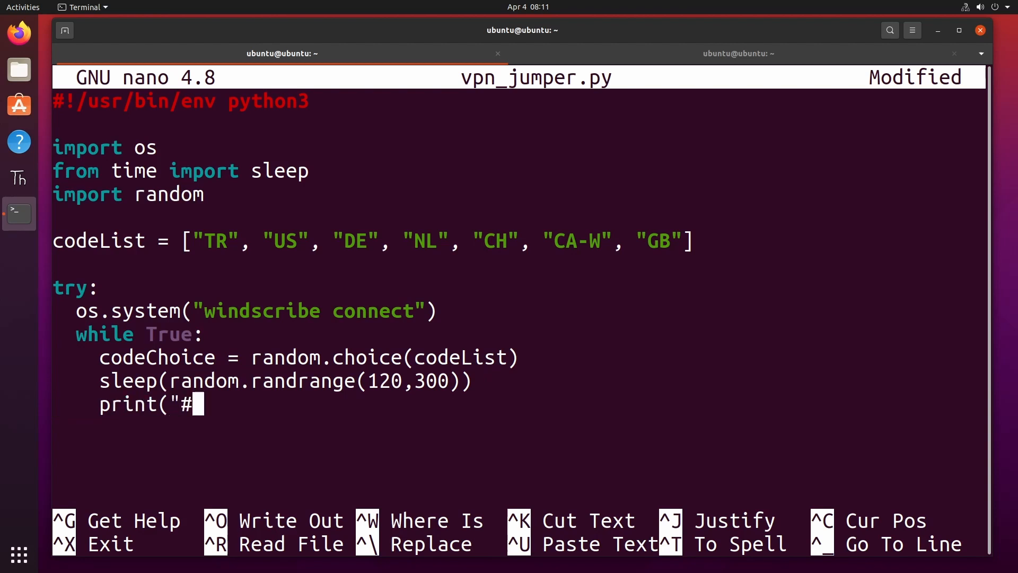
text(C)
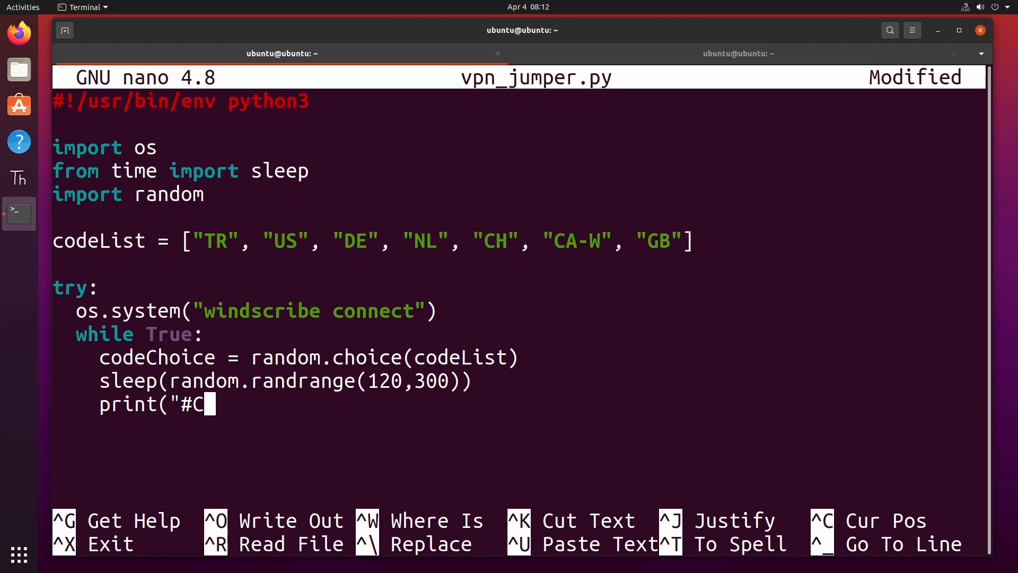
text(hangi)
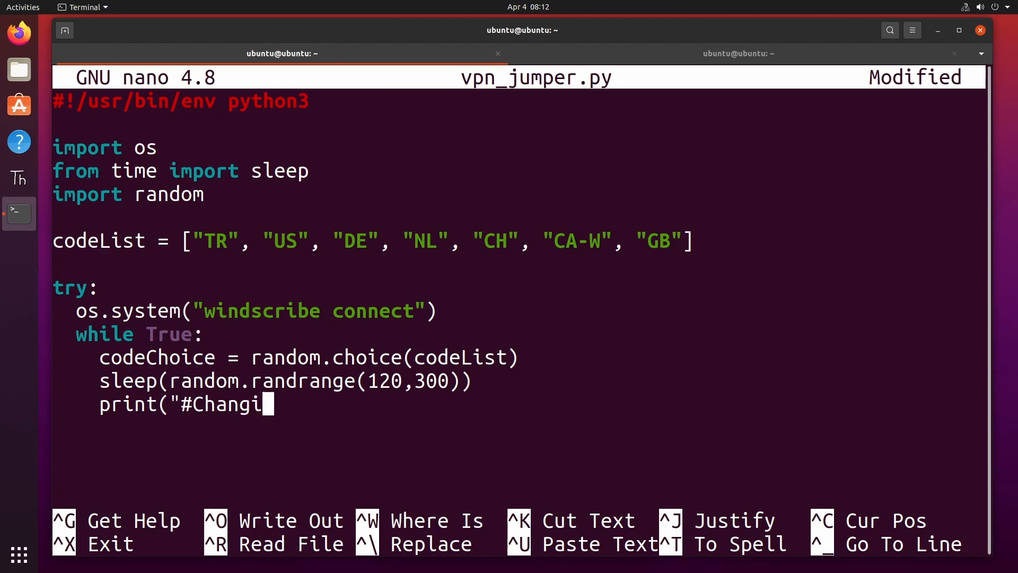
text(ng the)
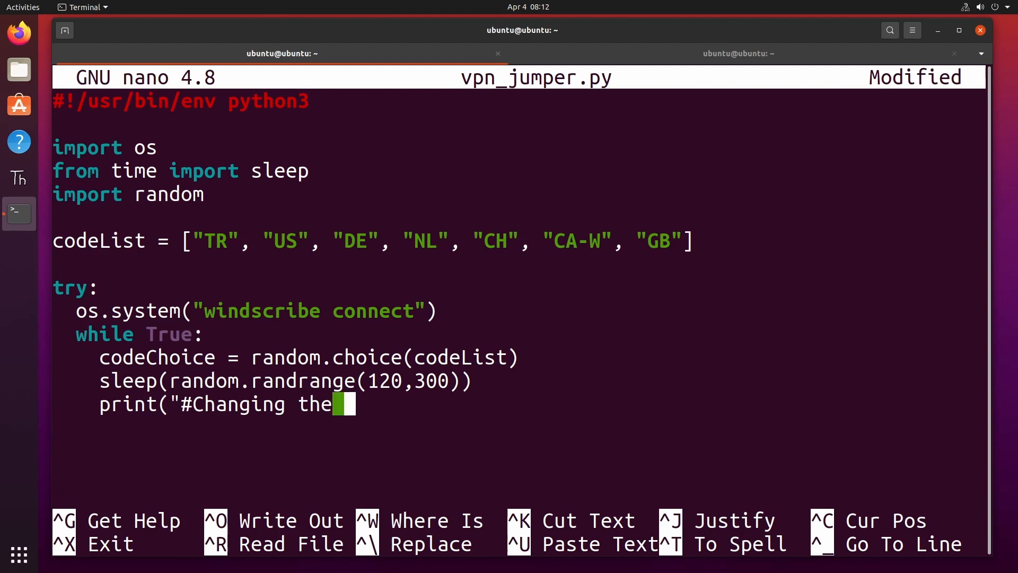
text(IP A)
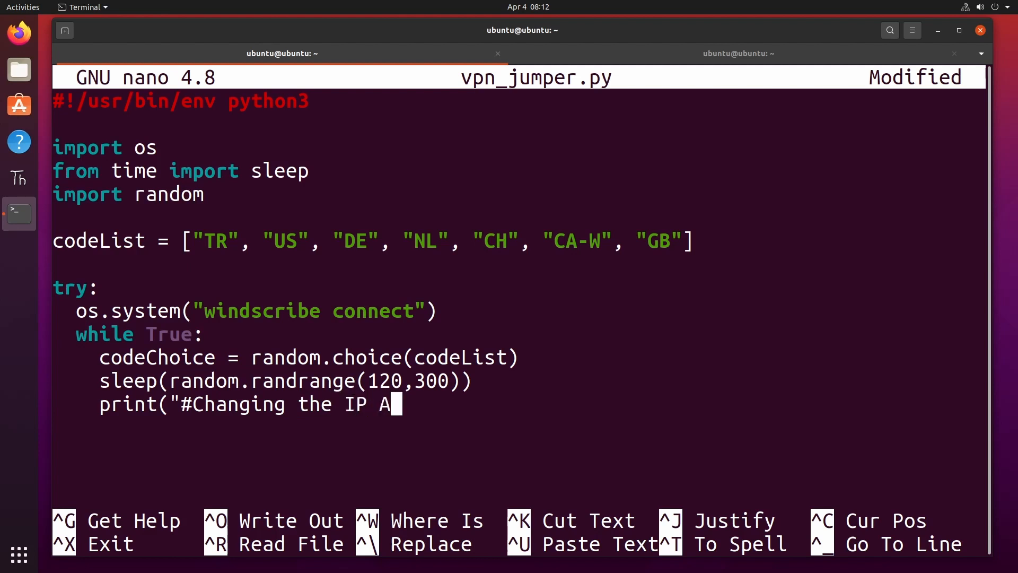
text(ddress")
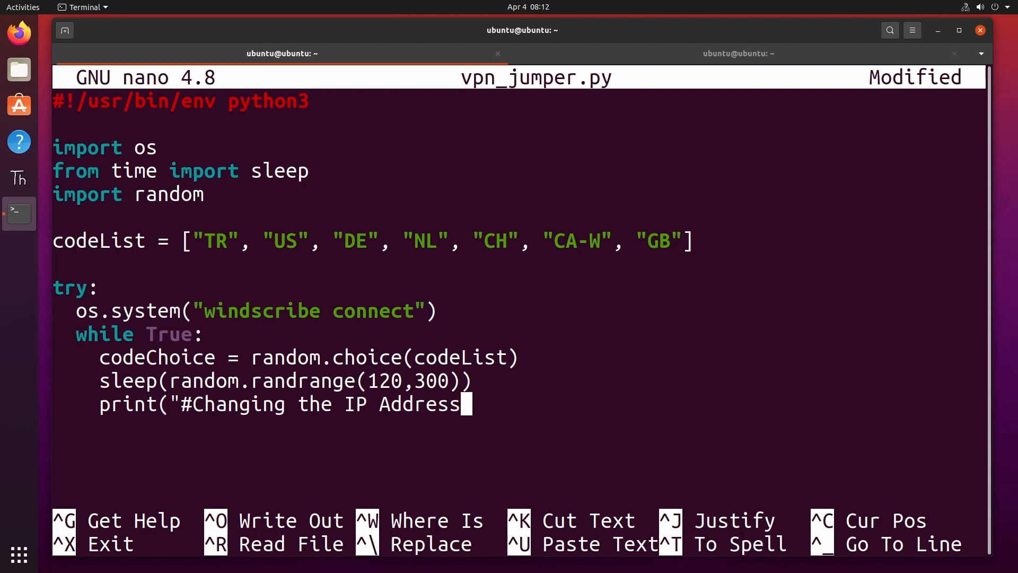
text(..."))
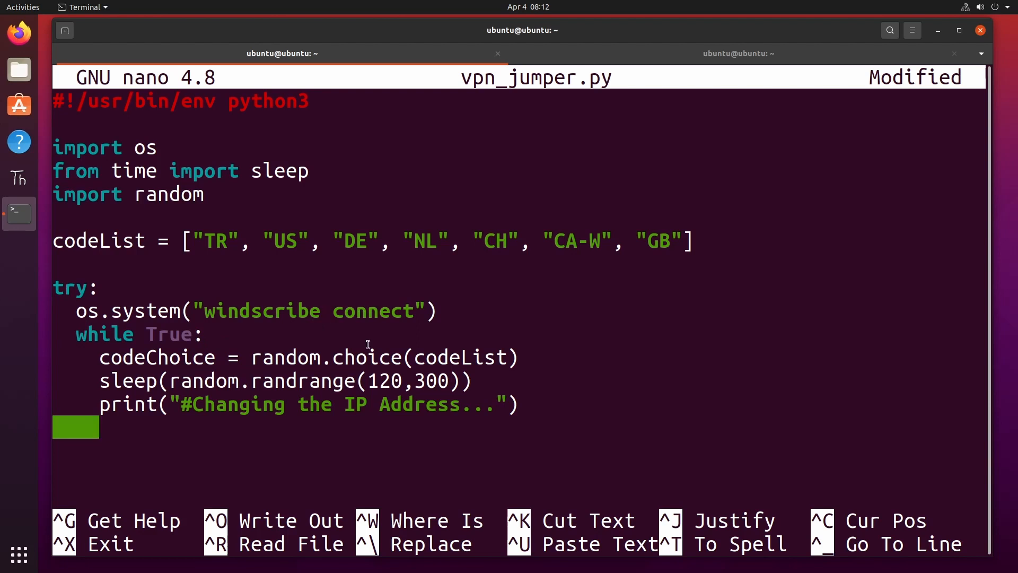
Add os.system("windscribe connect " + codeChoice) to reconnect to the chosen location.
text(W)
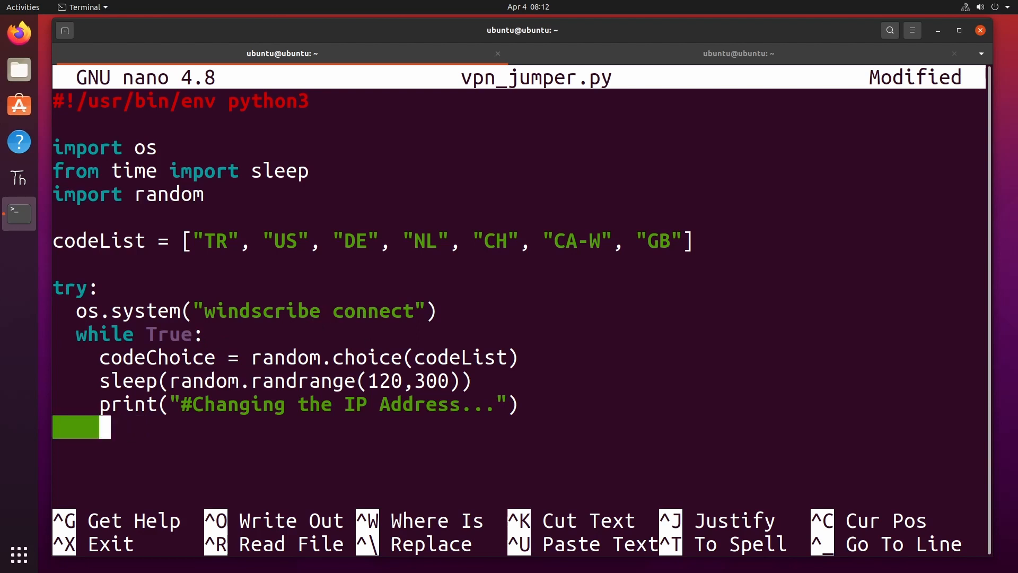
text(os)
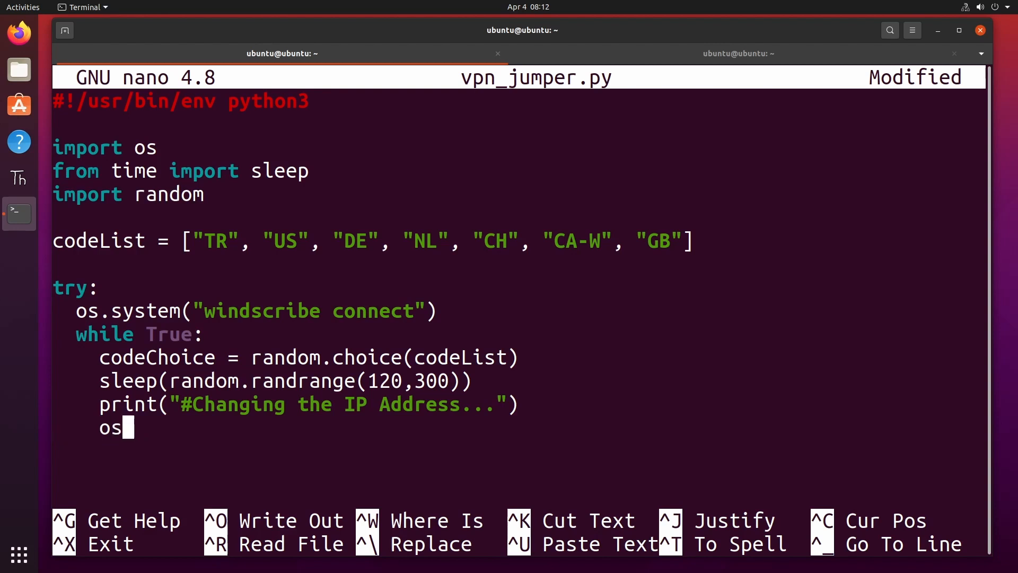
text(.system)
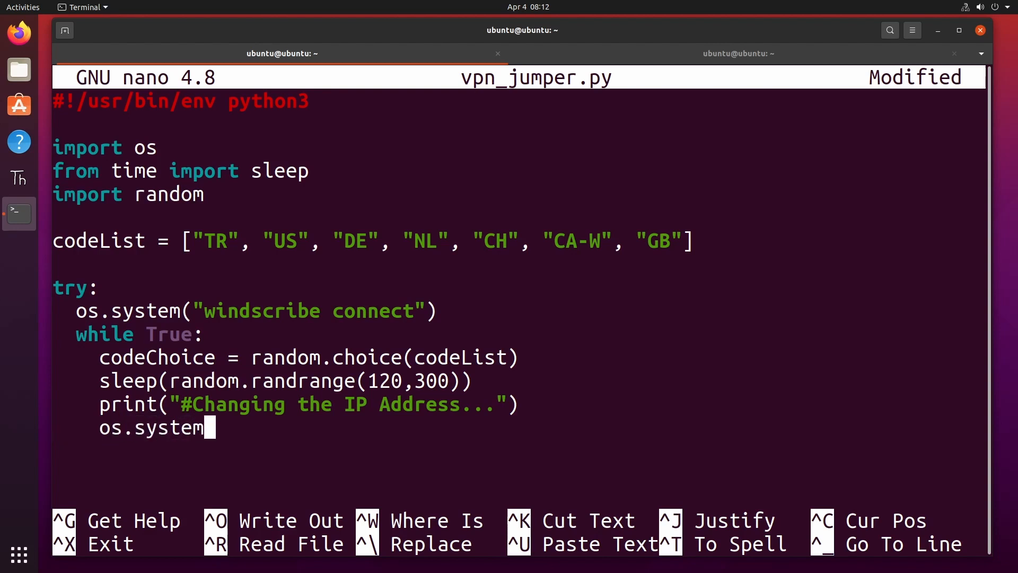
text((")
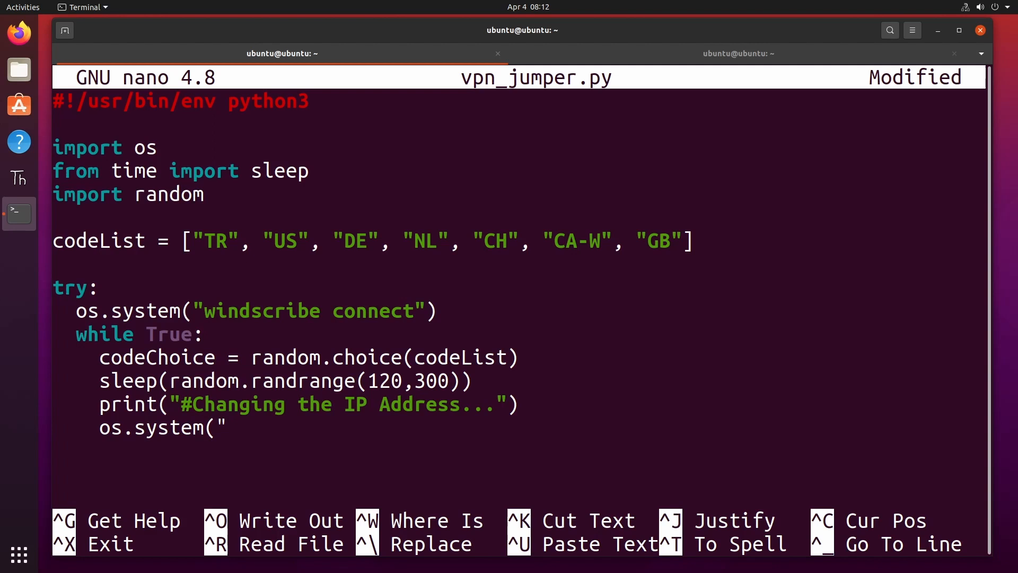
text(winds)
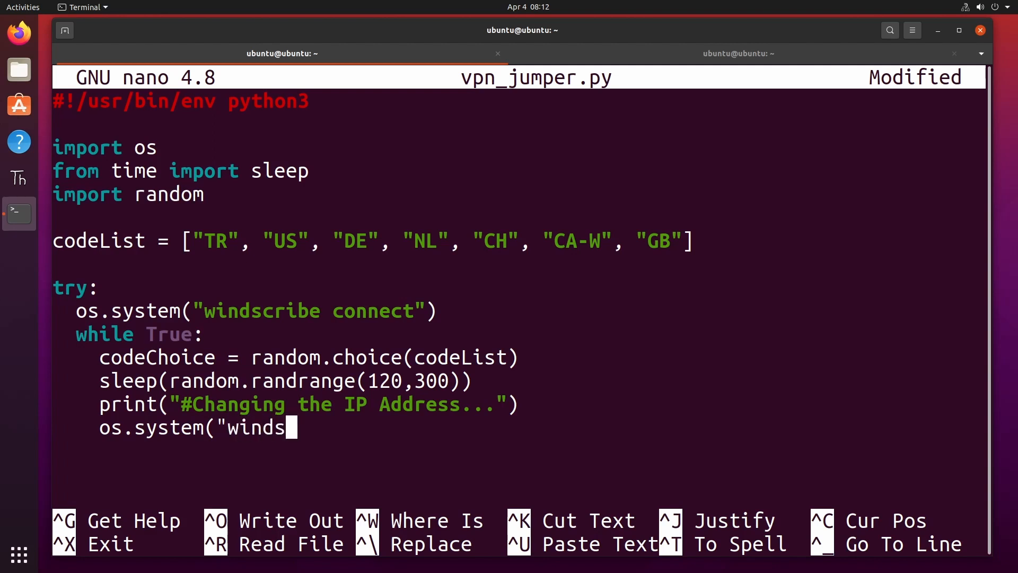
text(cribe co)
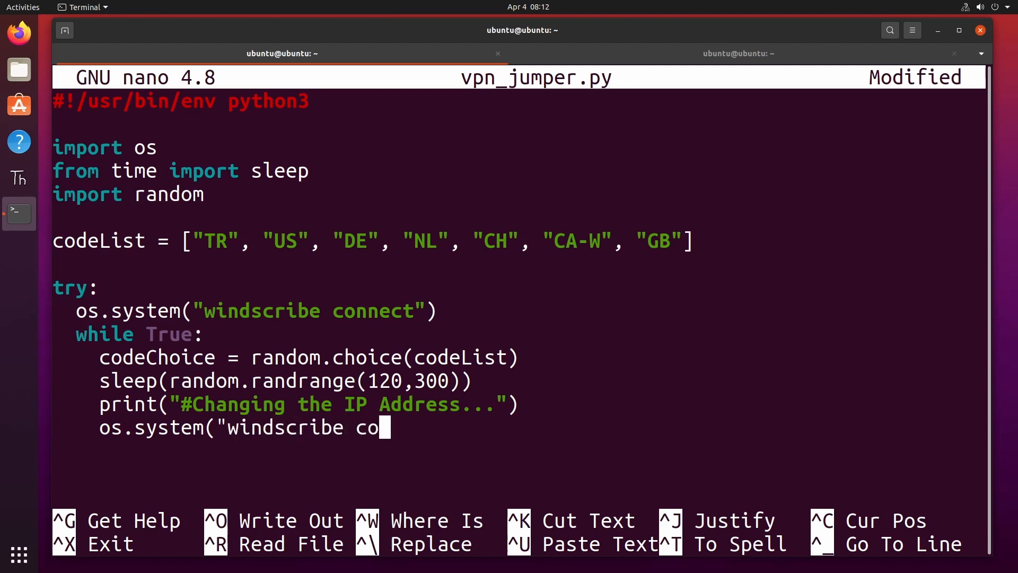
text(nnect)
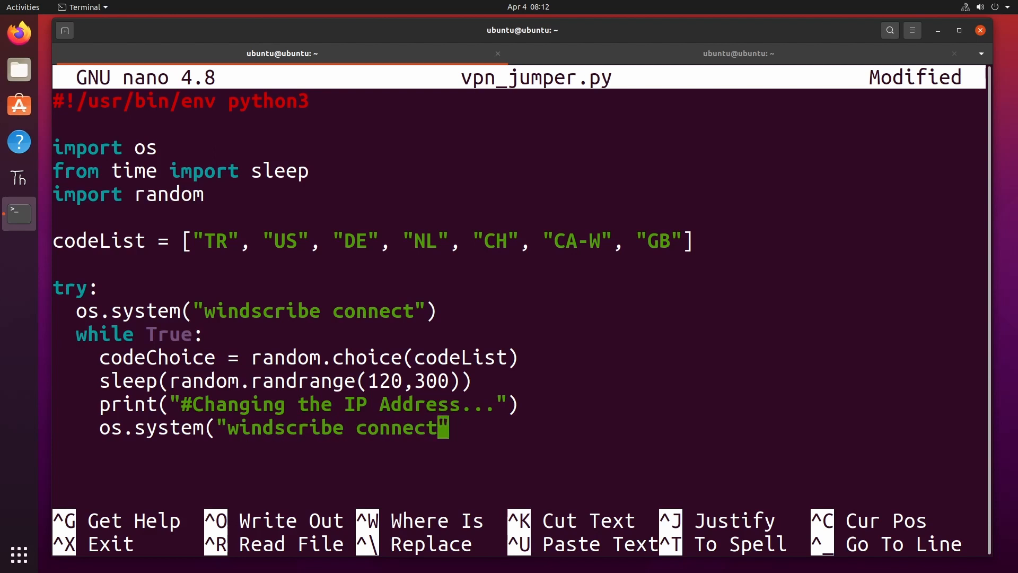
text(" +)
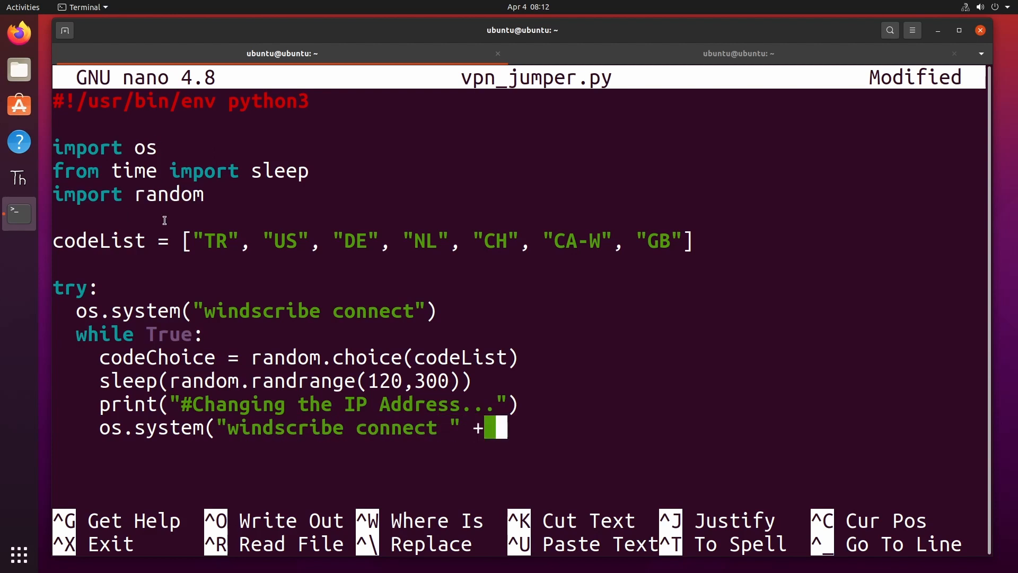
mouse_move(560, 437)
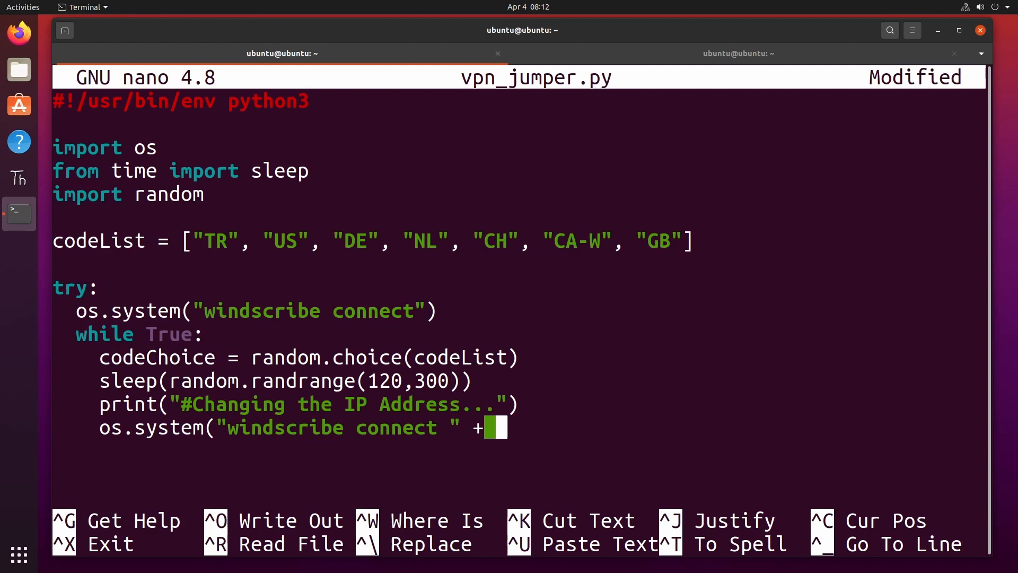
text(codeC)
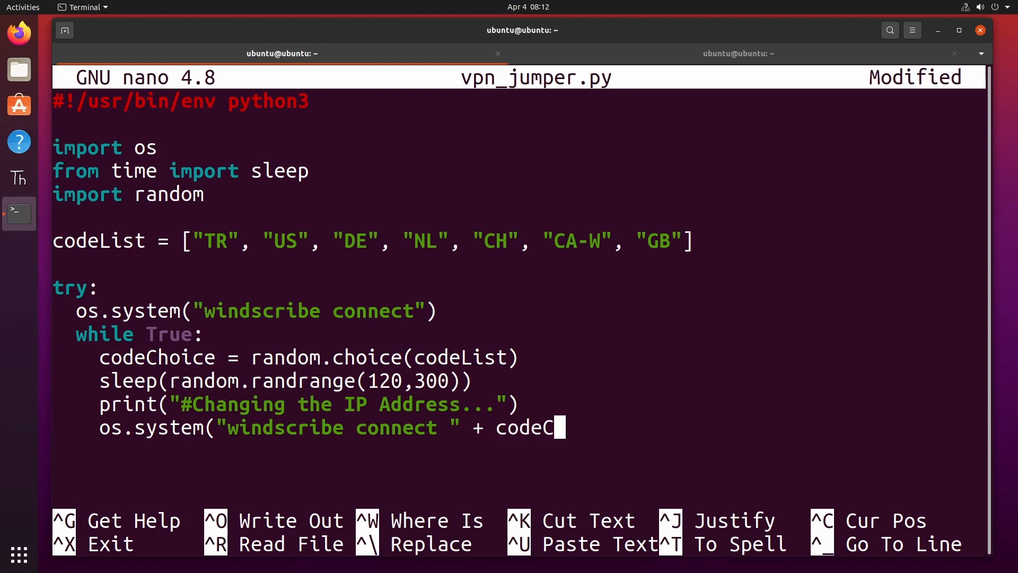
text(hoice)
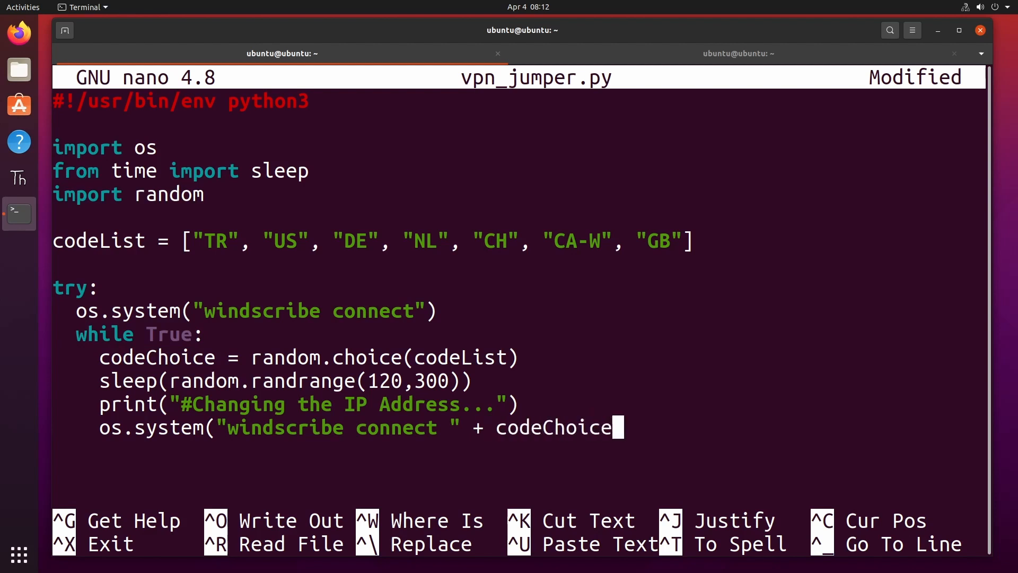
text())
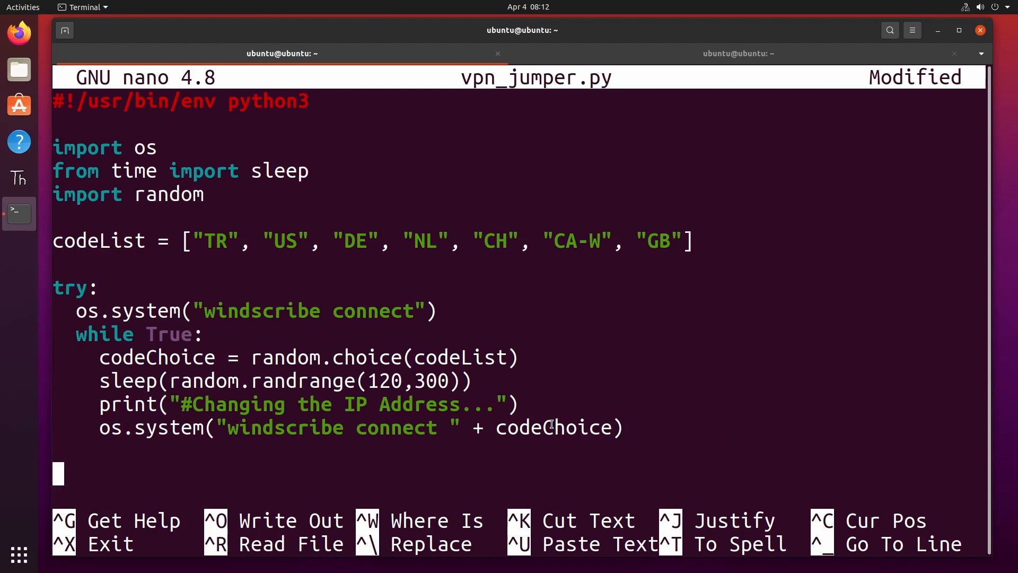
Add an 'except:' block that runs os.system("windscribe disconnect").
text(exc)
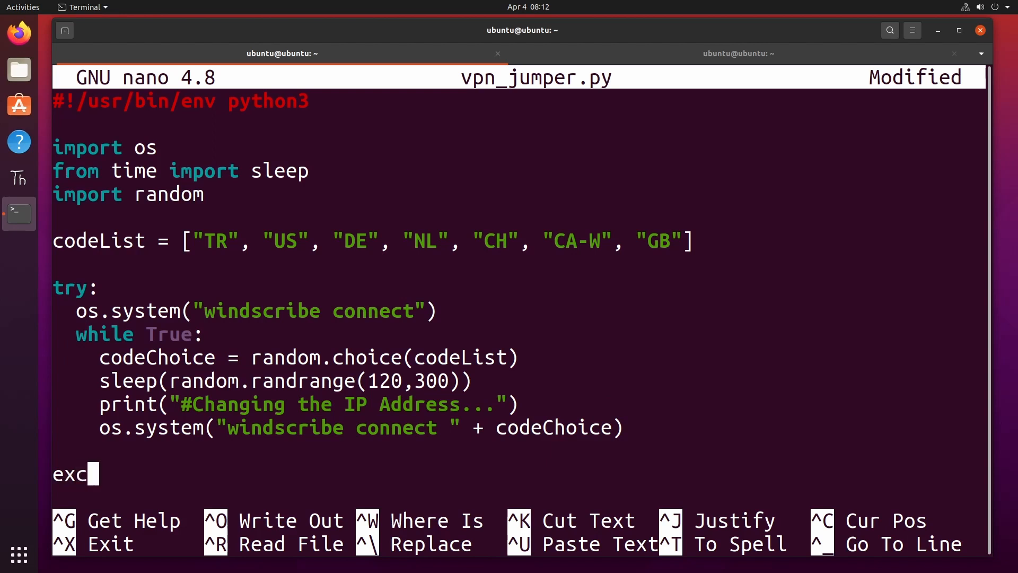
text(ept)
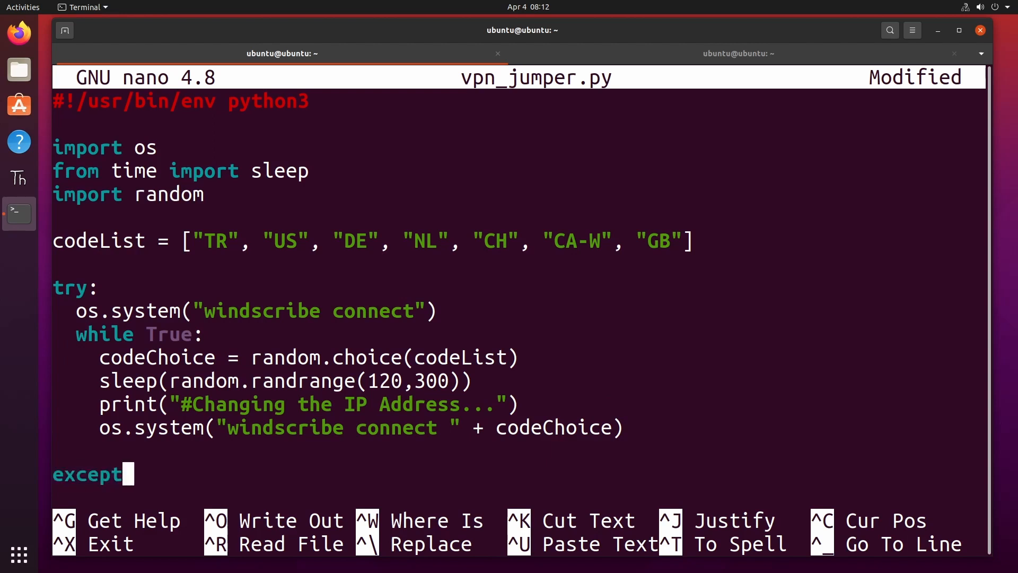
text(:)
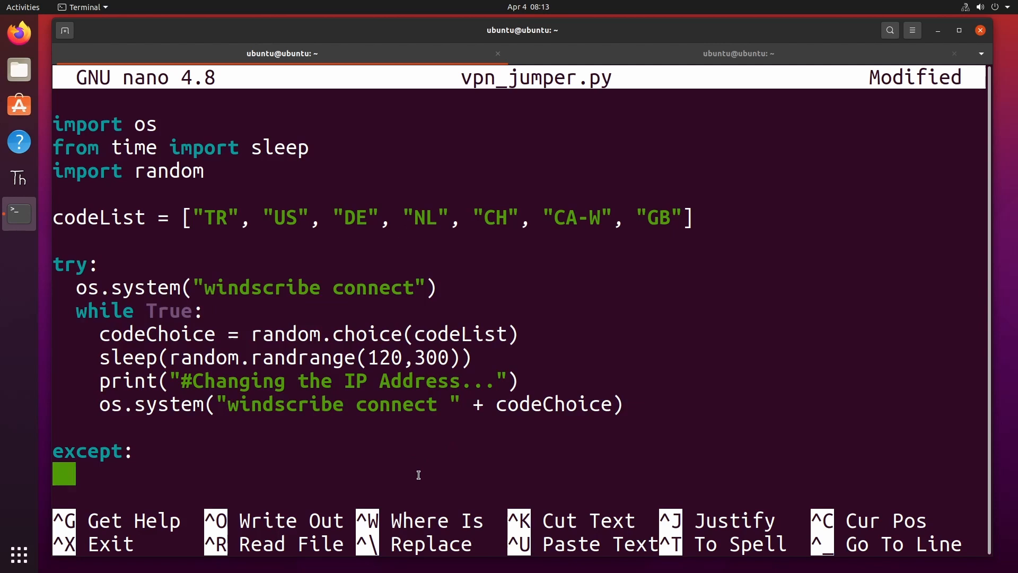
text(os.syst)
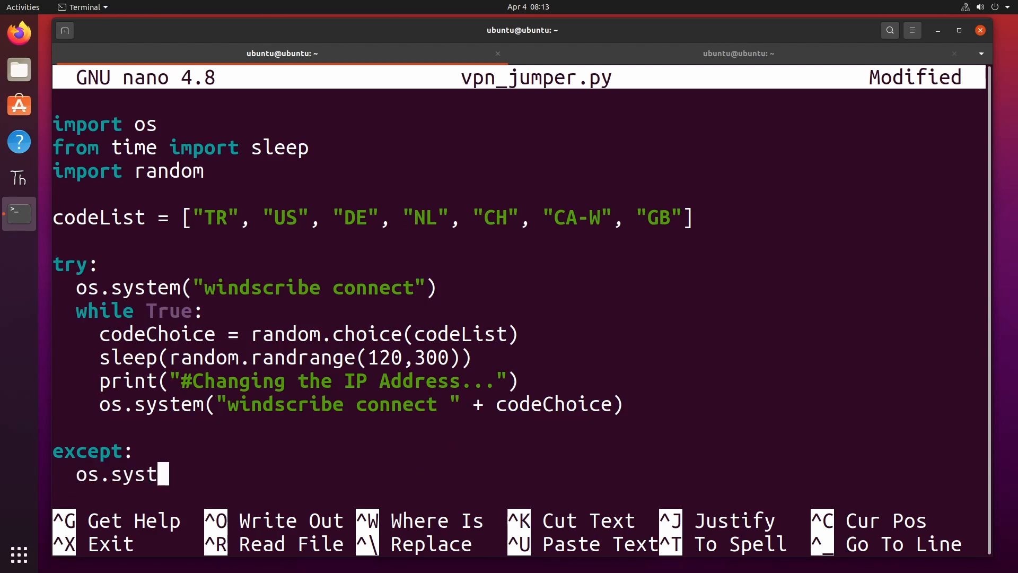
text(em()
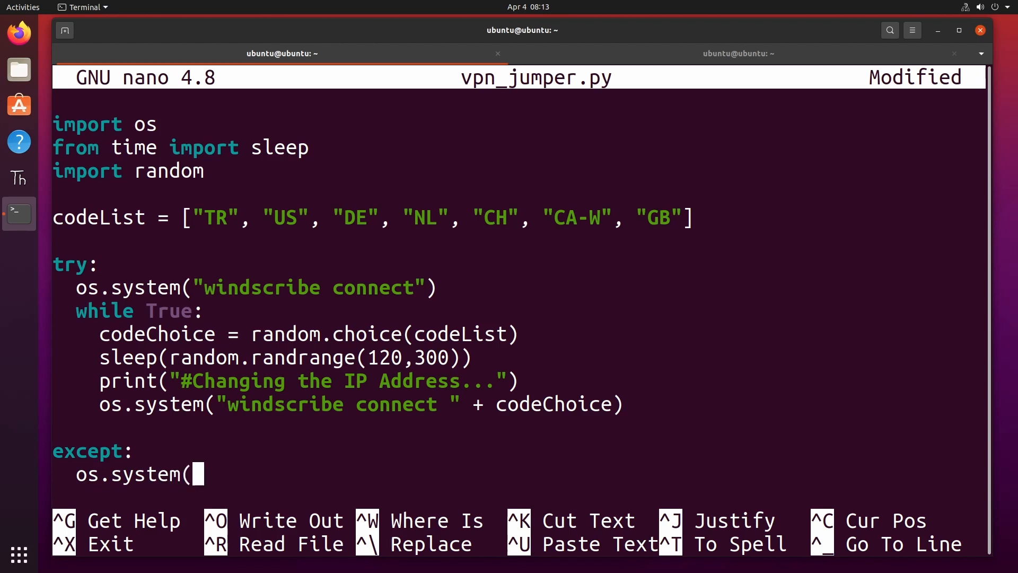
text("wind)
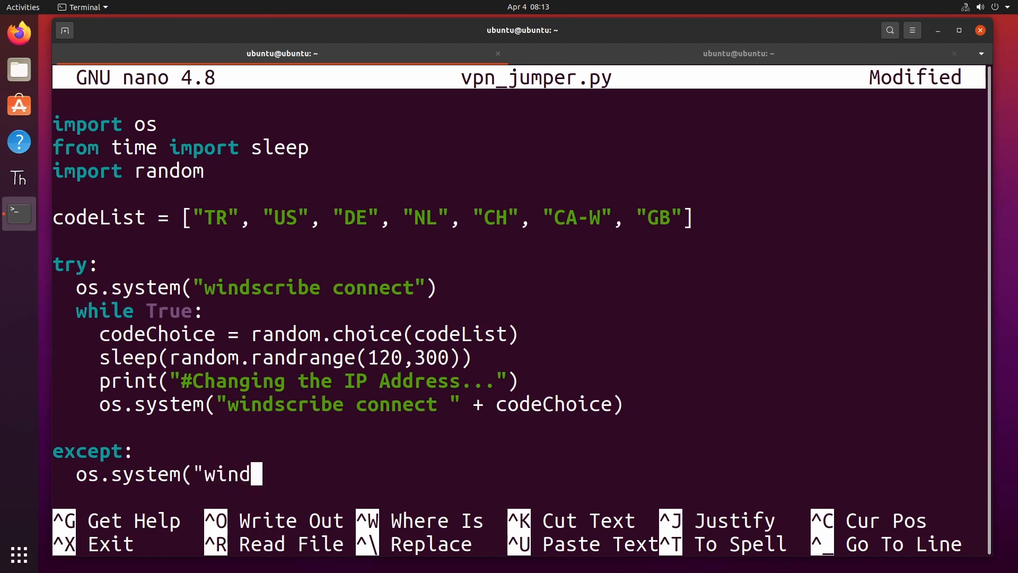
text(scribe d)
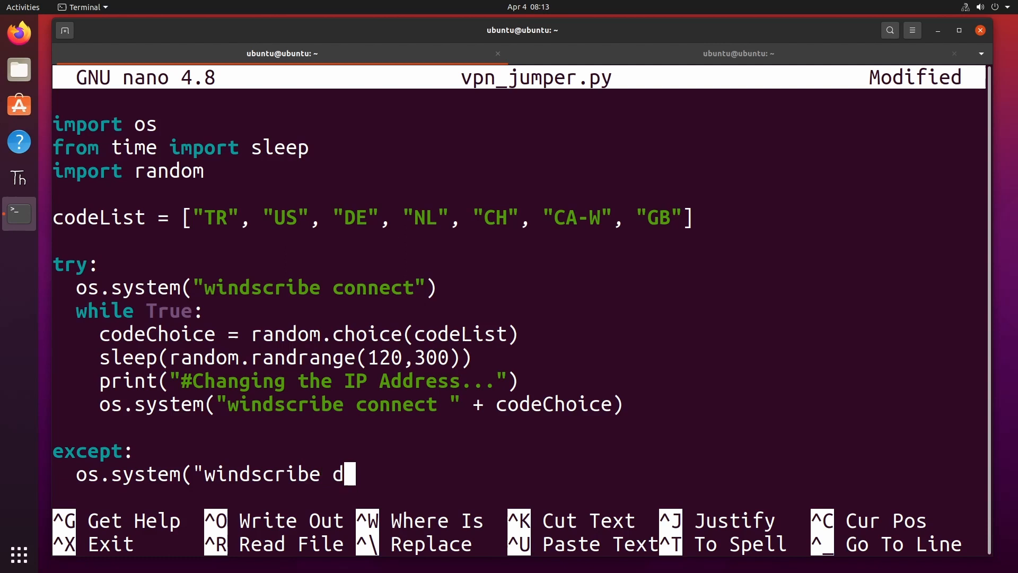
text(isconnect"))
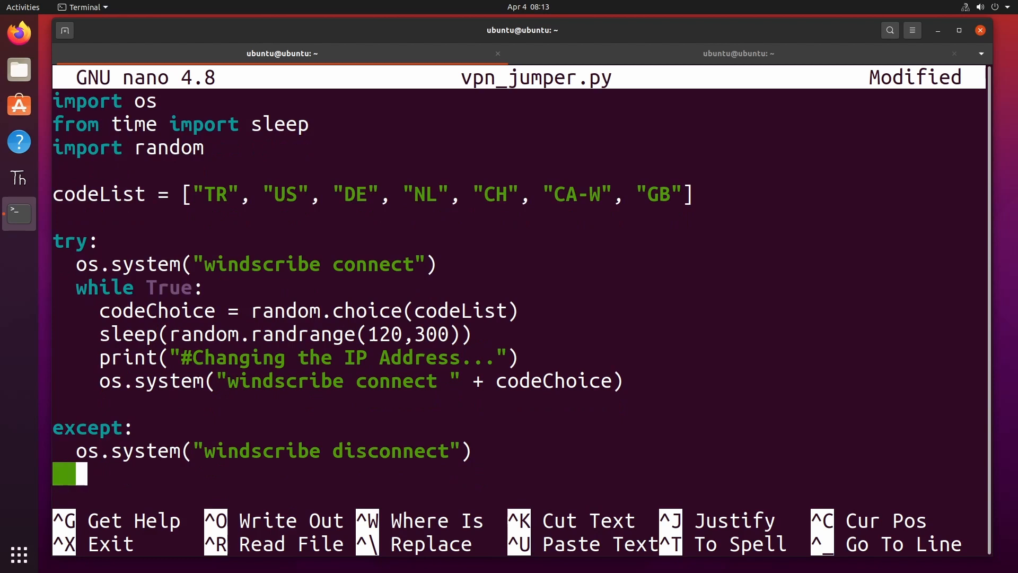
Add print("Error occured") in the except block, fixing the typo along the way.
text(print()
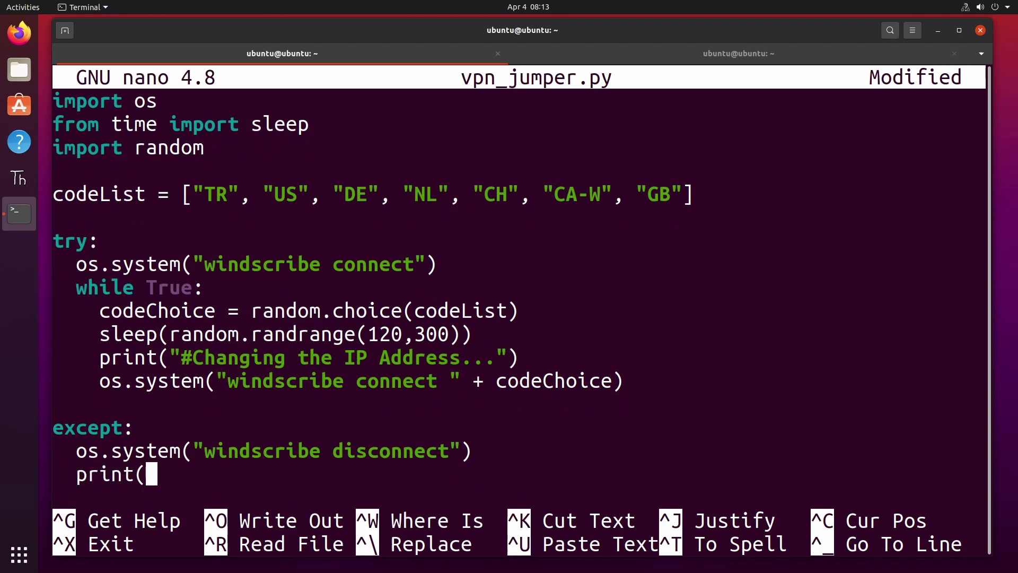
text(")
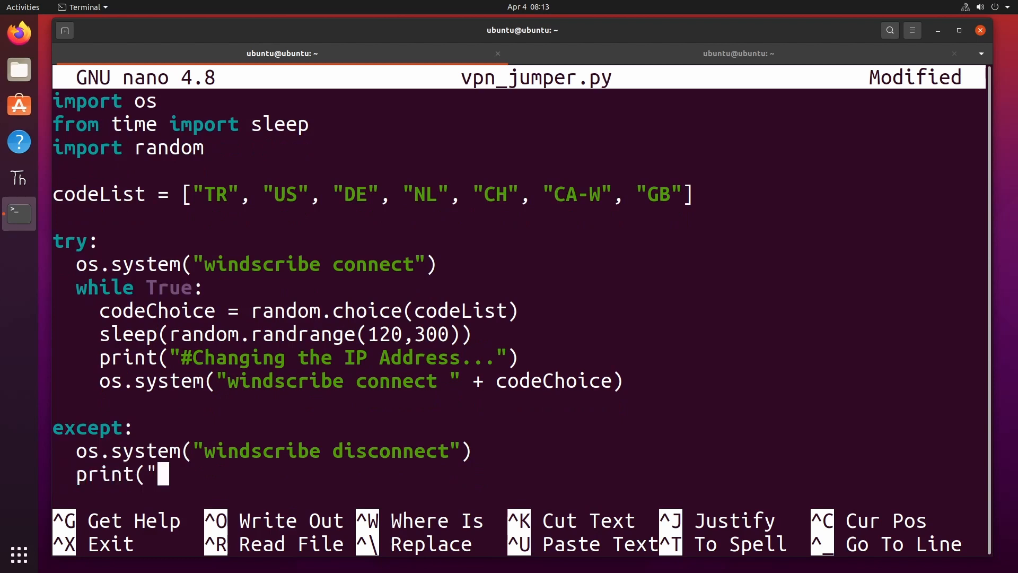
text(Eroor)
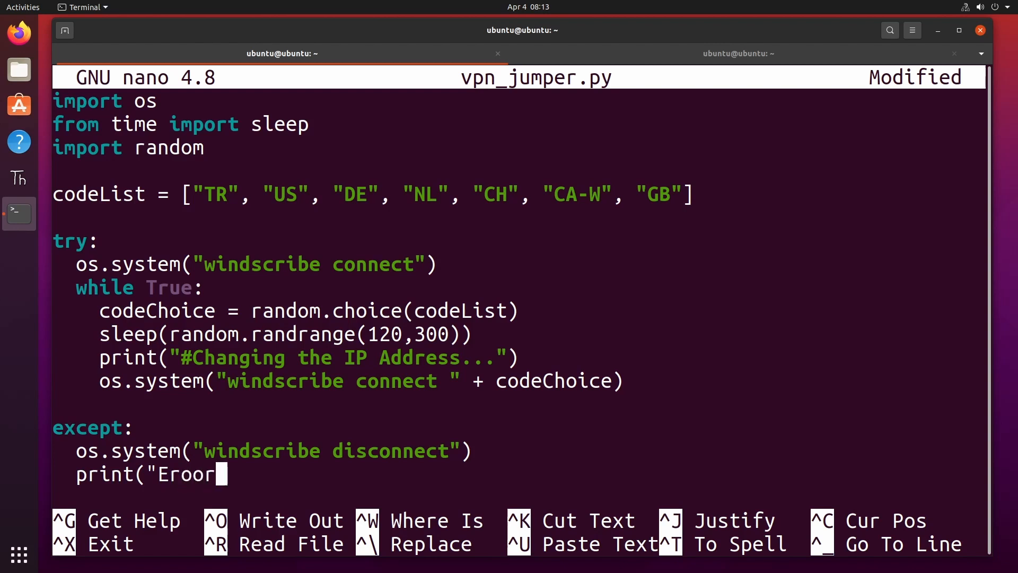
key(BackSpace)
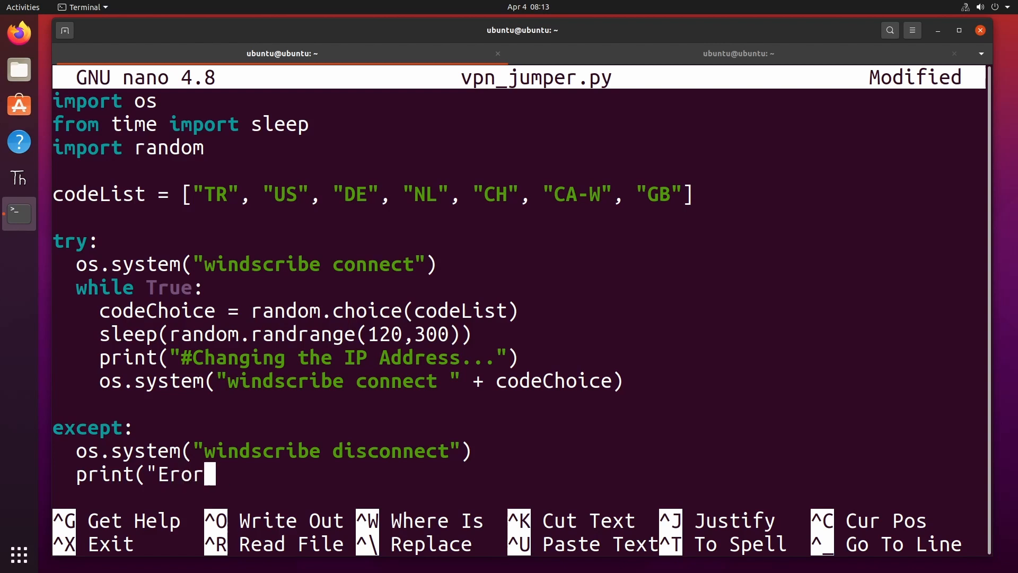
text(ror occured)
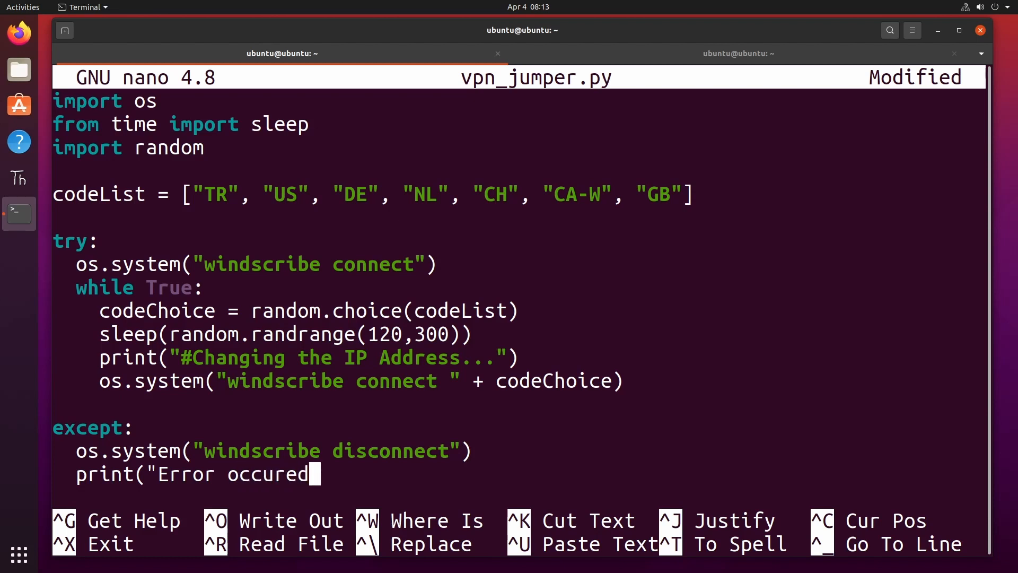
text(")
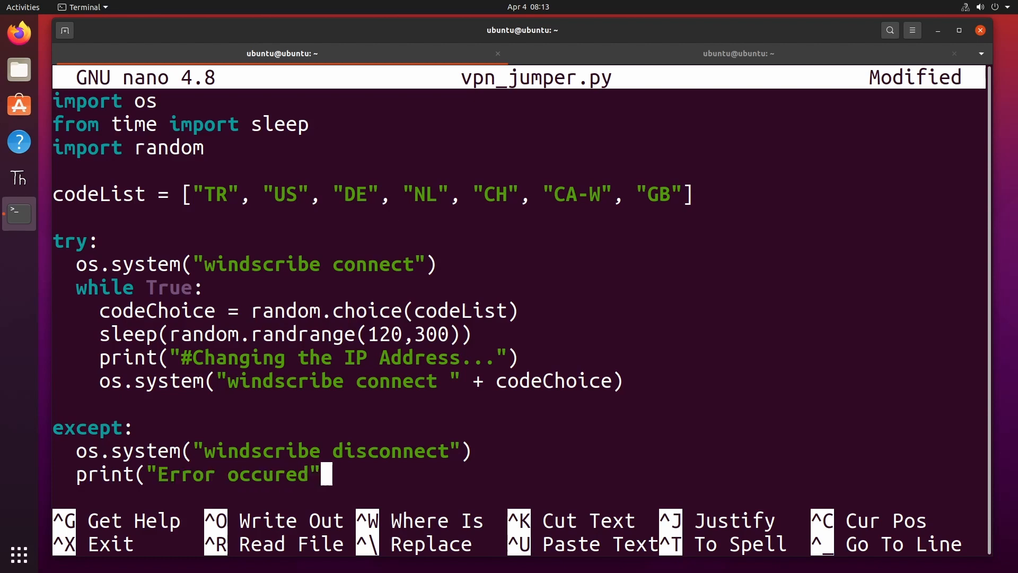
text(")
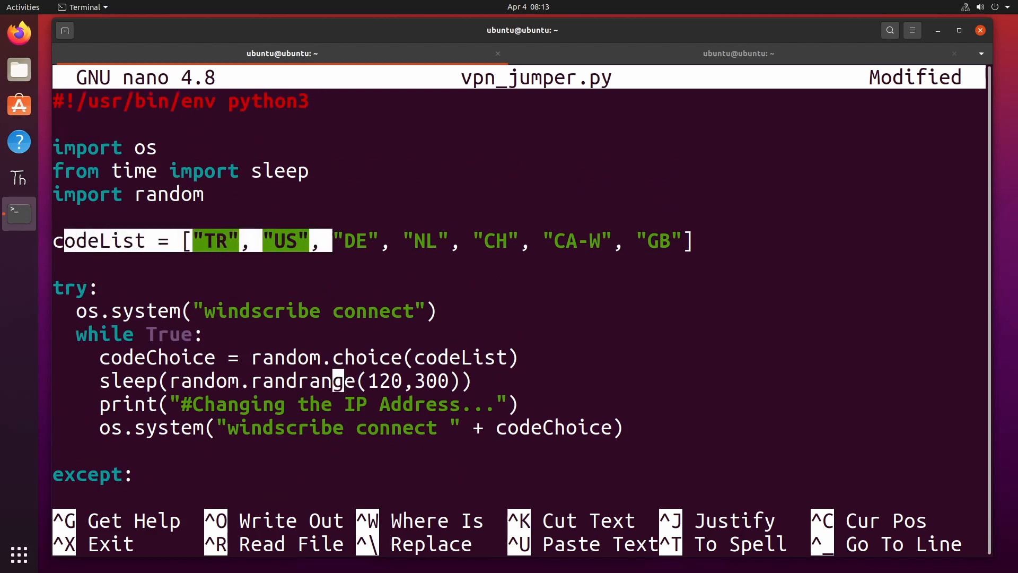
Change the wait to randrange(12,30) and save the script as vpn_jumper.py.
scroll(down, 3)
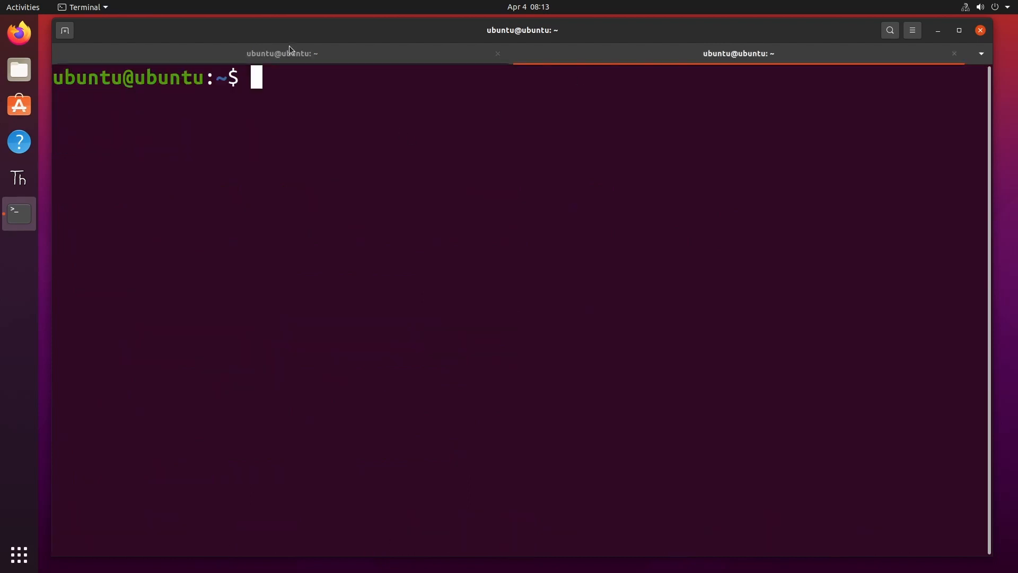
text(nano vpn_jumper.py)
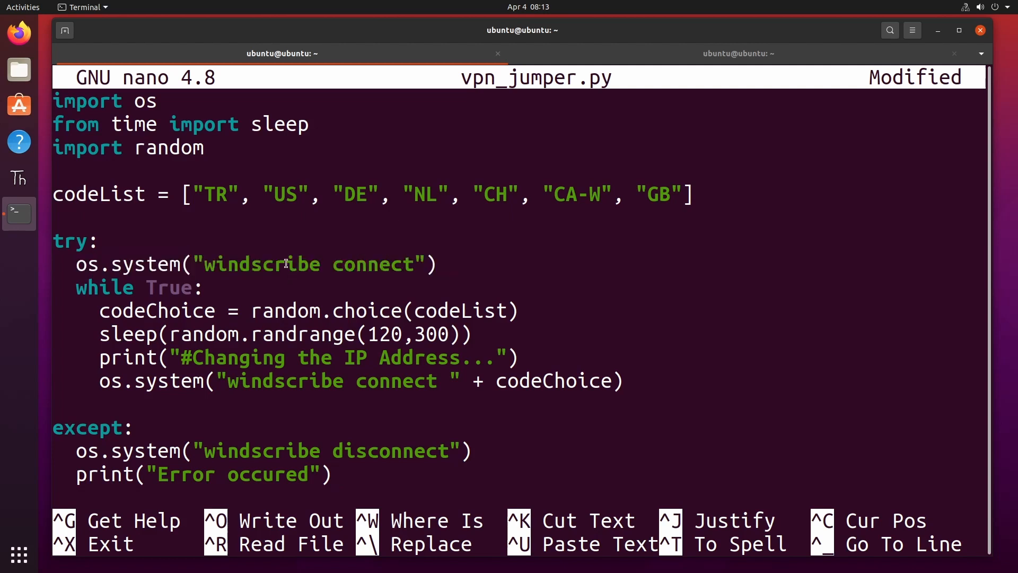
mouse_move(396, 272)
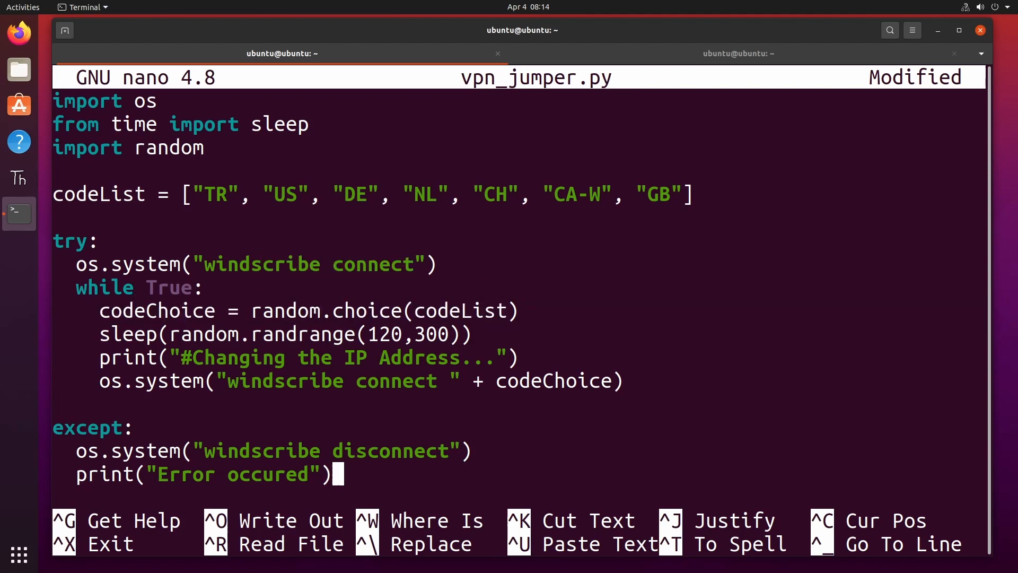
mouse_move(102, 331)
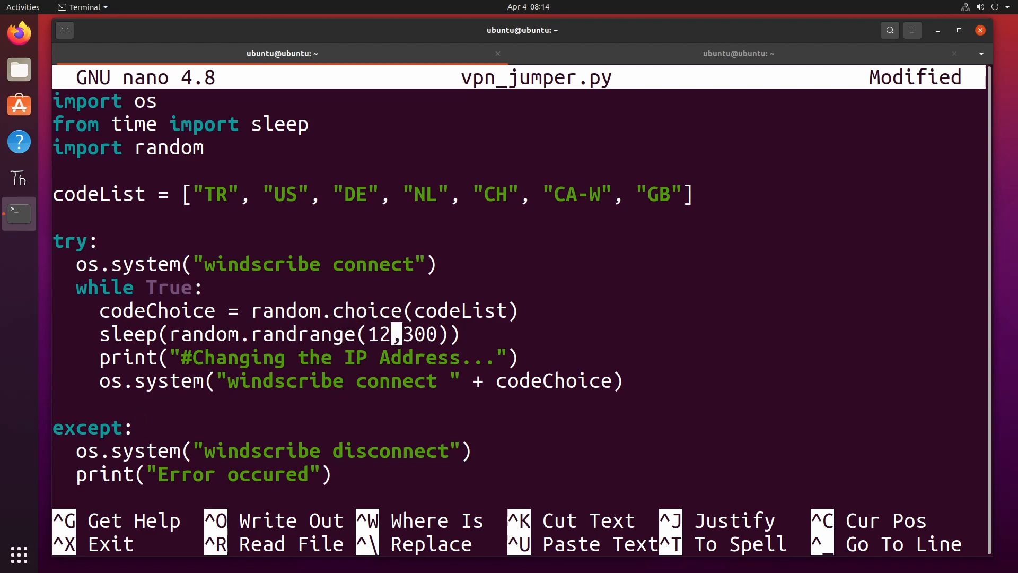
key(BackSpace)
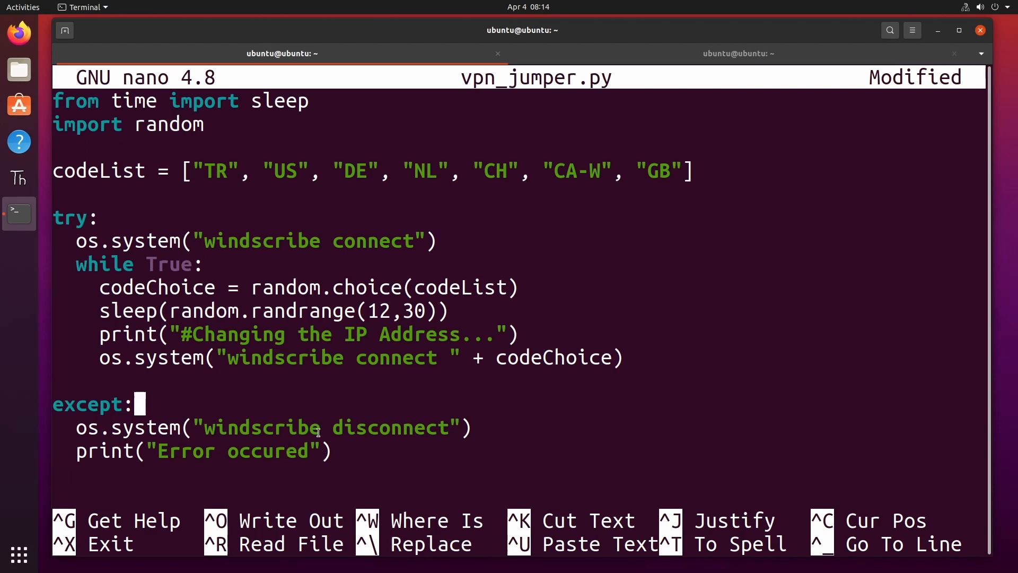
key(ctrl+o)
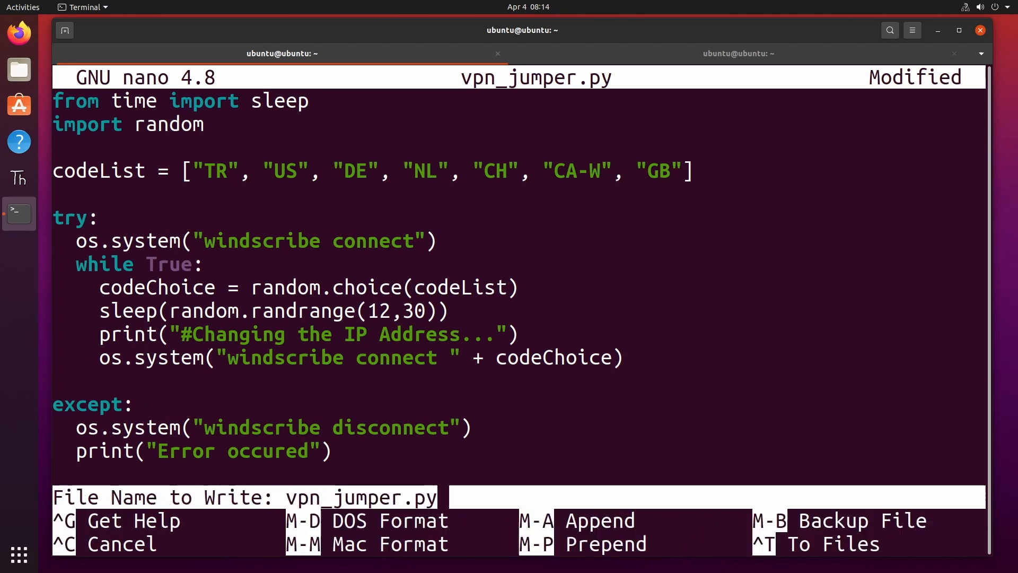
key(Enter)
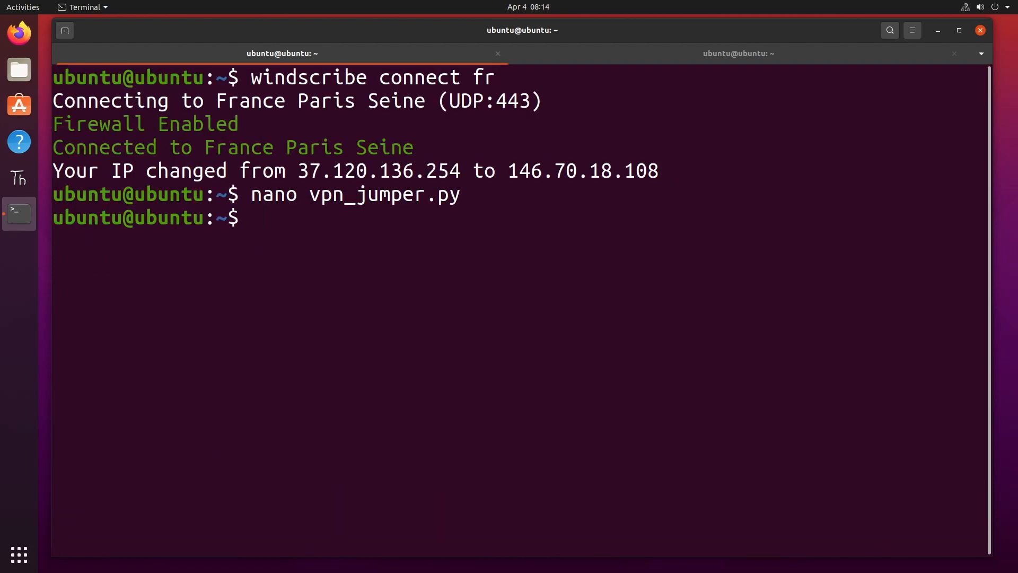
List the home folder, then make vpn_jumper.py executable with chmod +x.
text(ls)
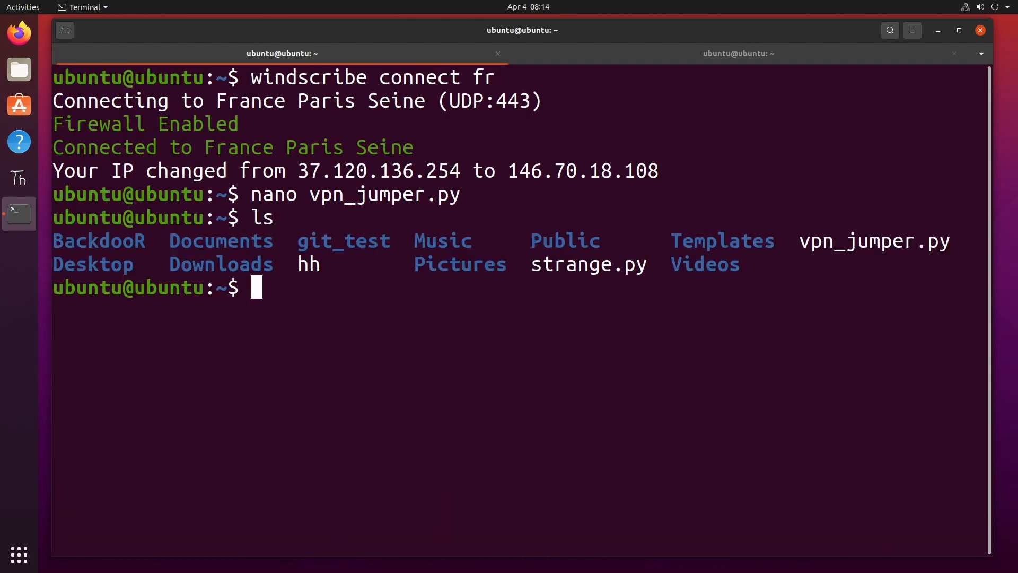
text(ch)
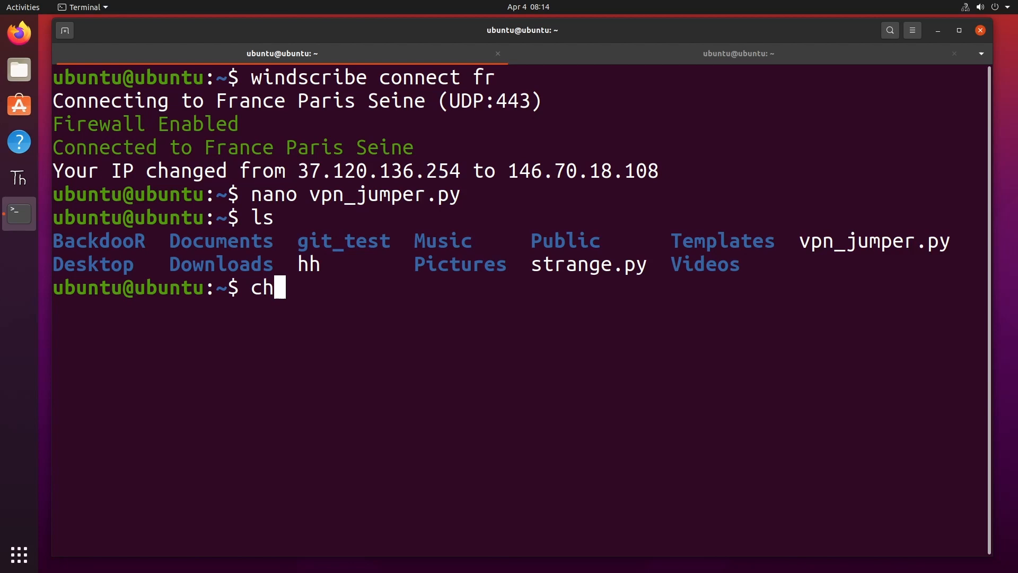
text(mod =)
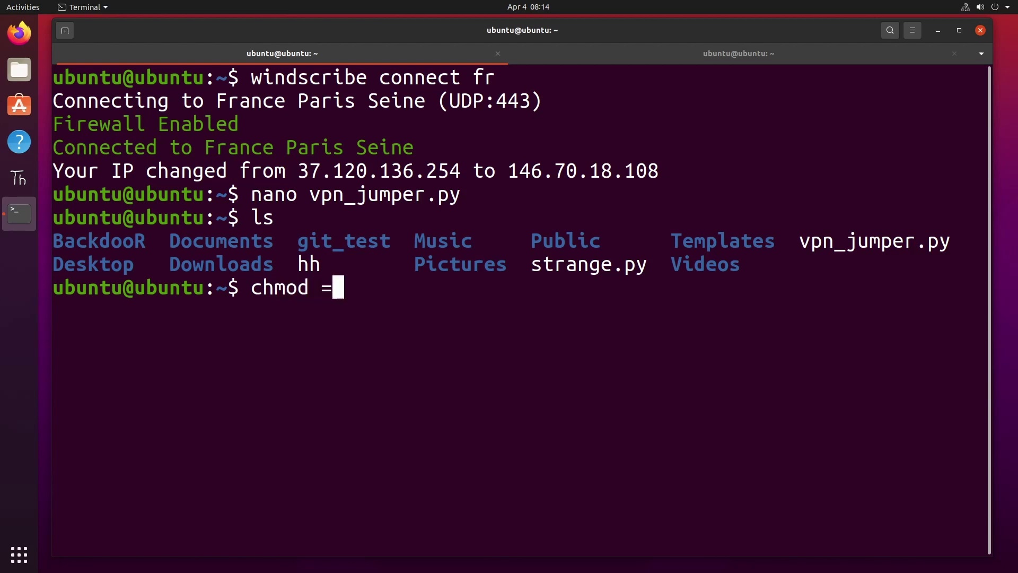
text(+x)
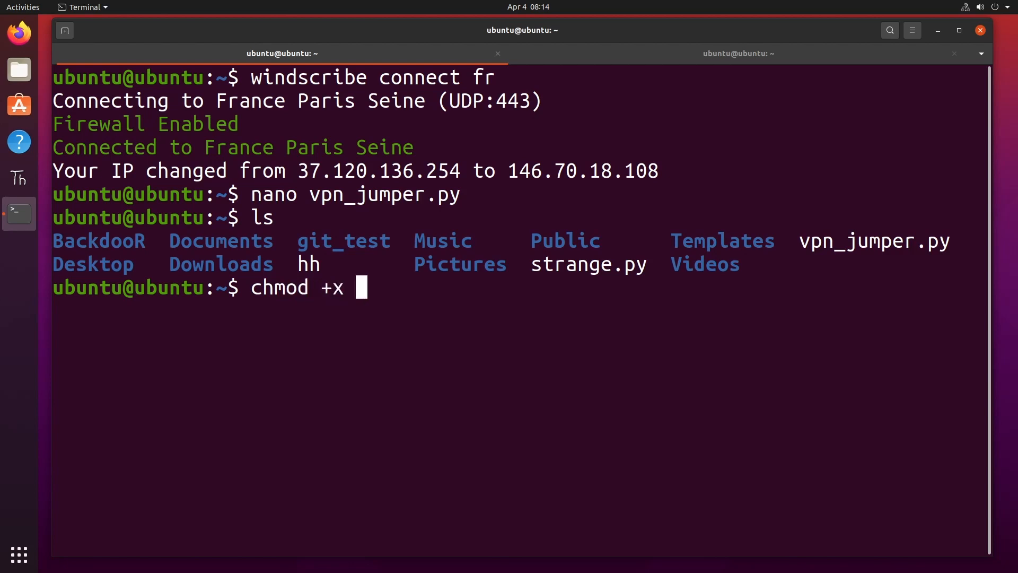
text(vpn_jumper.py)
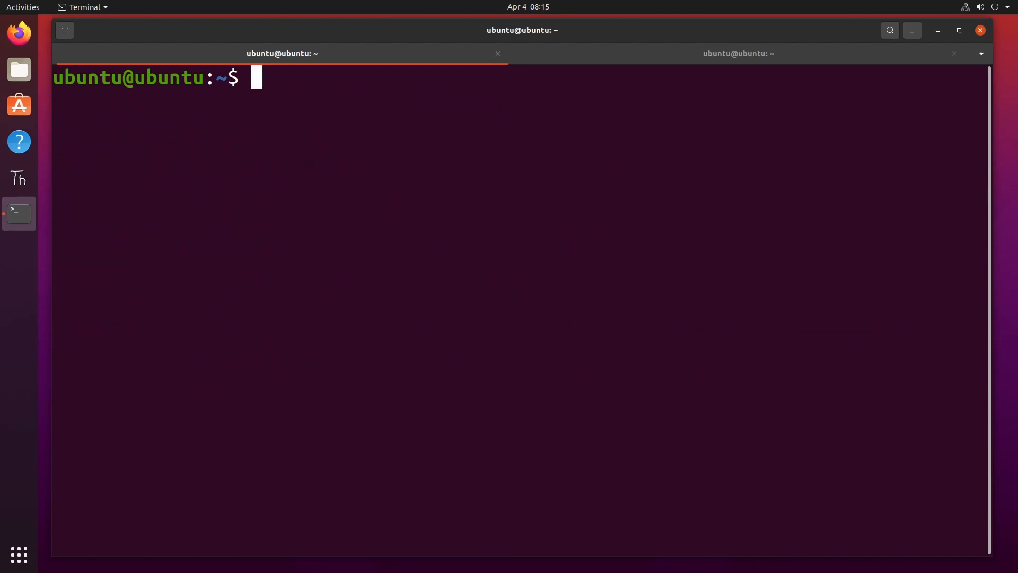
Run ./vpn_jumper.py, connecting Windscribe to France Paris Seine with a new IP.
text(./vpn)
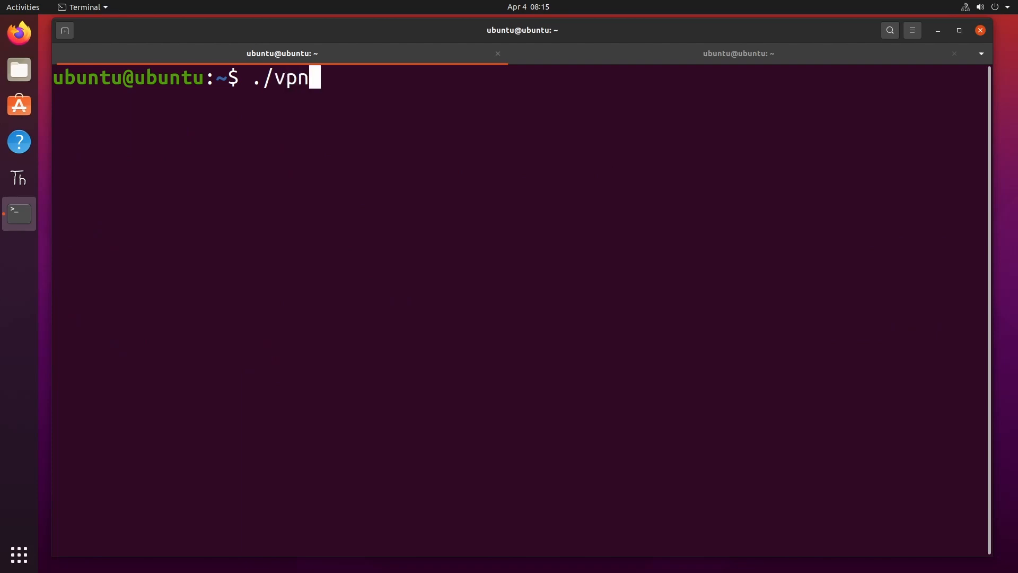
text(_jumper.py)
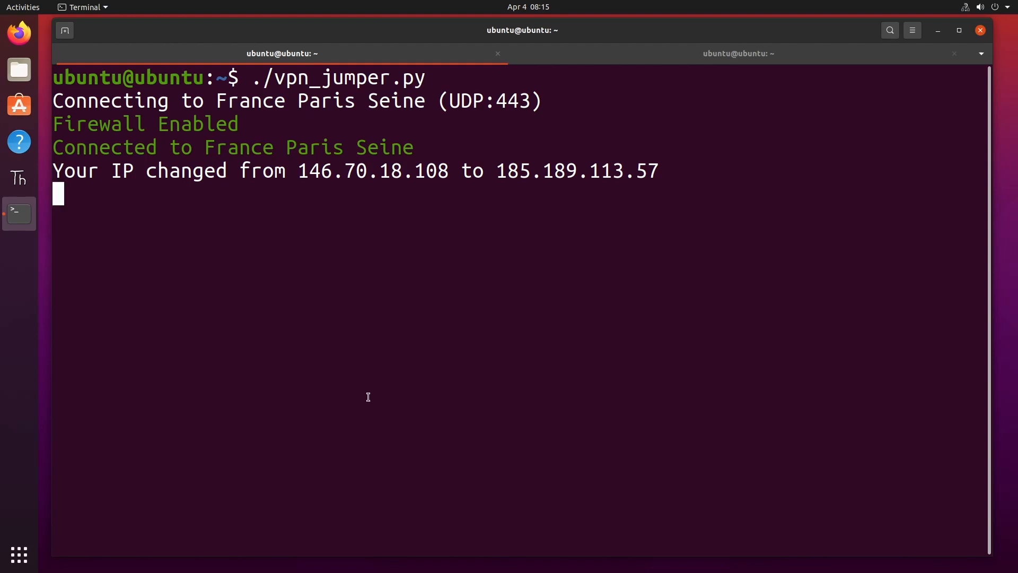
mouse_move(365, 393)
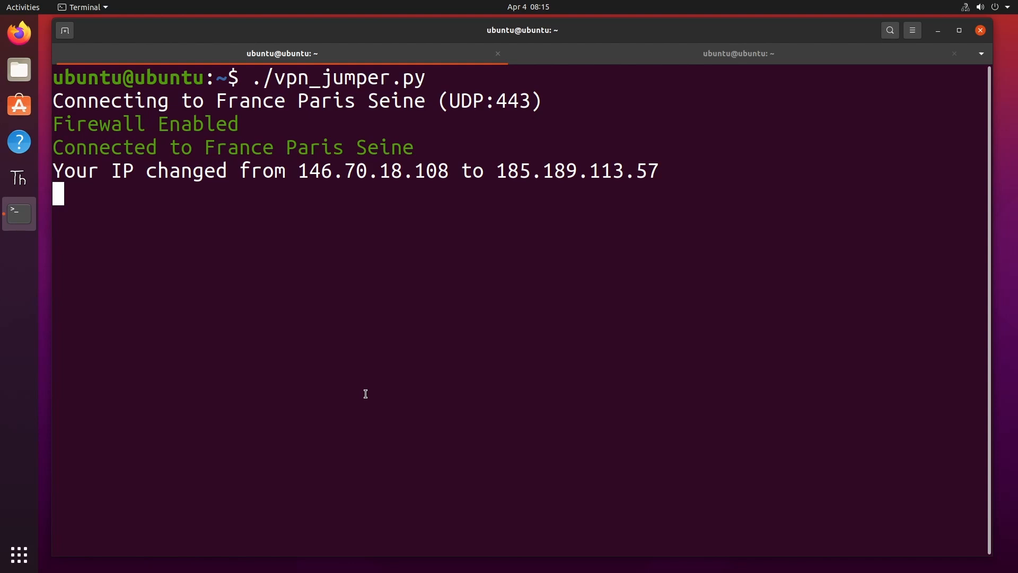
mouse_move(360, 392)
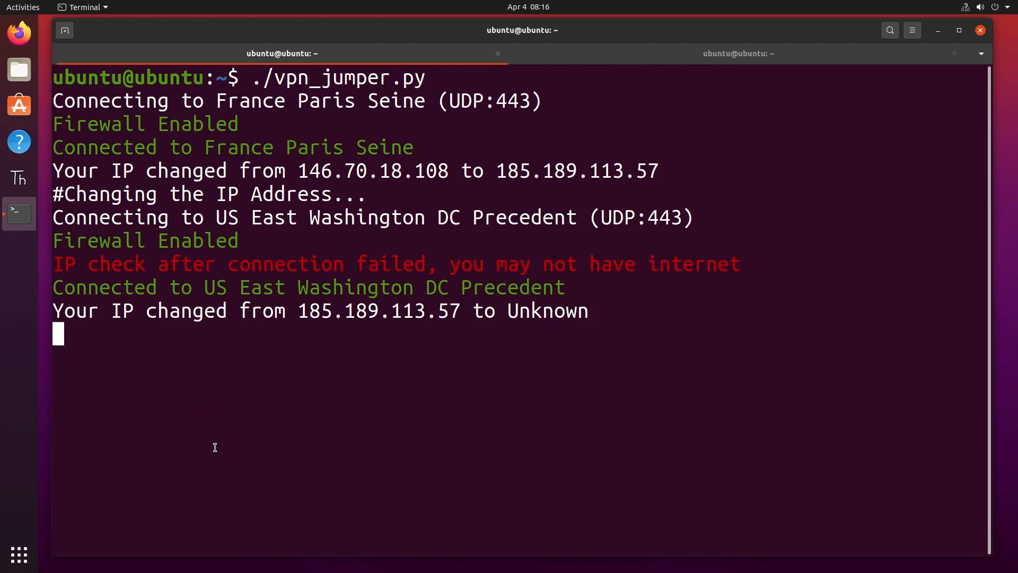
mouse_move(218, 445)
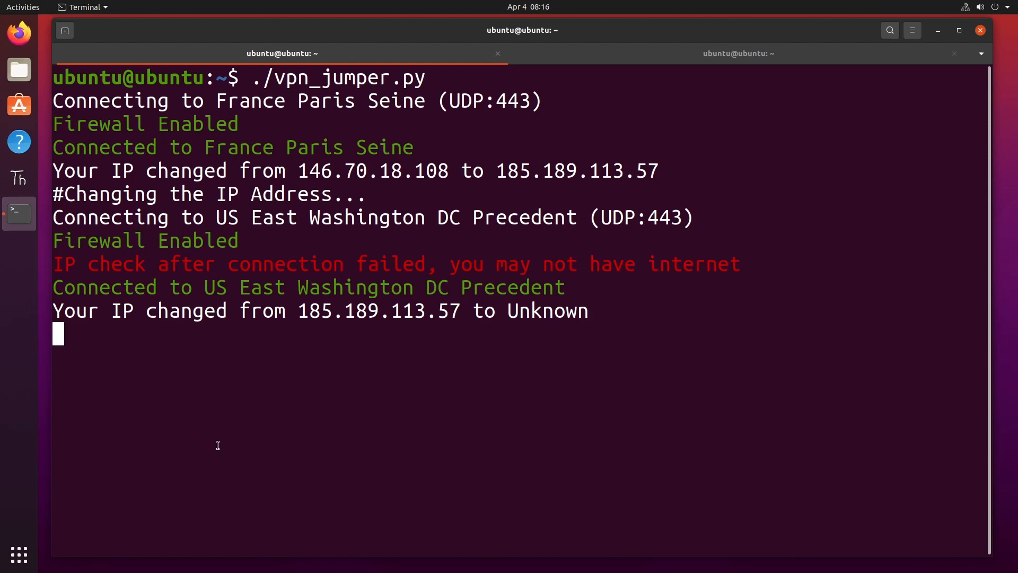